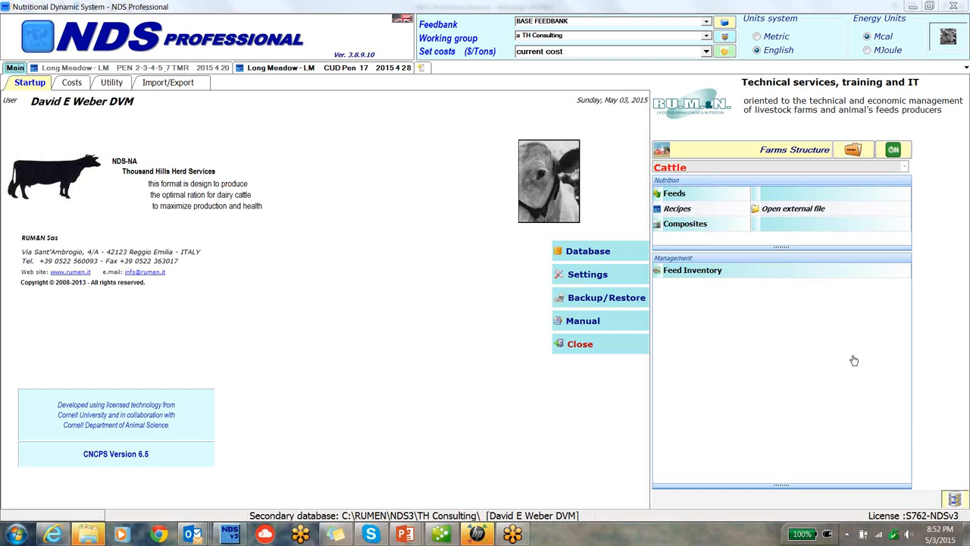
mouse_move(740, 409)
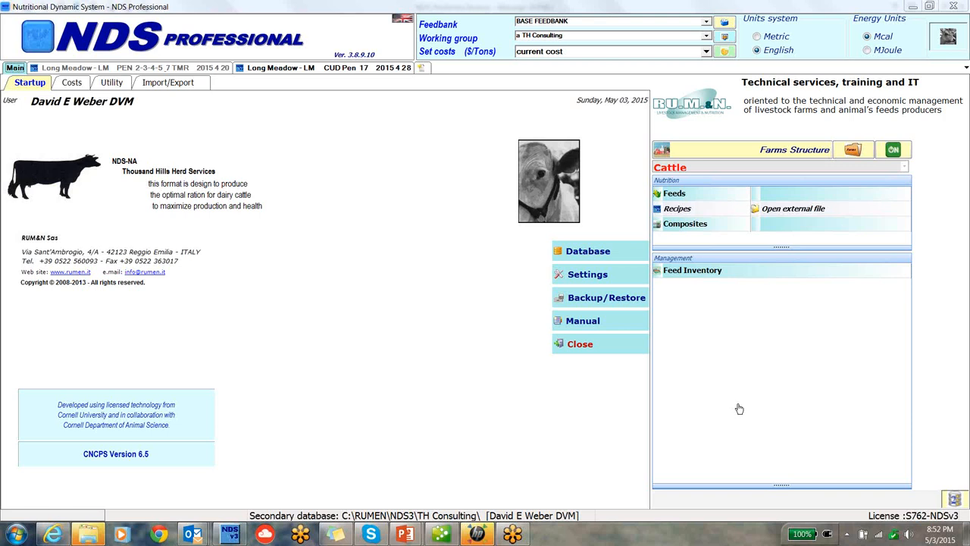
mouse_move(541, 27)
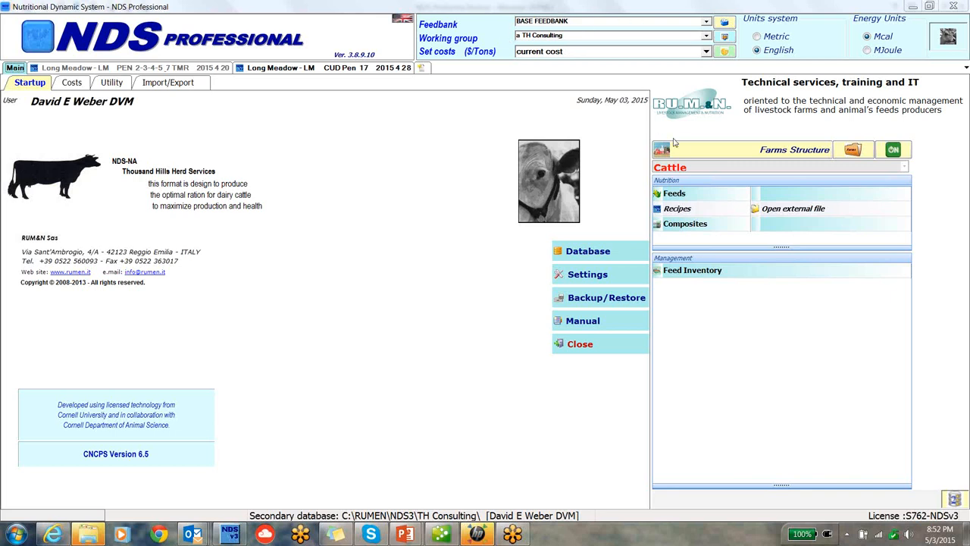
mouse_move(759, 163)
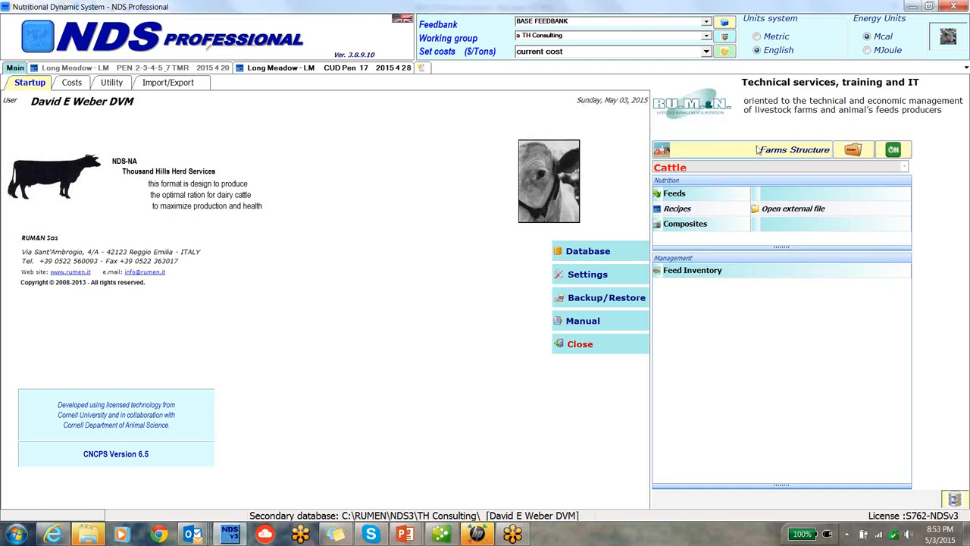
Bring up the Setting farms structure window listing all TH Consulting farms.
left_click(794, 150)
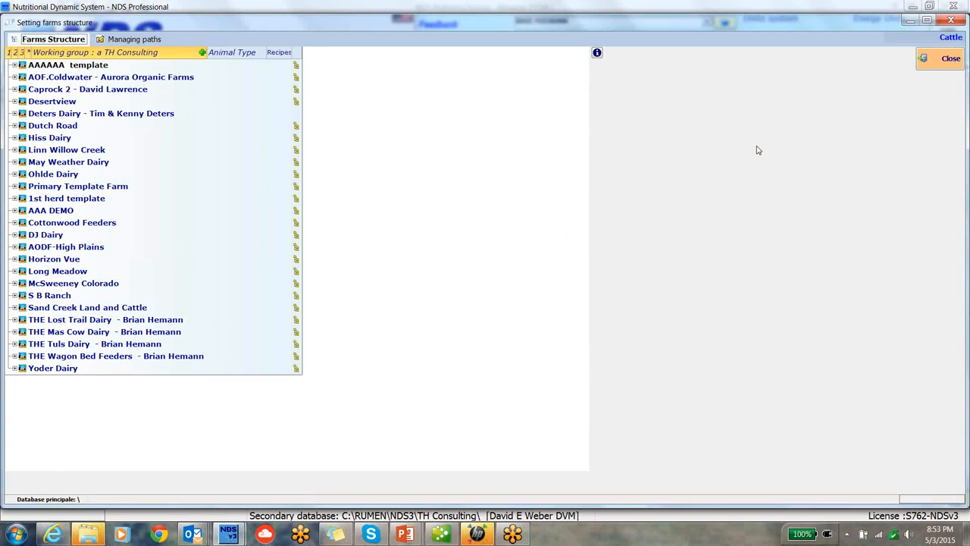
mouse_move(340, 135)
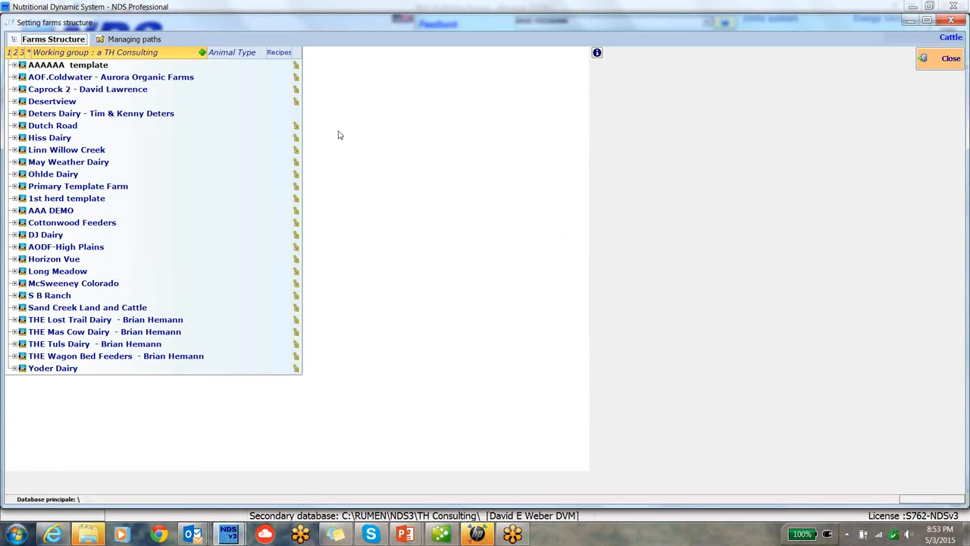
mouse_move(88, 246)
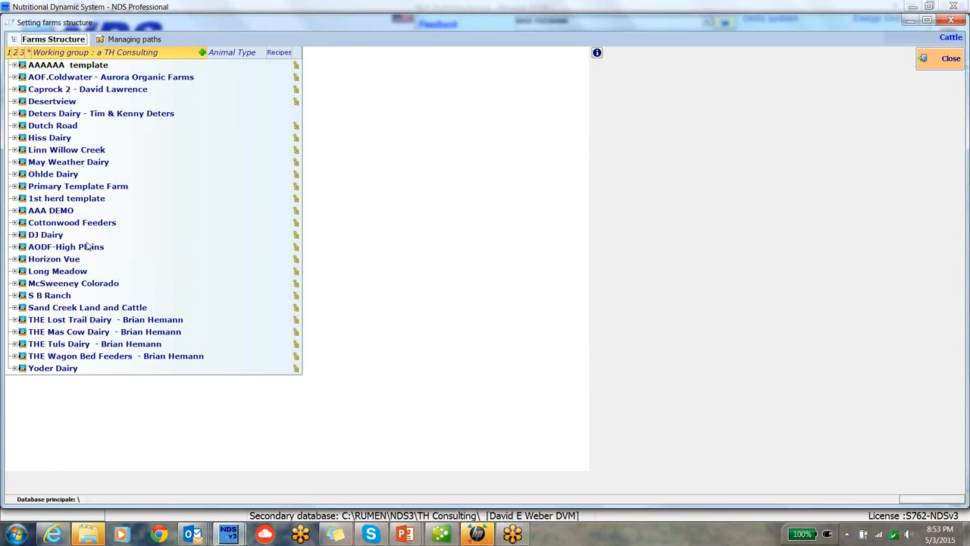
mouse_move(958, 29)
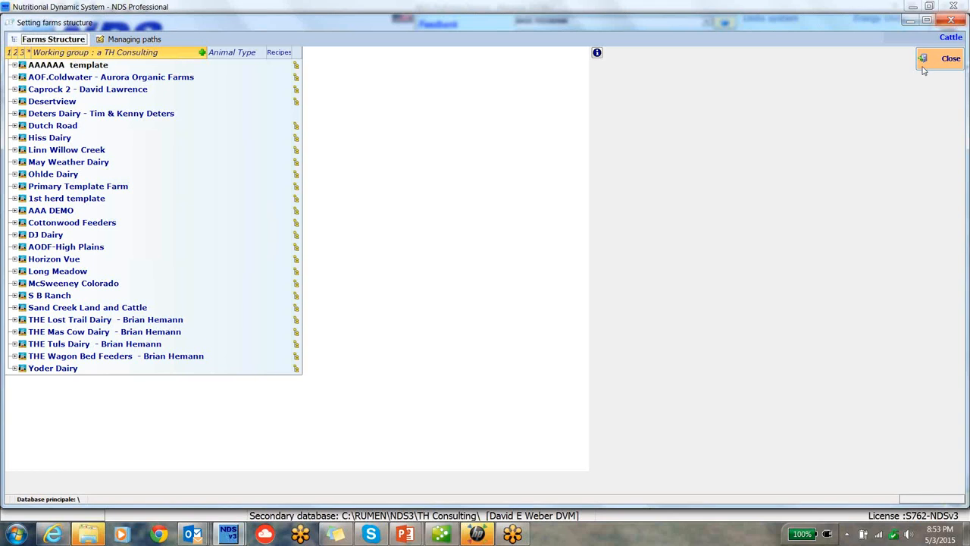
Leave Farms Structure, keep Setting farms structure enabled for the working group, and close the settings.
left_click(951, 57)
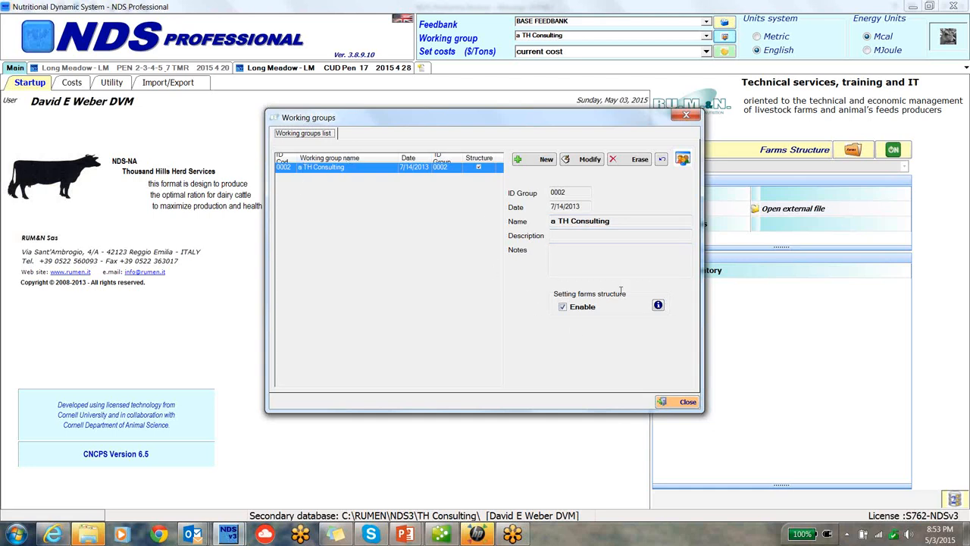
mouse_move(549, 306)
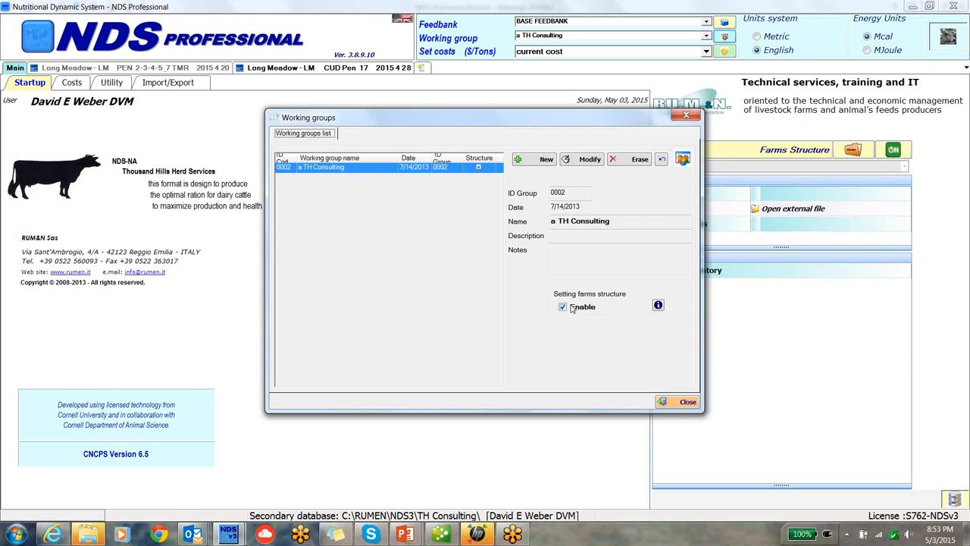
mouse_move(610, 312)
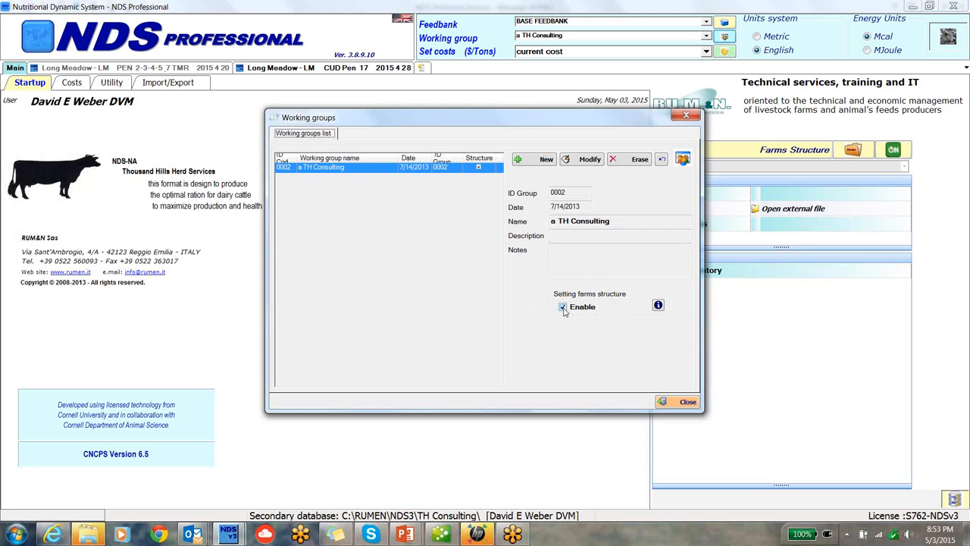
left_click(562, 307)
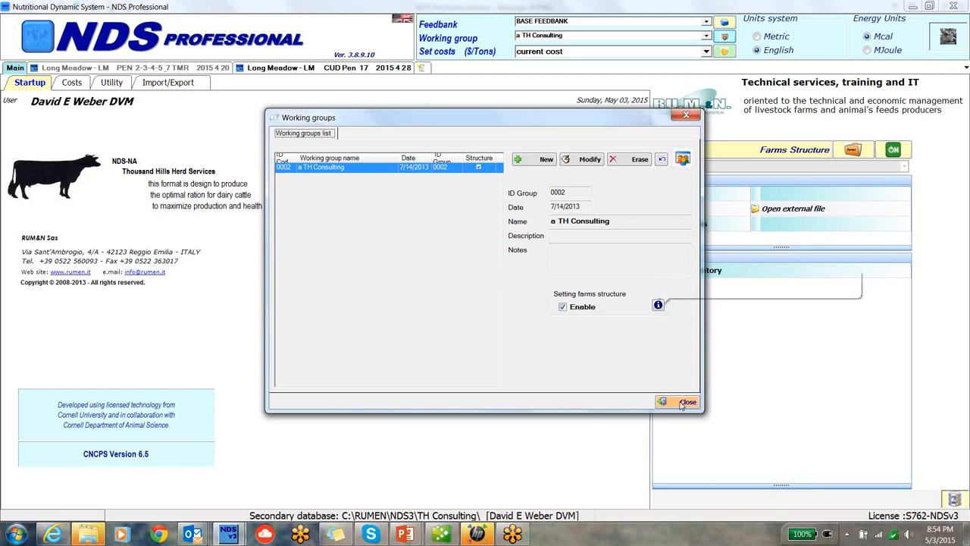
left_click(685, 401)
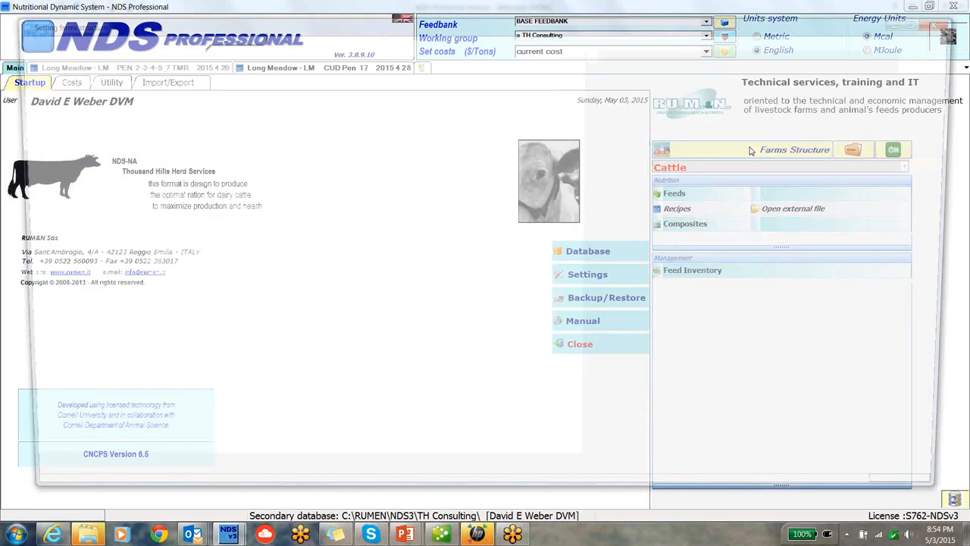
Reopen the farm structure window listing every TH Consulting farm.
left_click(794, 150)
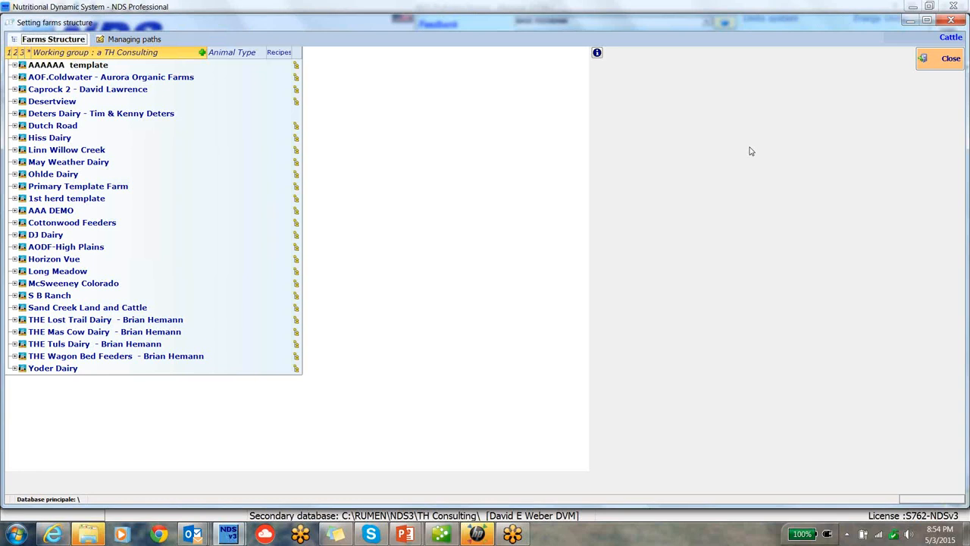
mouse_move(546, 15)
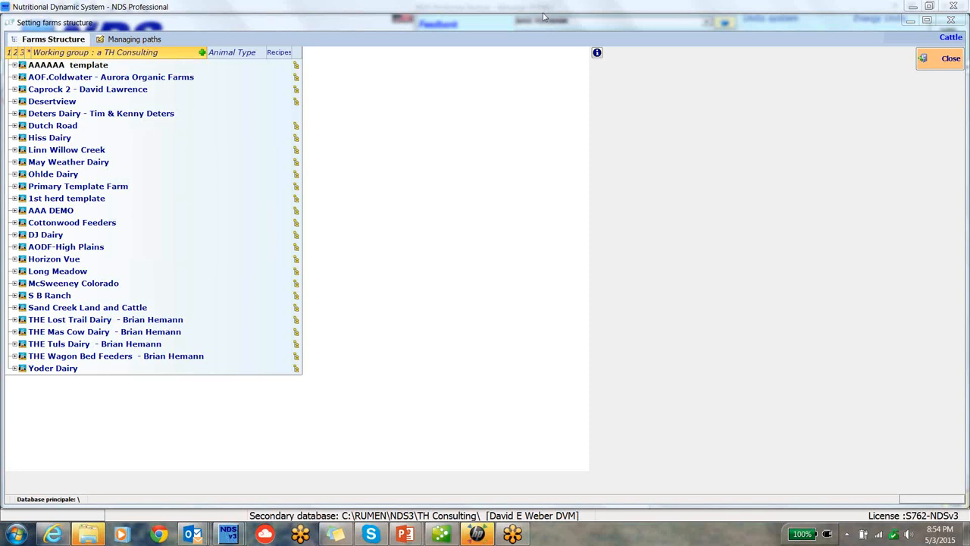
mouse_move(870, 199)
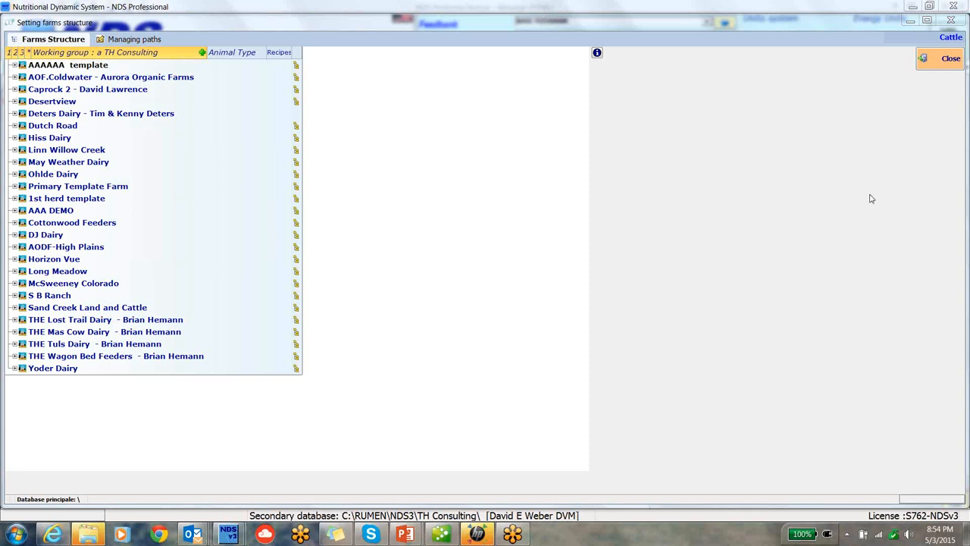
mouse_move(852, 118)
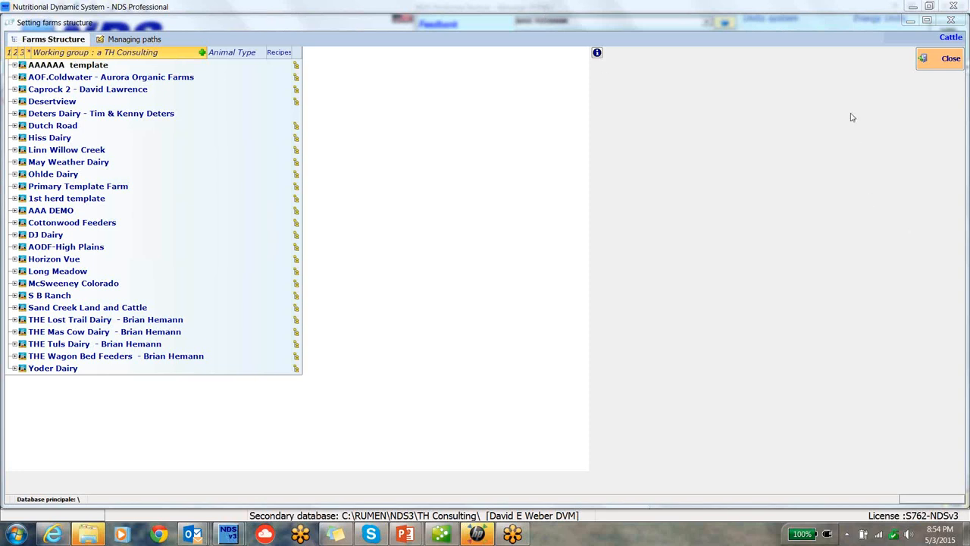
mouse_move(140, 76)
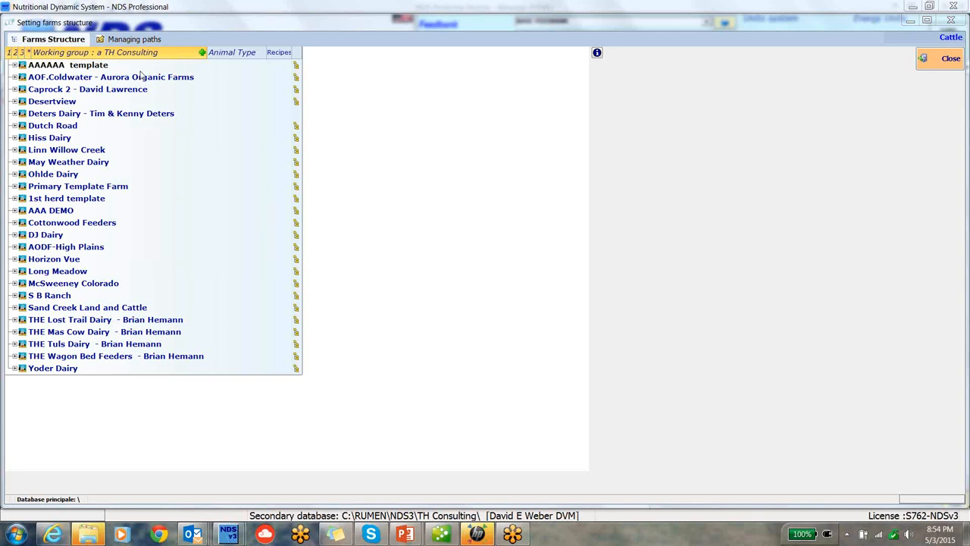
mouse_move(140, 68)
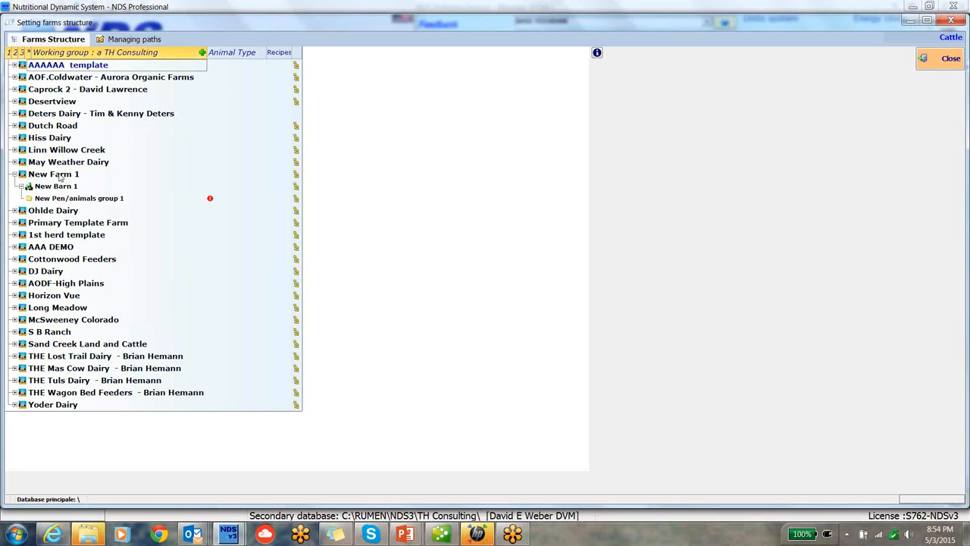
mouse_move(955, 27)
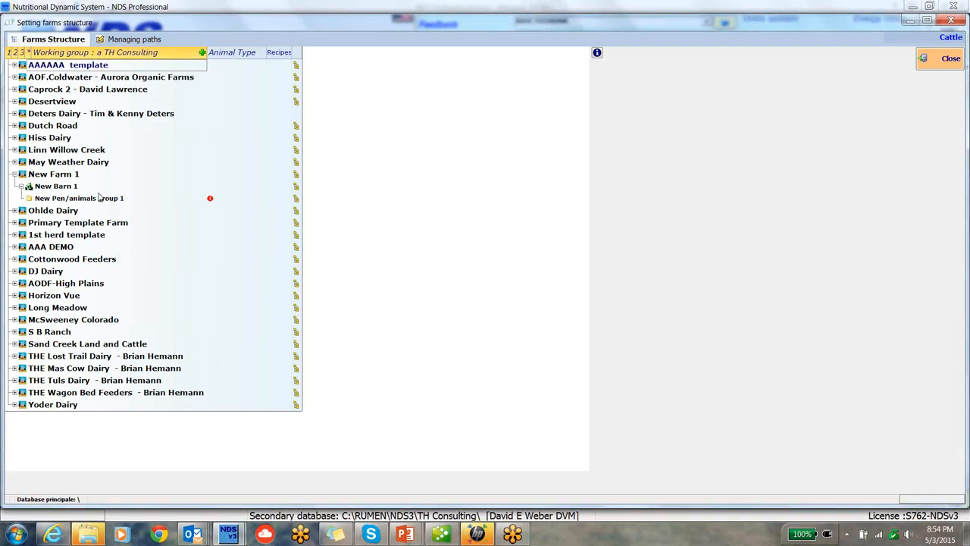
Name the new farm DEMO TEMPLATE in its farm details.
left_click(55, 172)
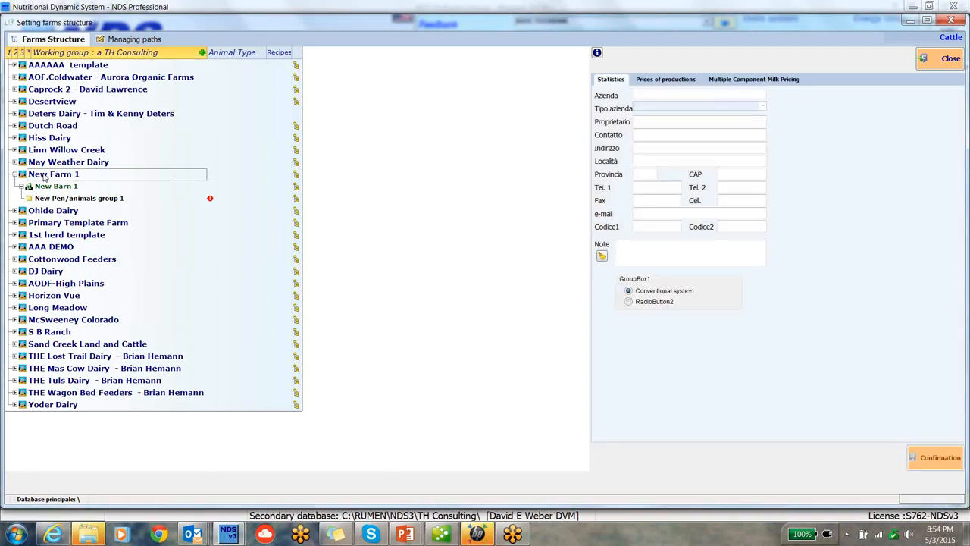
left_click(55, 173)
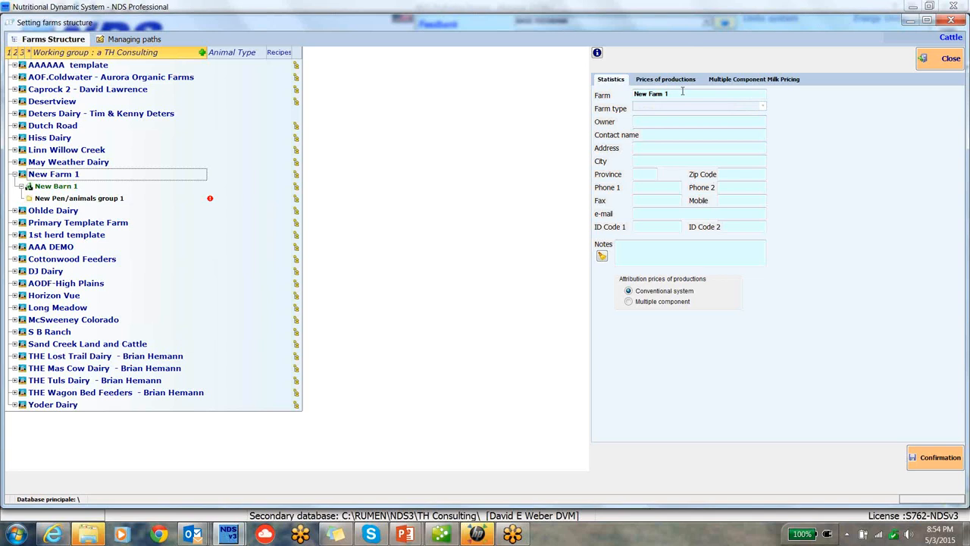
mouse_move(559, 115)
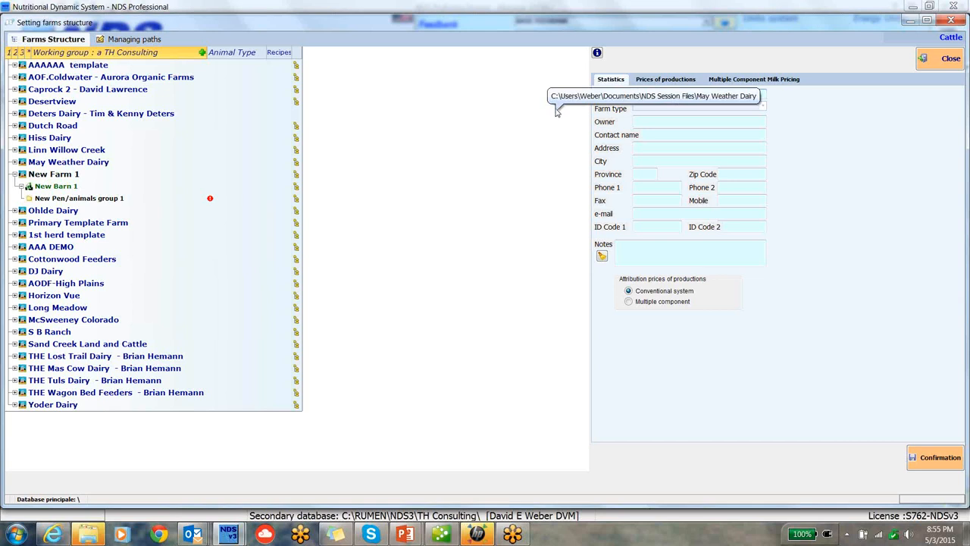
mouse_move(558, 113)
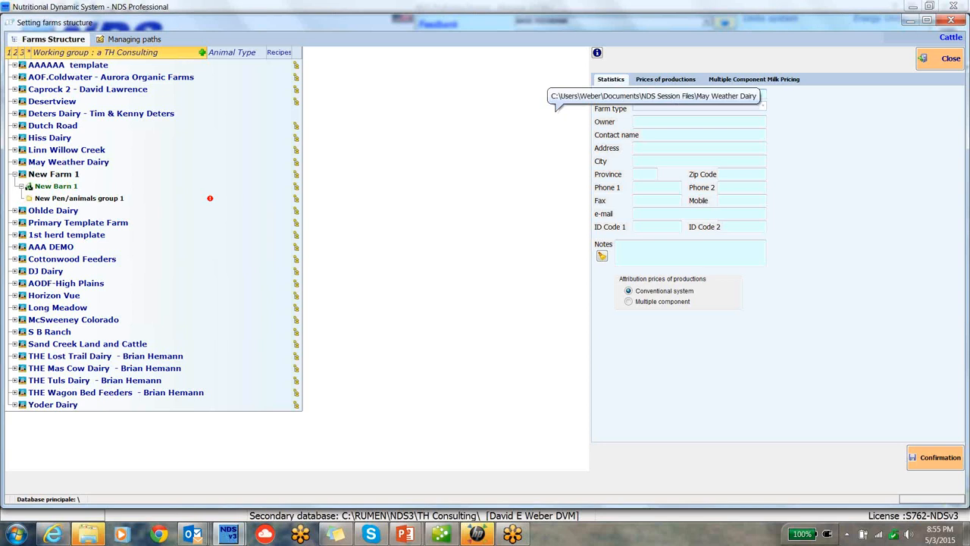
type("DEMO TEMPLT")
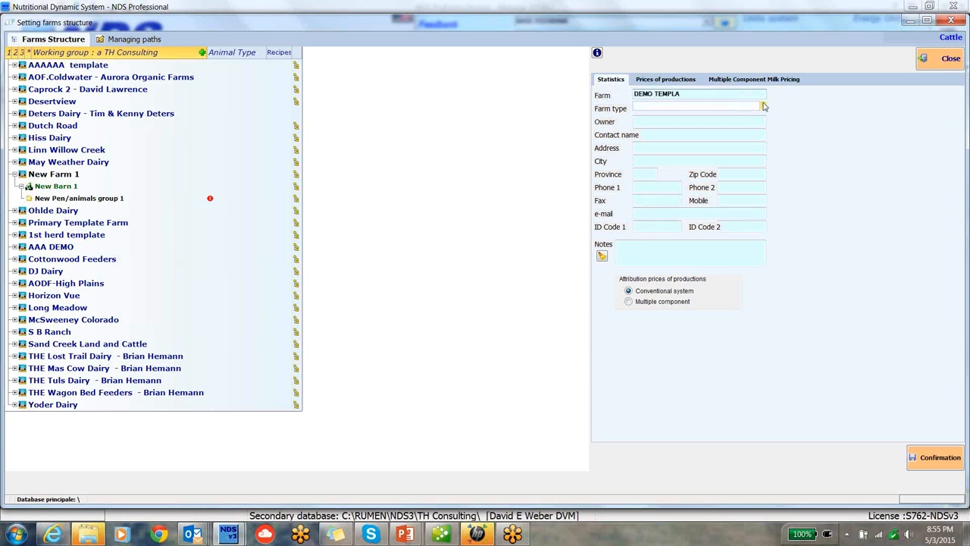
type("TE")
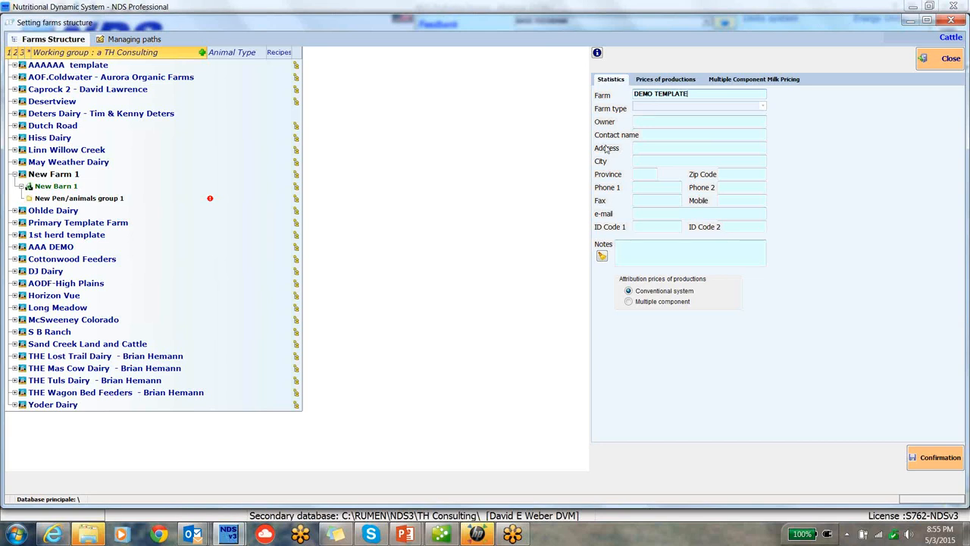
mouse_move(667, 233)
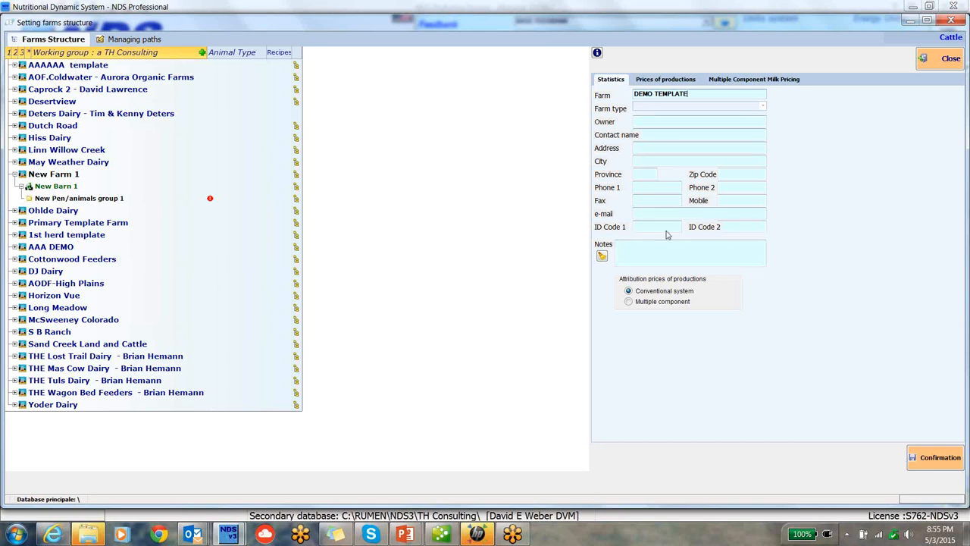
mouse_move(676, 282)
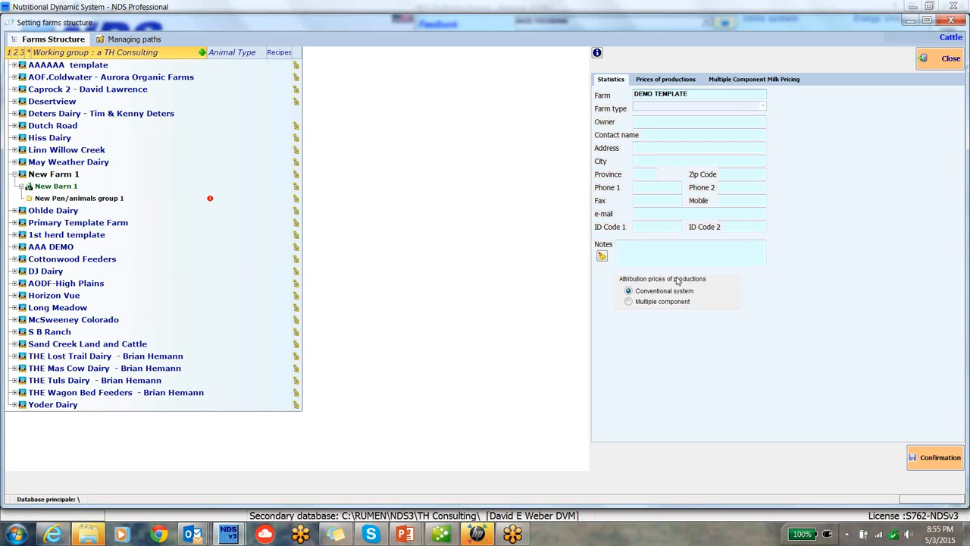
mouse_move(671, 267)
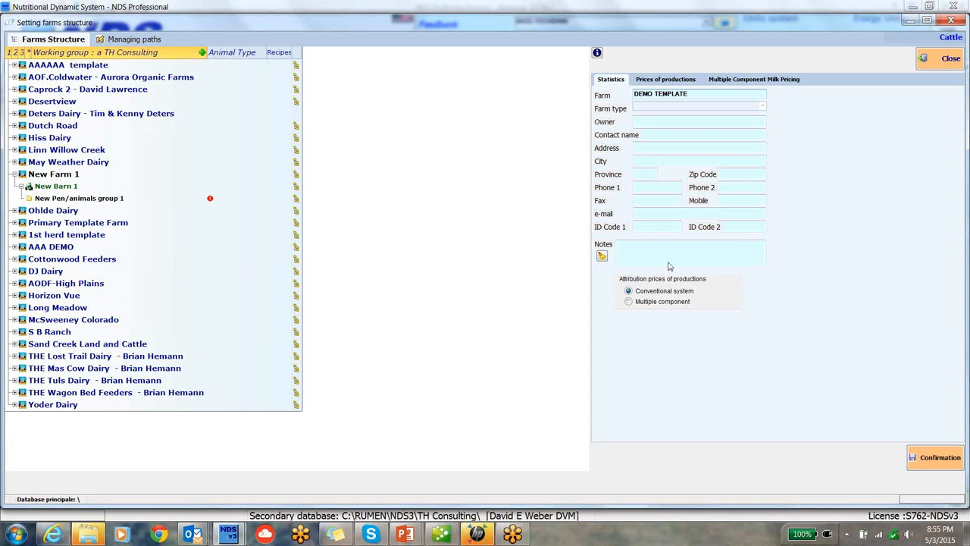
mouse_move(576, 139)
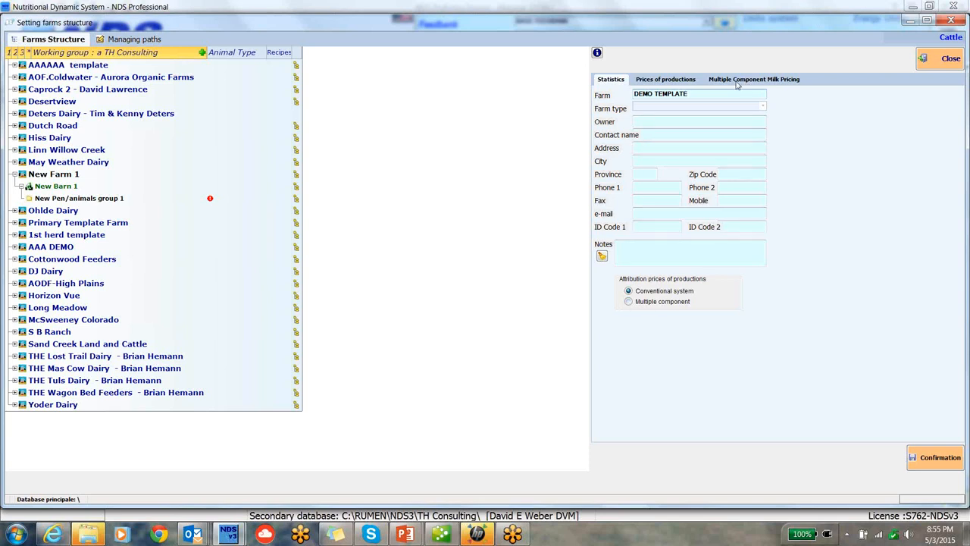
Attribute production prices by Multiple component, check the milk pricing table, and confirm the farm details.
left_click(627, 300)
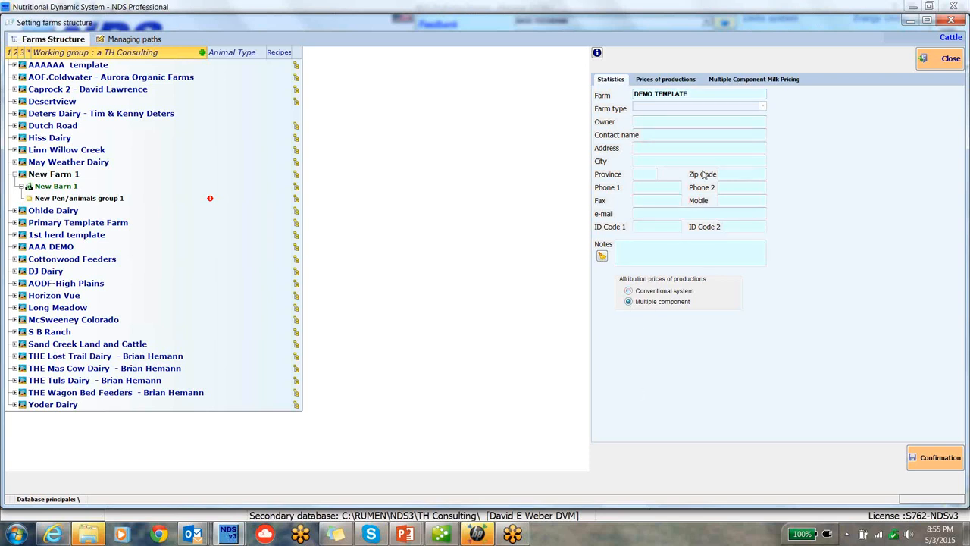
left_click(754, 79)
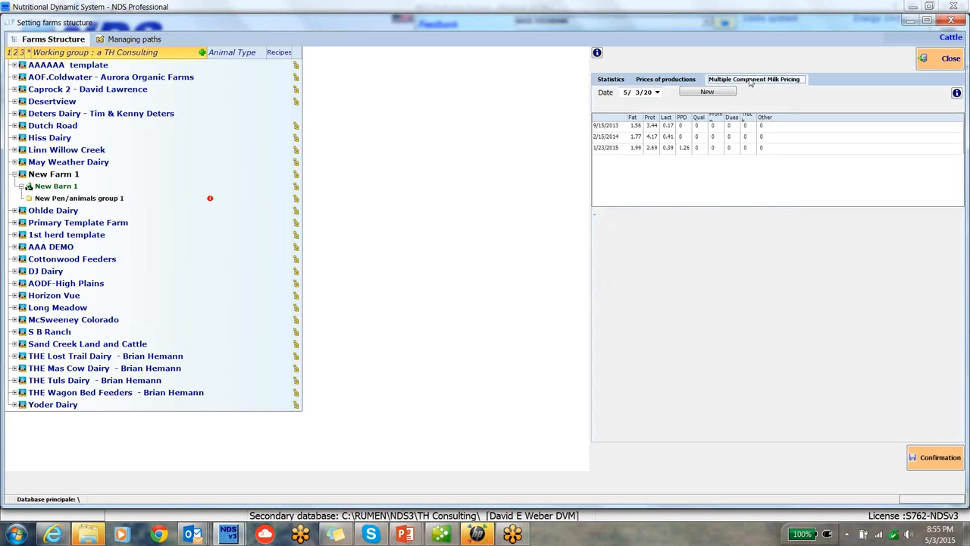
mouse_move(686, 280)
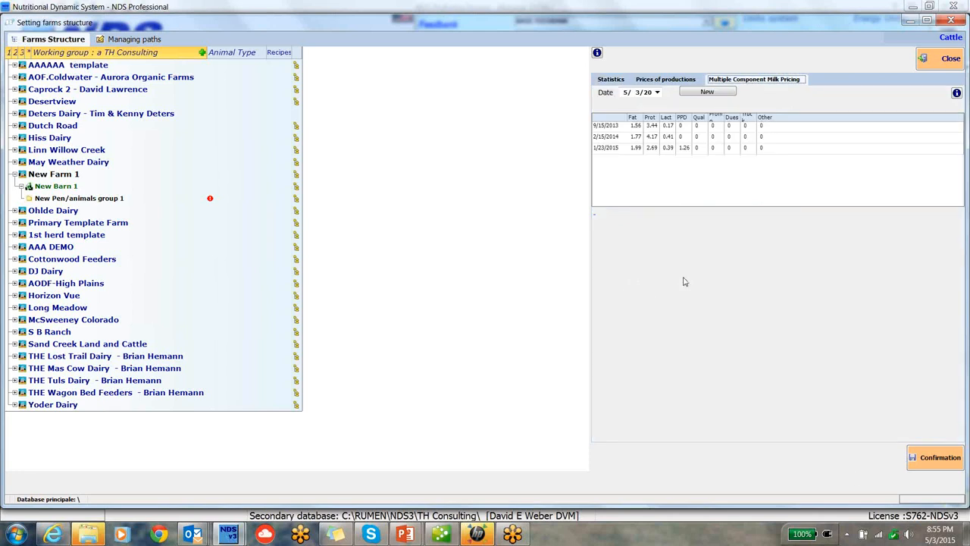
left_click(611, 79)
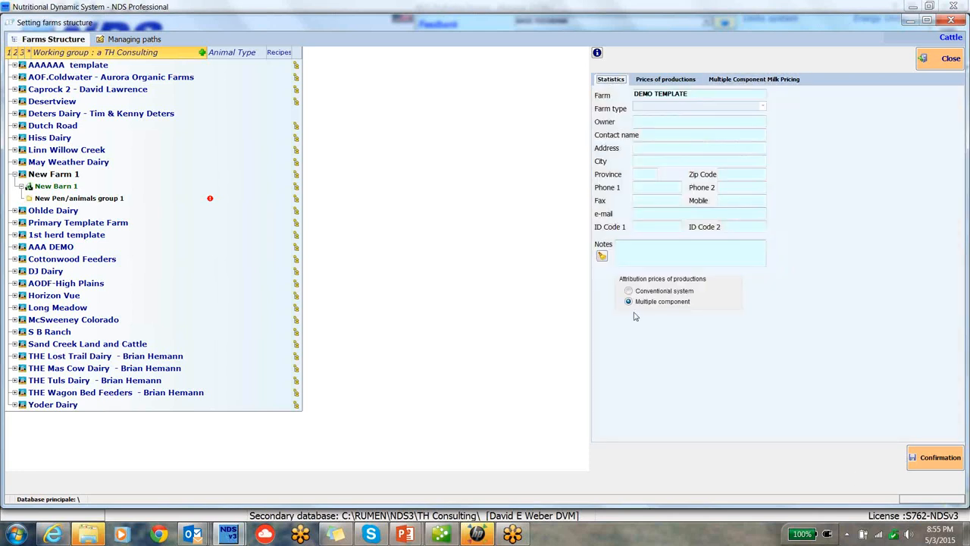
left_click(627, 291)
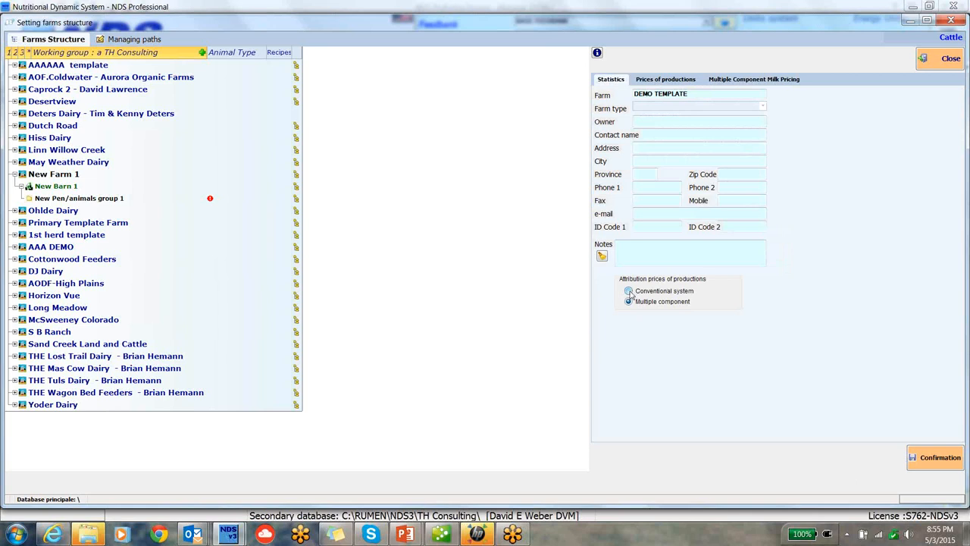
left_click(630, 291)
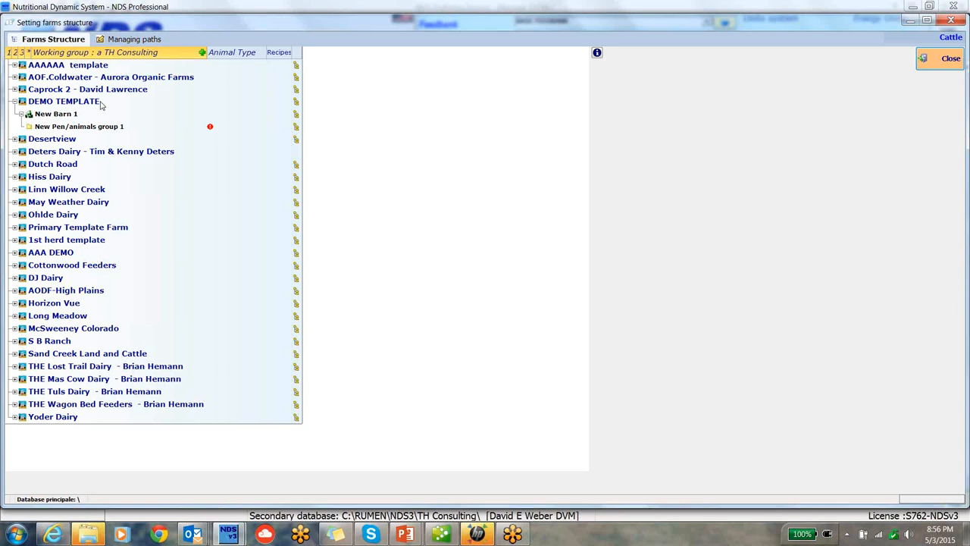
mouse_move(52, 119)
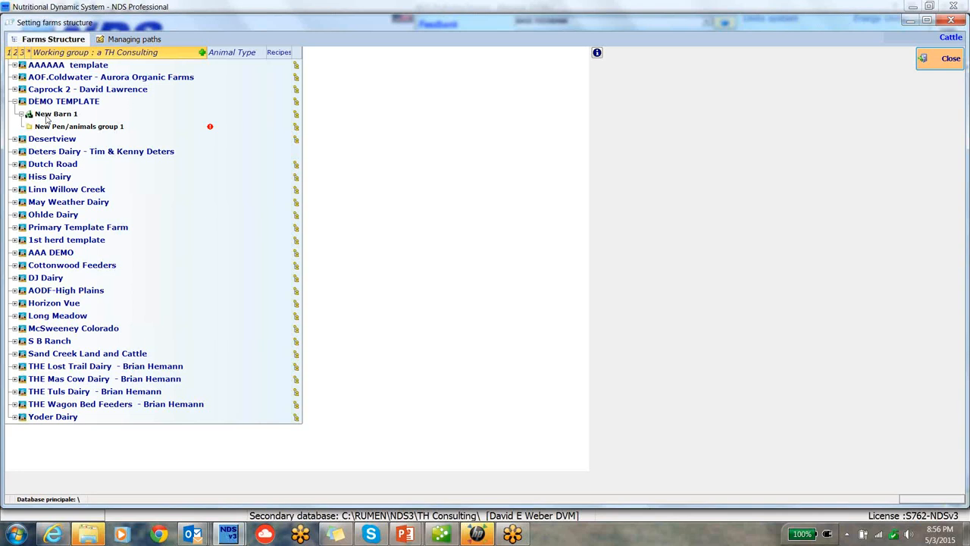
Rename New Barn 1 to Lactation Group.
double_click(54, 114)
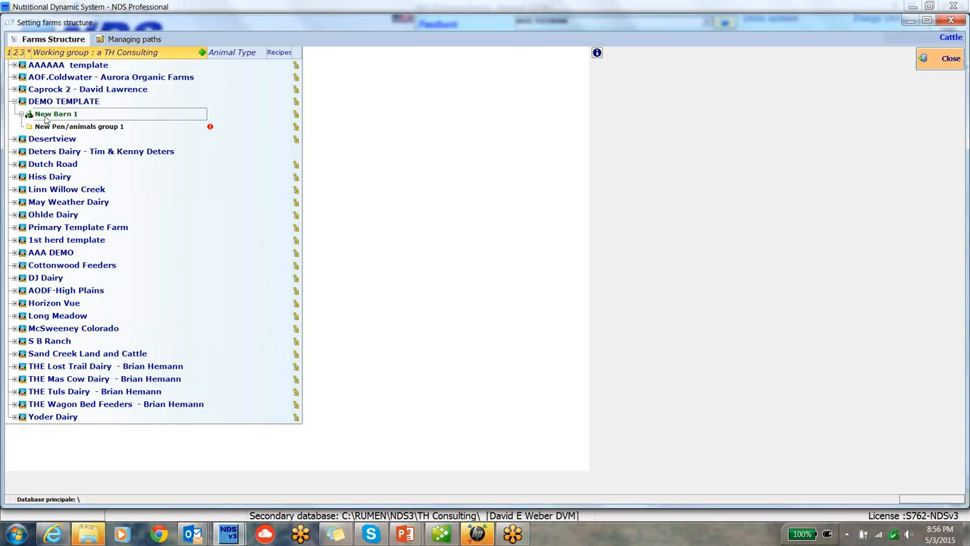
type("Lactation G")
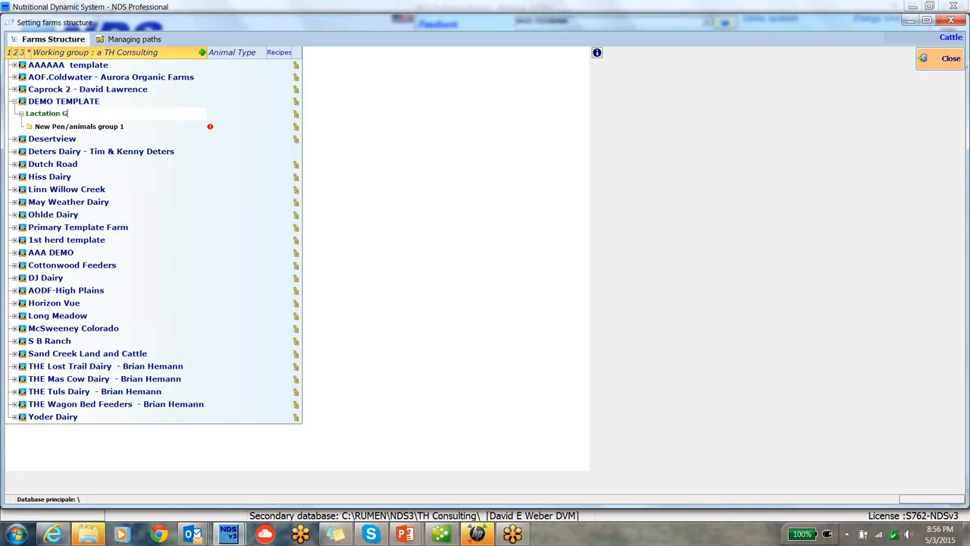
type("roup")
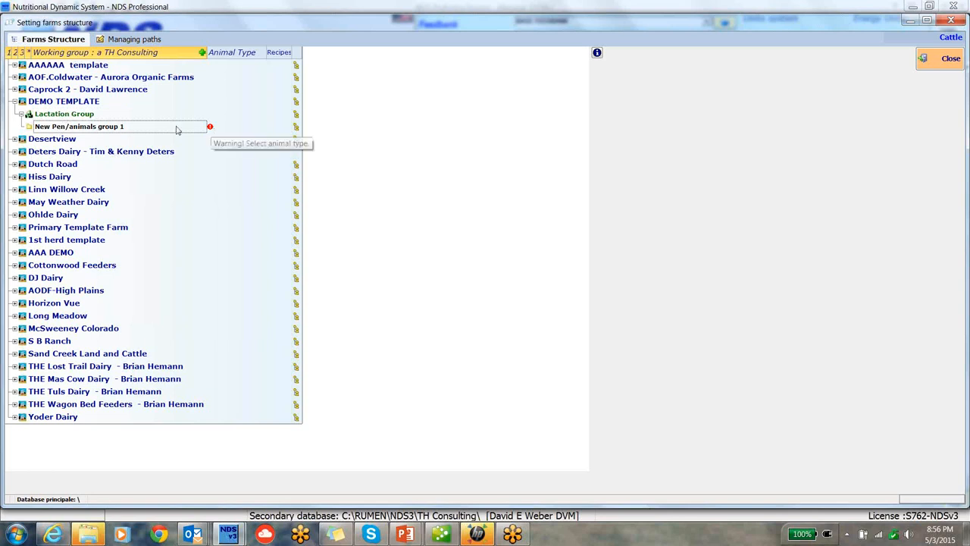
mouse_move(48, 127)
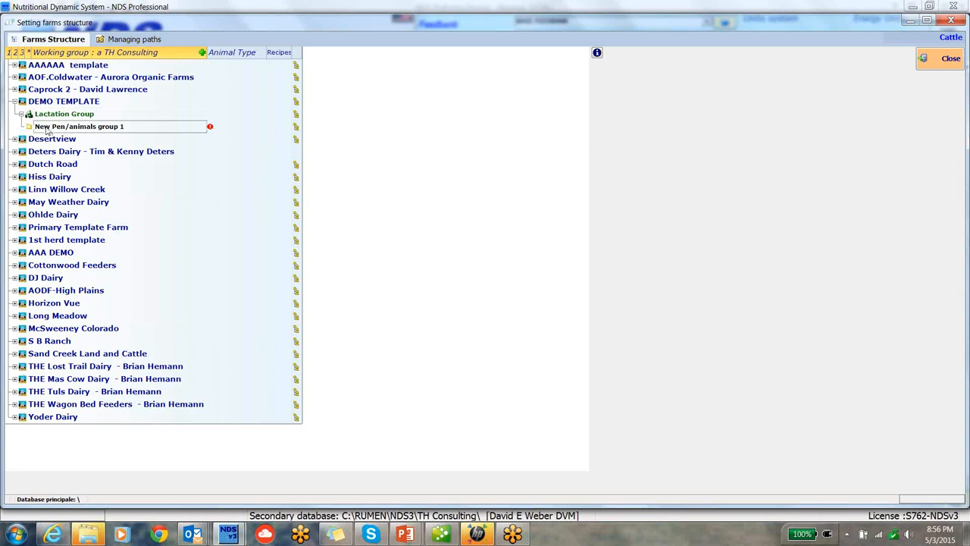
Rename New Pen/animals group 1 to TMR Group.
type("TM")
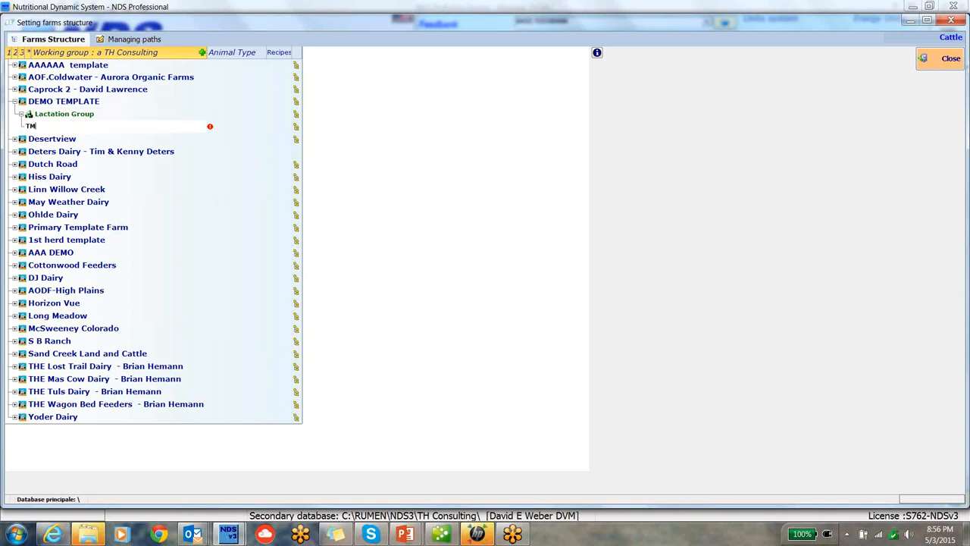
type("MR G")
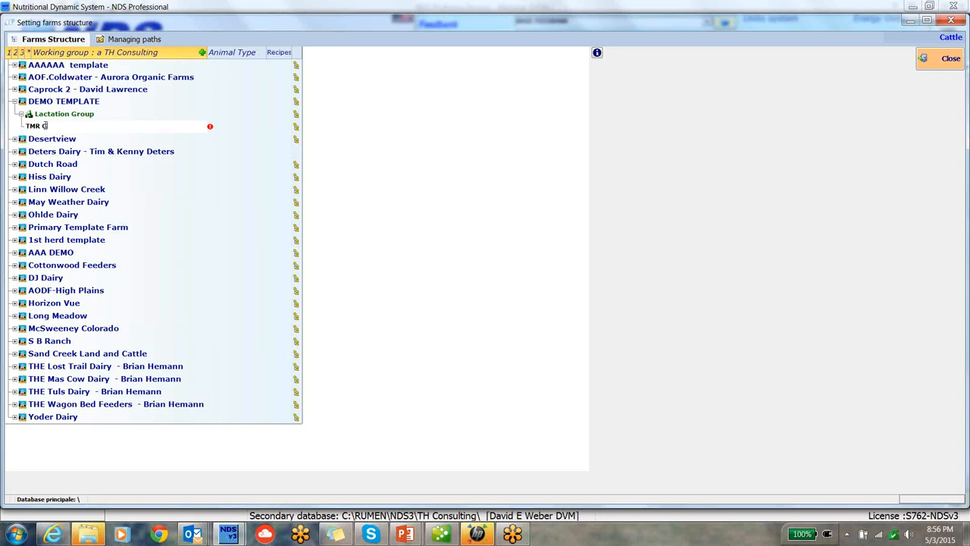
type("roup")
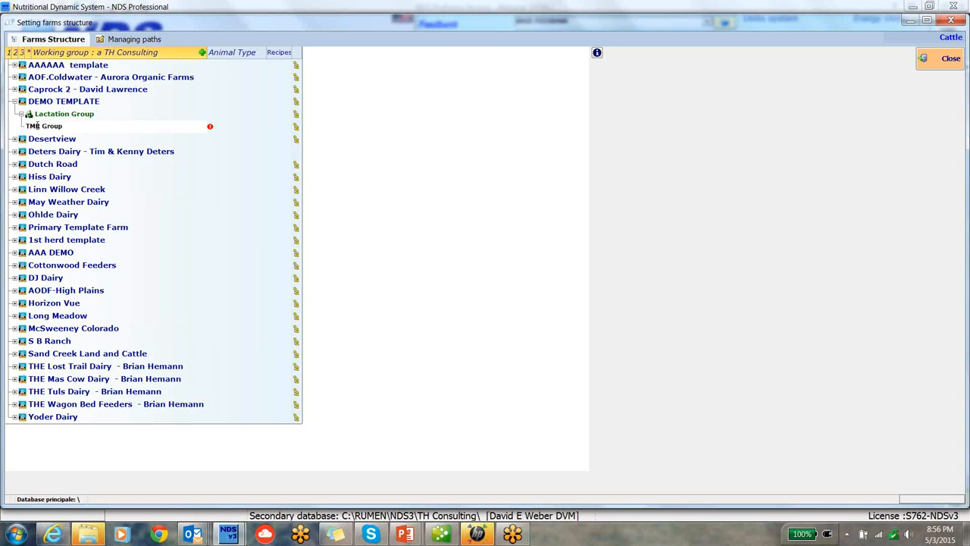
mouse_move(211, 126)
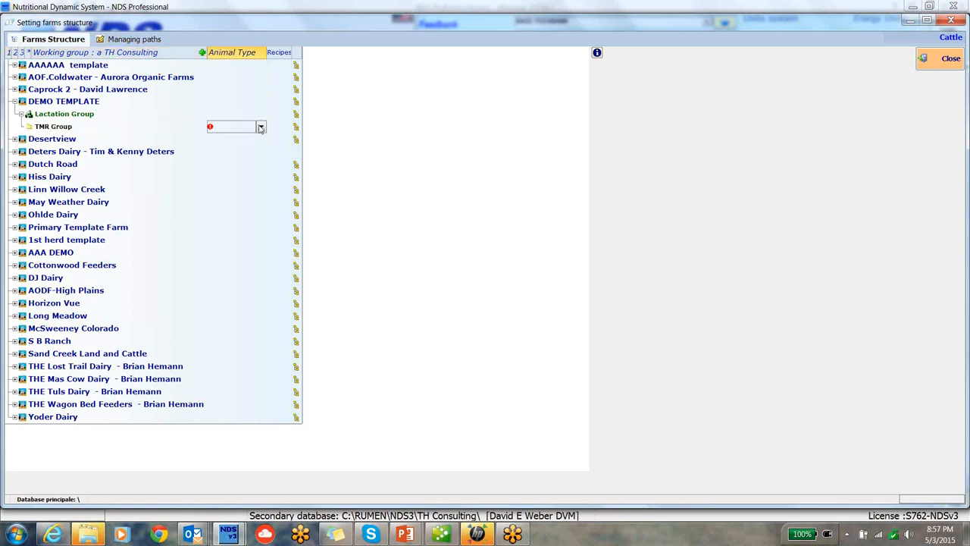
Set TMR Group's animal type to 1 - Lactating Dairy Cow.
left_click(261, 127)
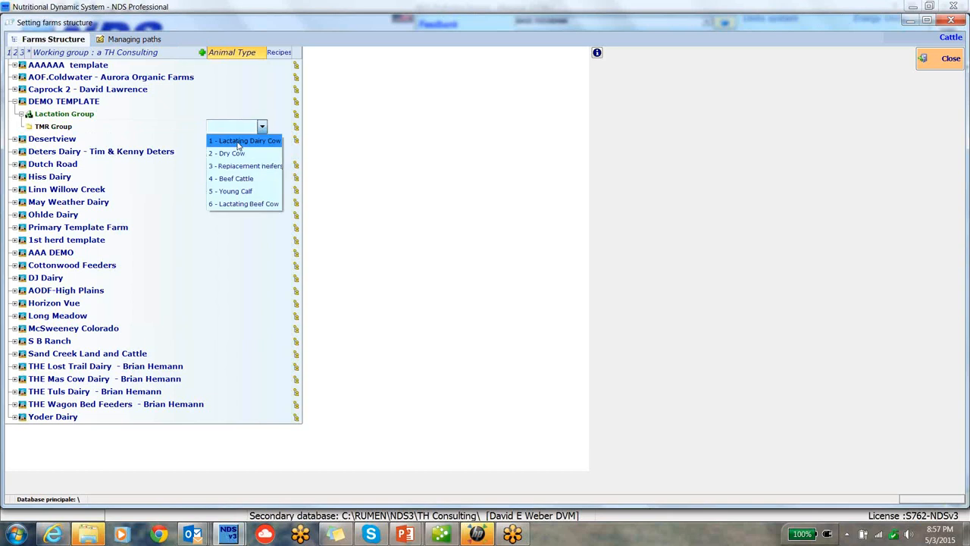
left_click(244, 139)
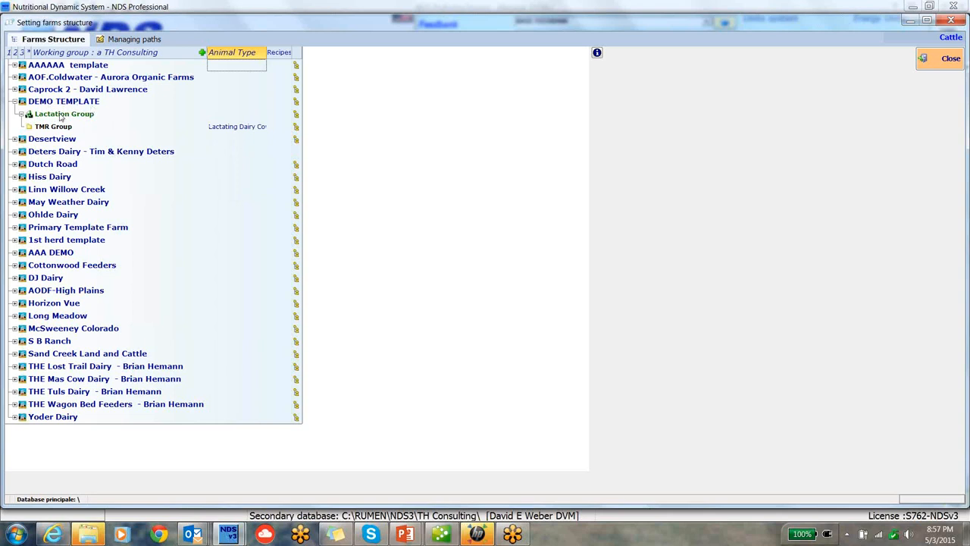
mouse_move(63, 113)
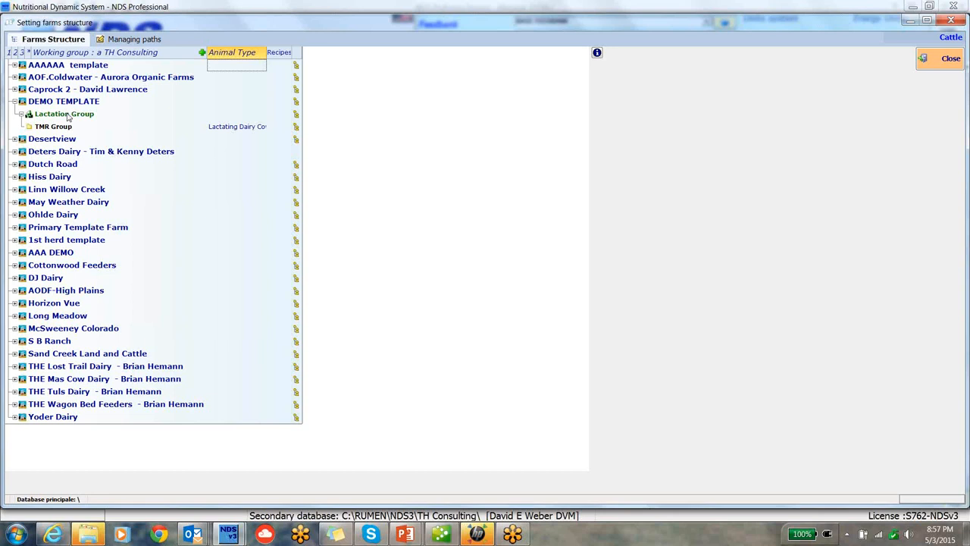
Add a new pen under Lactation Group and name it Fresh Pen.
right_click(64, 113)
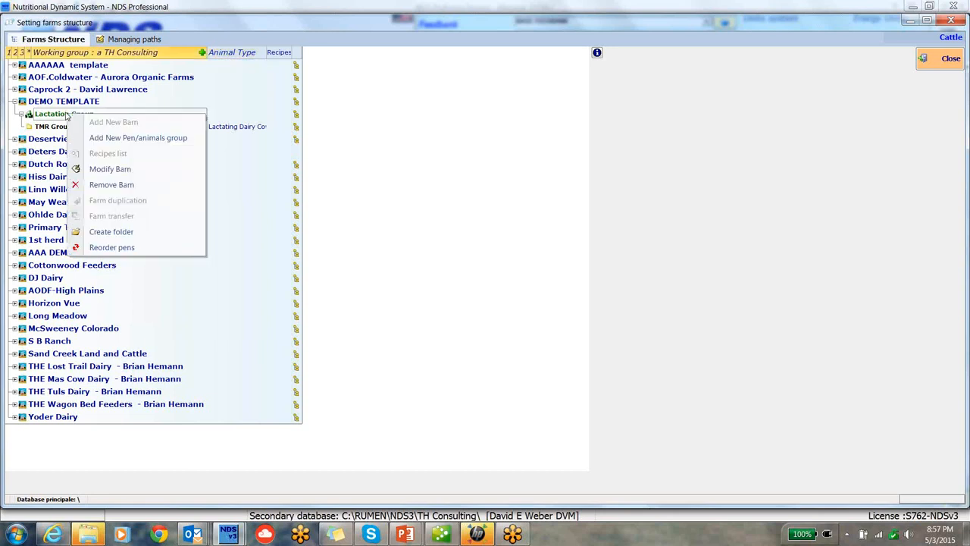
mouse_move(138, 136)
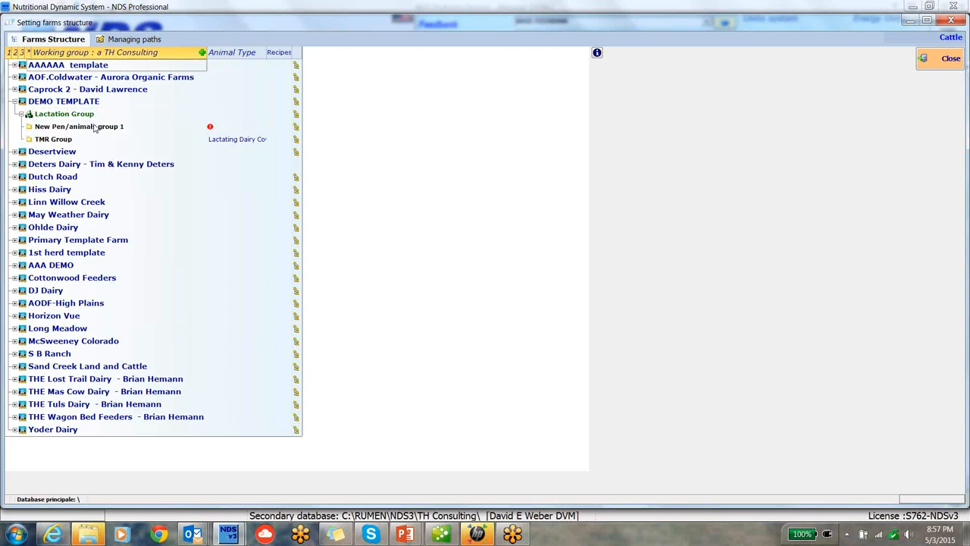
left_click(79, 128)
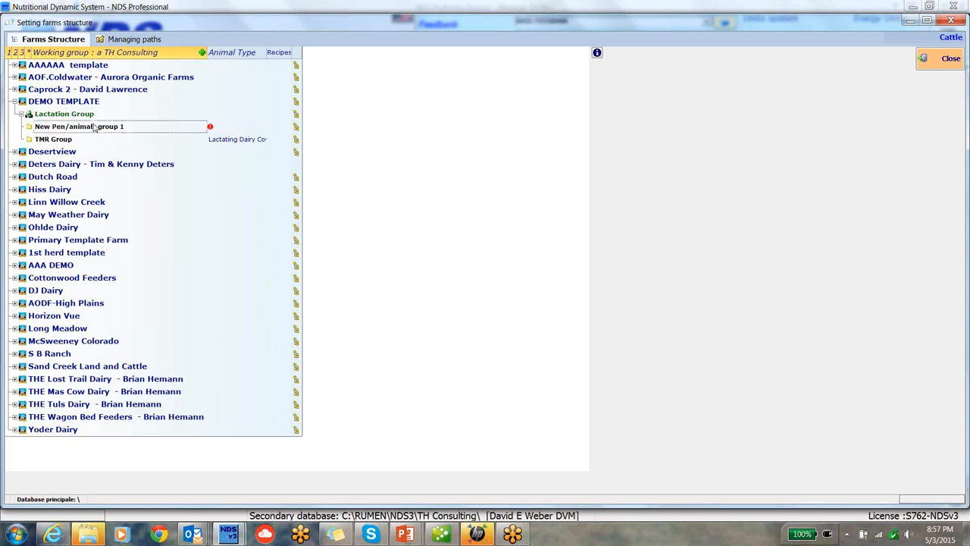
type("Fres")
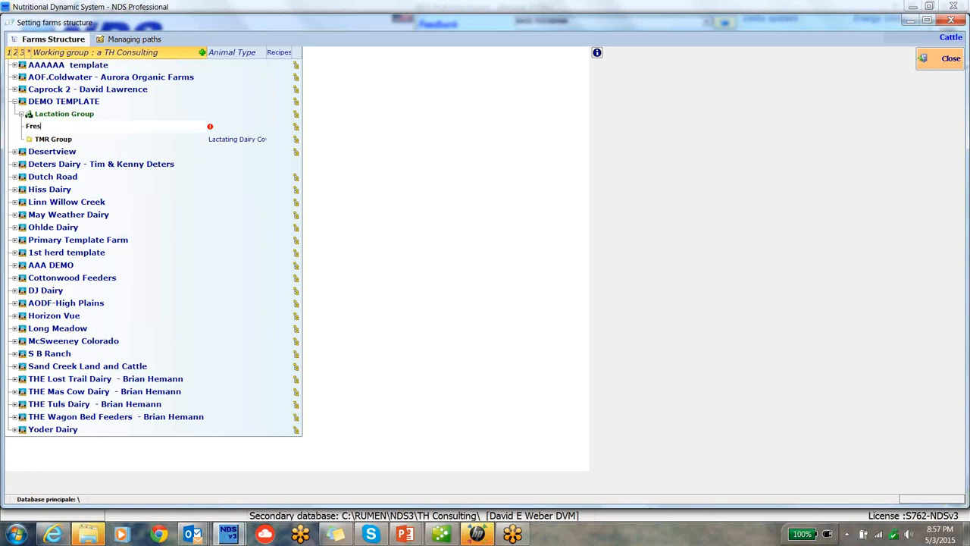
type("h Pen")
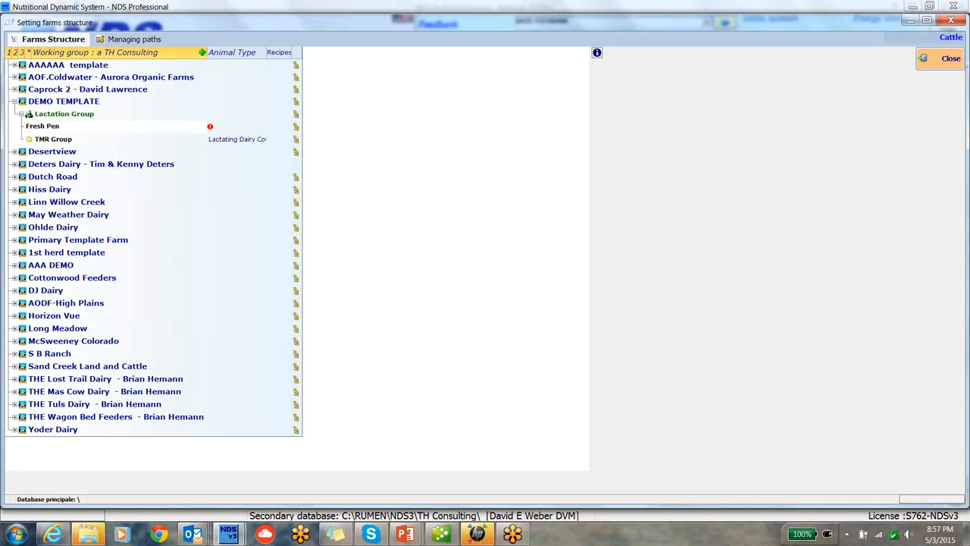
mouse_move(233, 125)
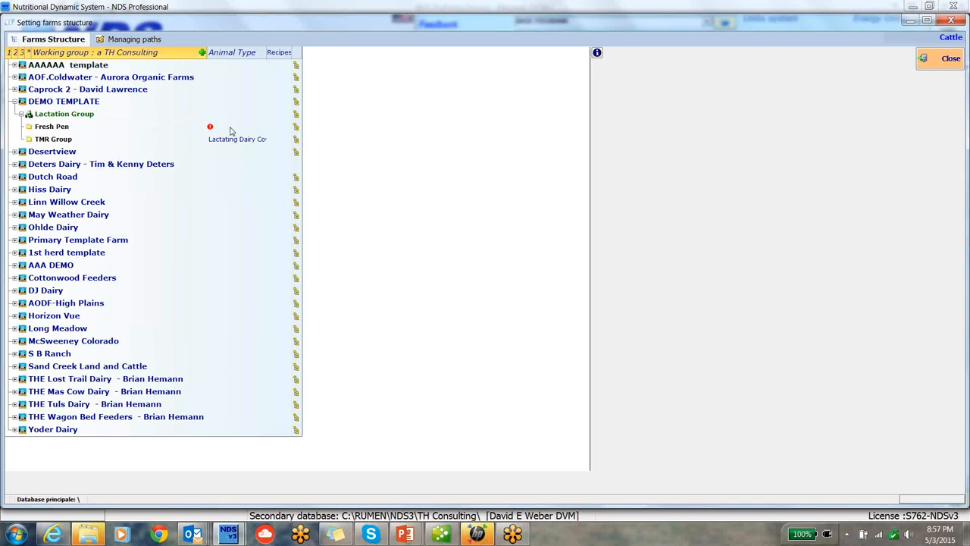
Set Fresh Pen's animal type to Lactating Dairy Cow.
left_click(235, 126)
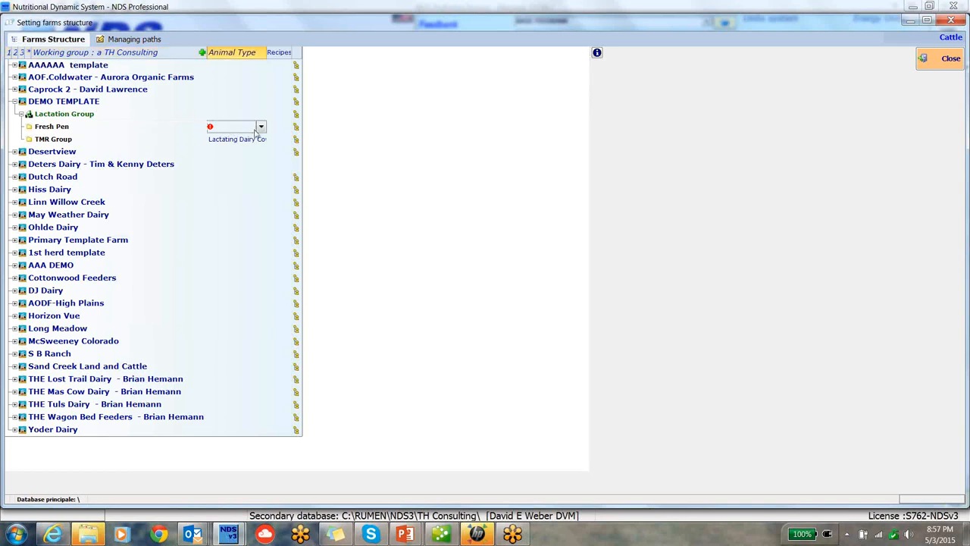
left_click(261, 126)
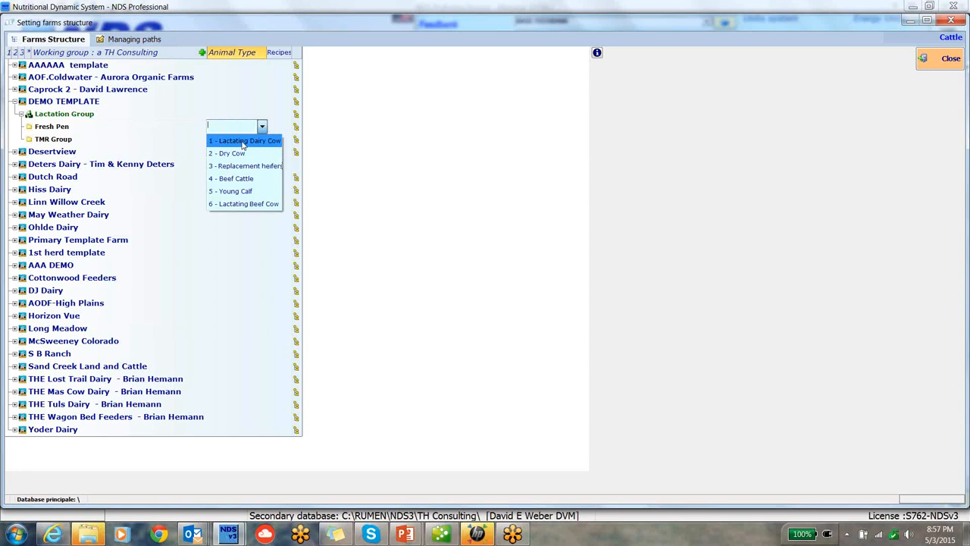
left_click(248, 139)
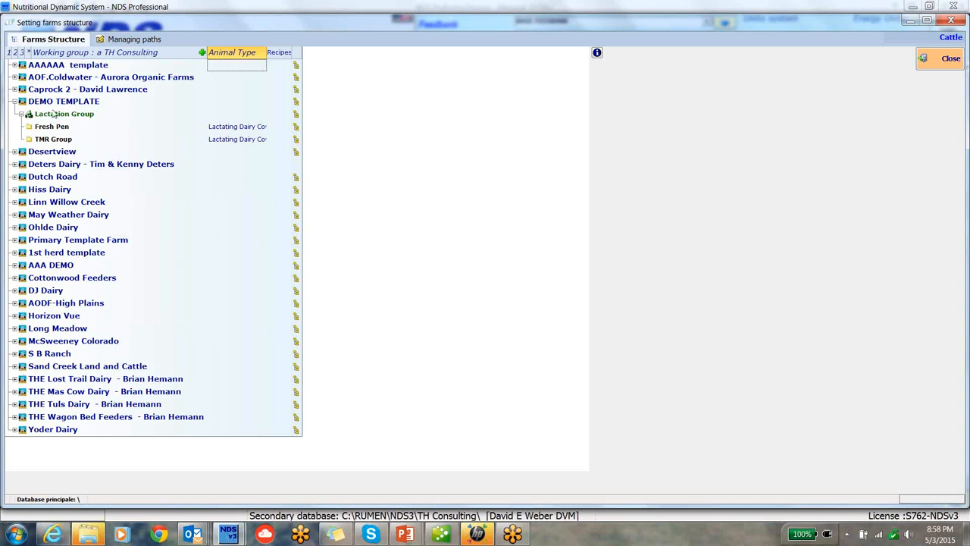
mouse_move(62, 104)
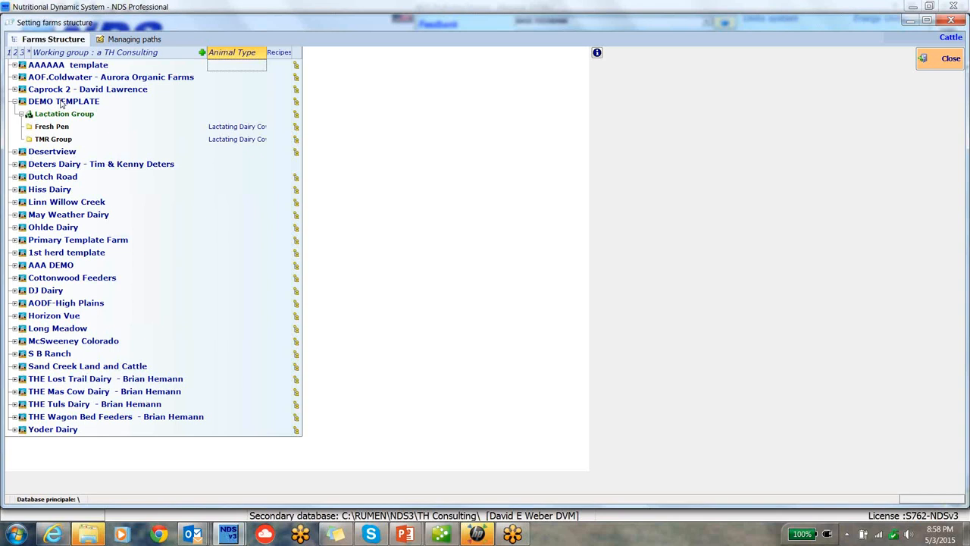
Add a NON Lactation Groups barn to DEMO TEMPLATE with a Dry Cows pen.
right_click(64, 100)
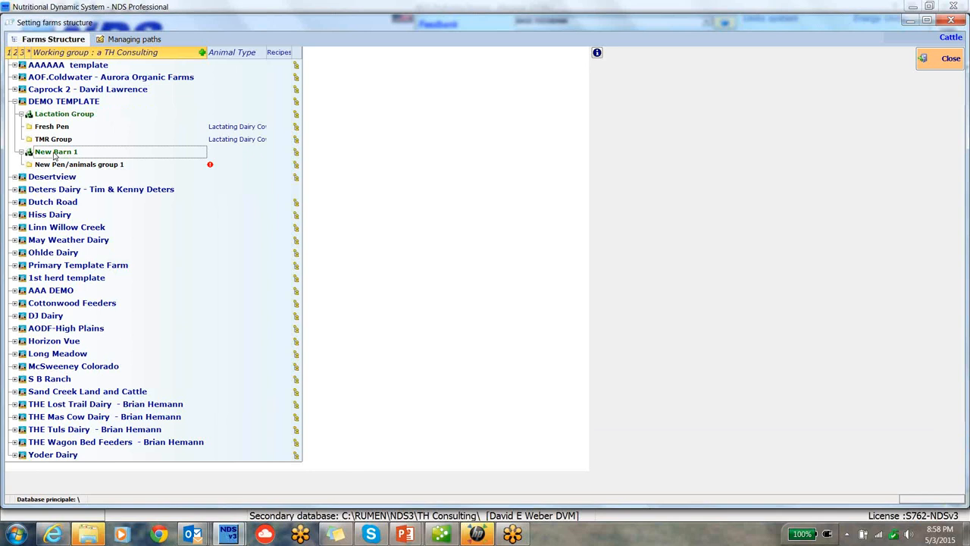
type("NON")
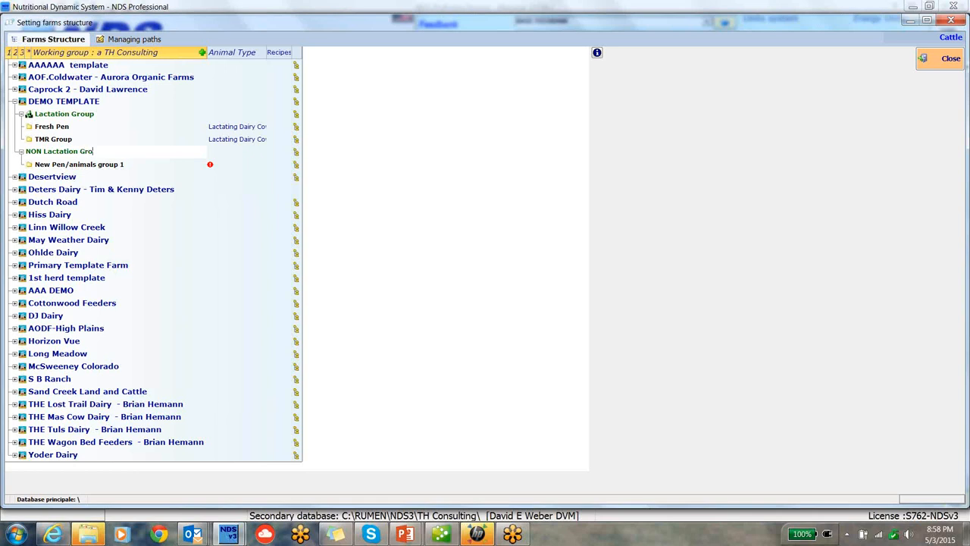
type("ups")
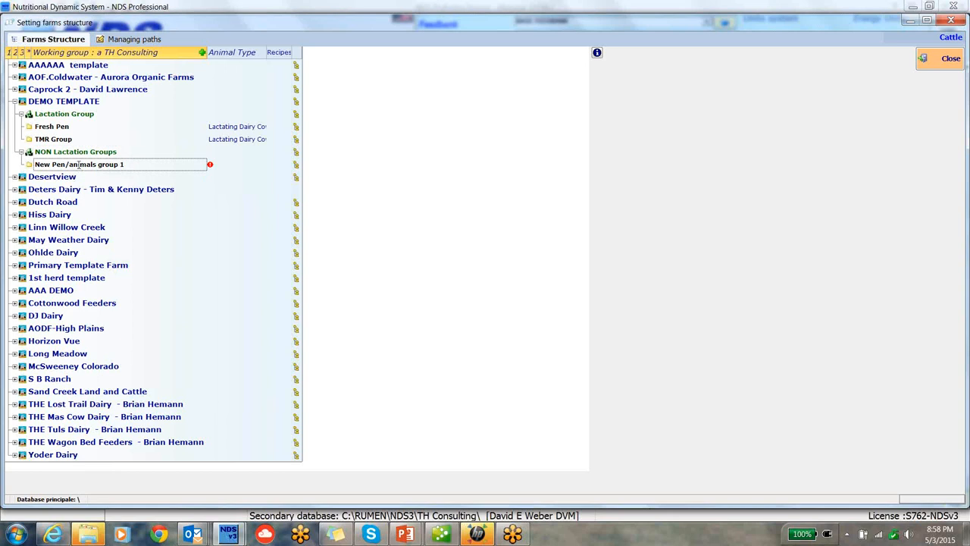
type("Dry Cows")
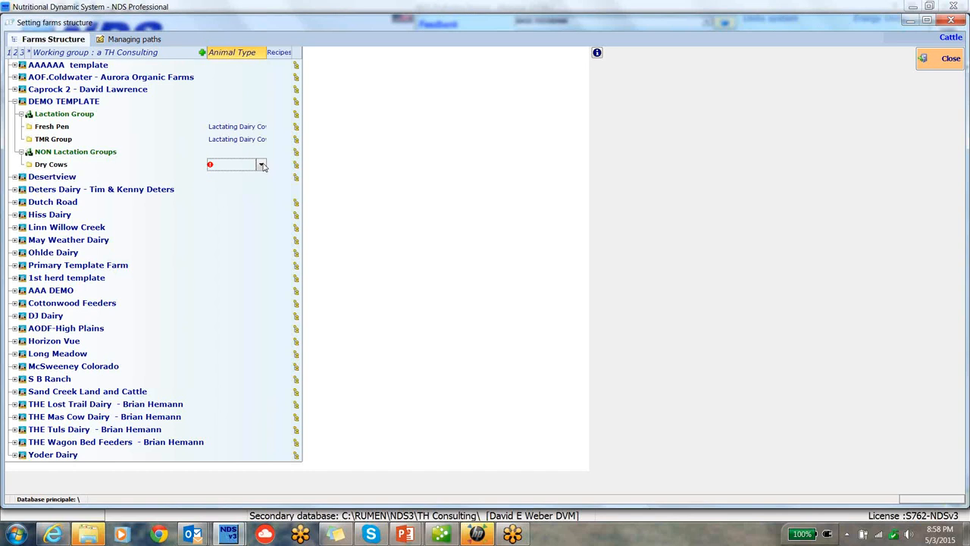
Set the Dry Cows pen's animal type to 2 - Dry Cow.
left_click(261, 164)
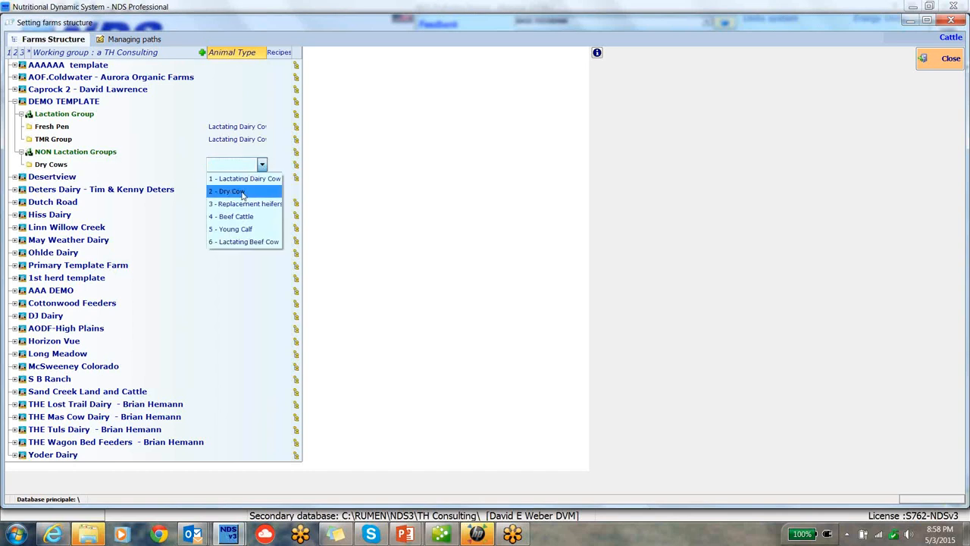
left_click(228, 191)
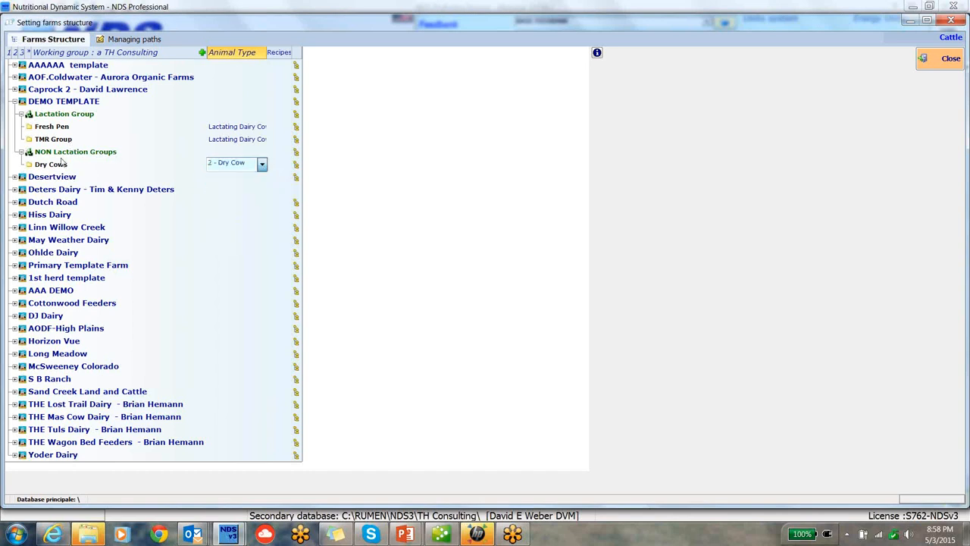
mouse_move(73, 155)
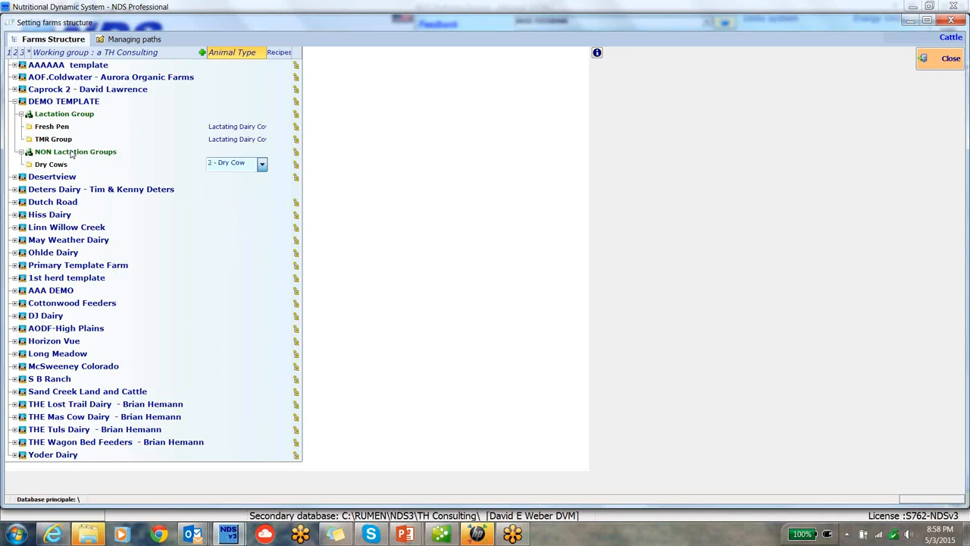
Add a Close Up Cows pen under NON Lactation Groups typed as Dry Cow.
right_click(74, 152)
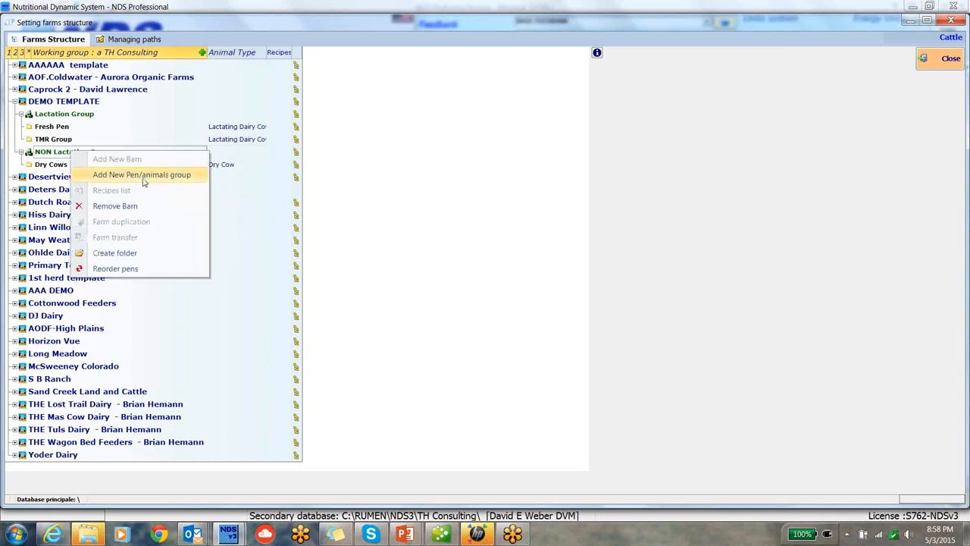
left_click(141, 174)
type("Close")
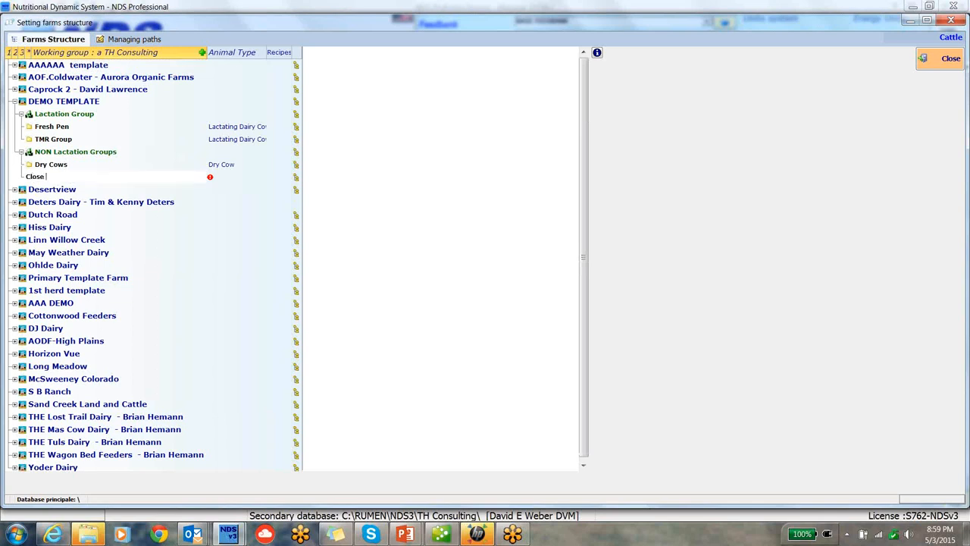
type("Up Cows")
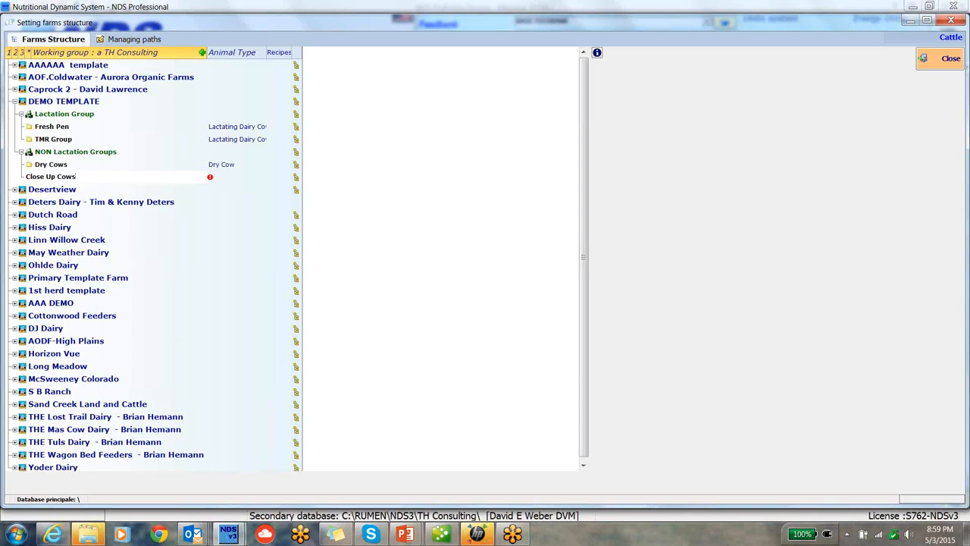
mouse_move(225, 183)
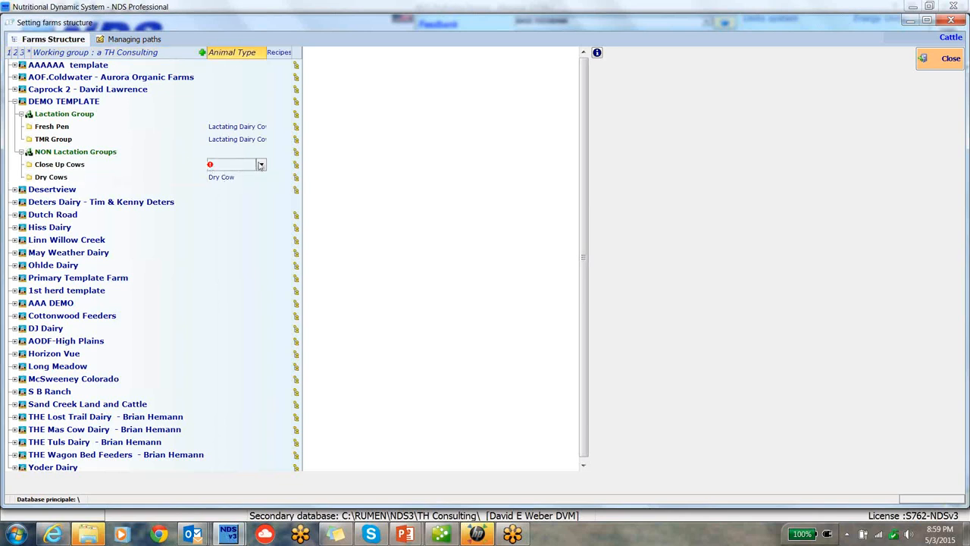
left_click(261, 163)
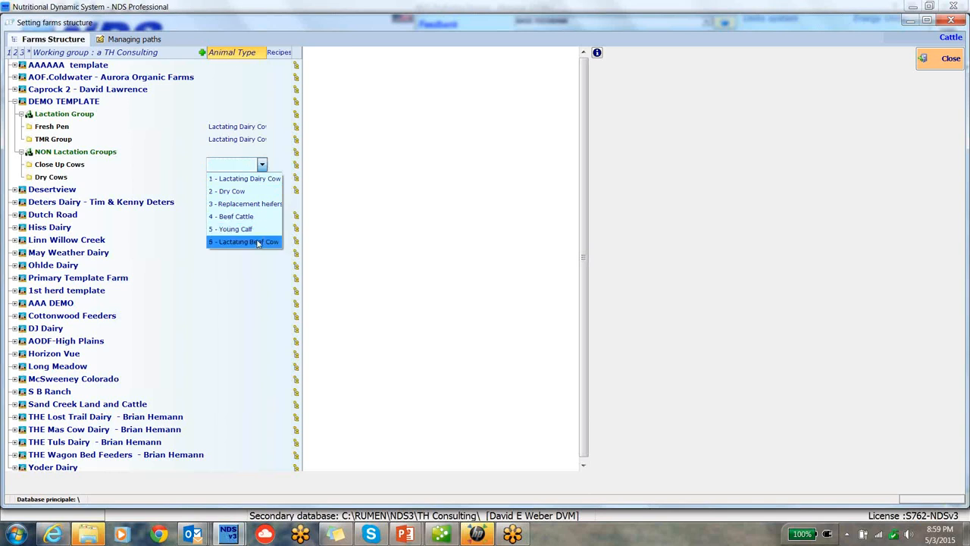
left_click(228, 191)
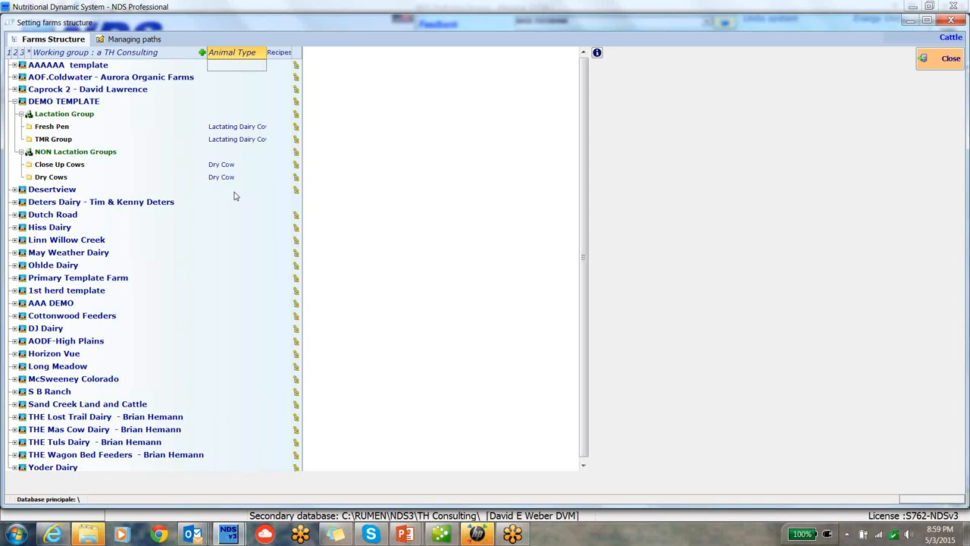
mouse_move(82, 169)
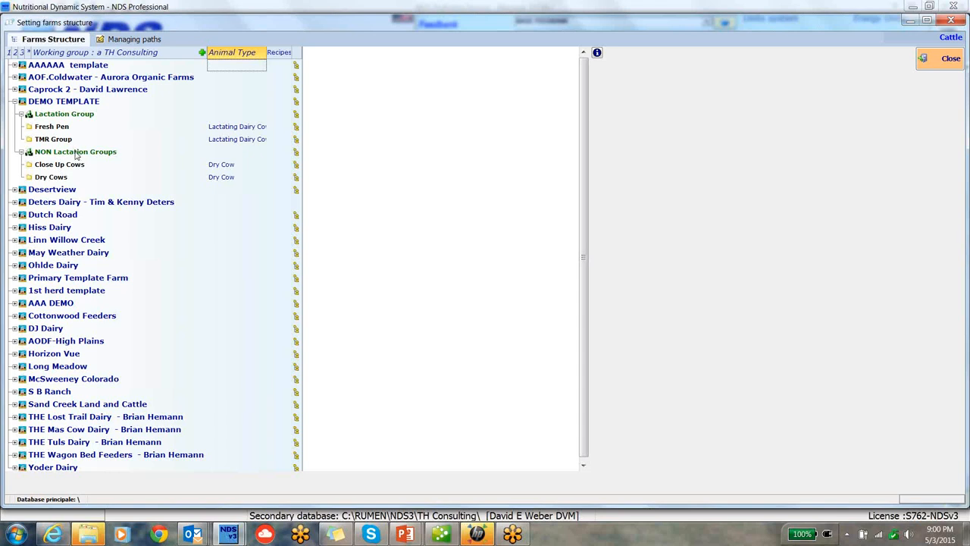
Add a new pen under NON Lactation Groups and name it 300 Heifers.
right_click(76, 151)
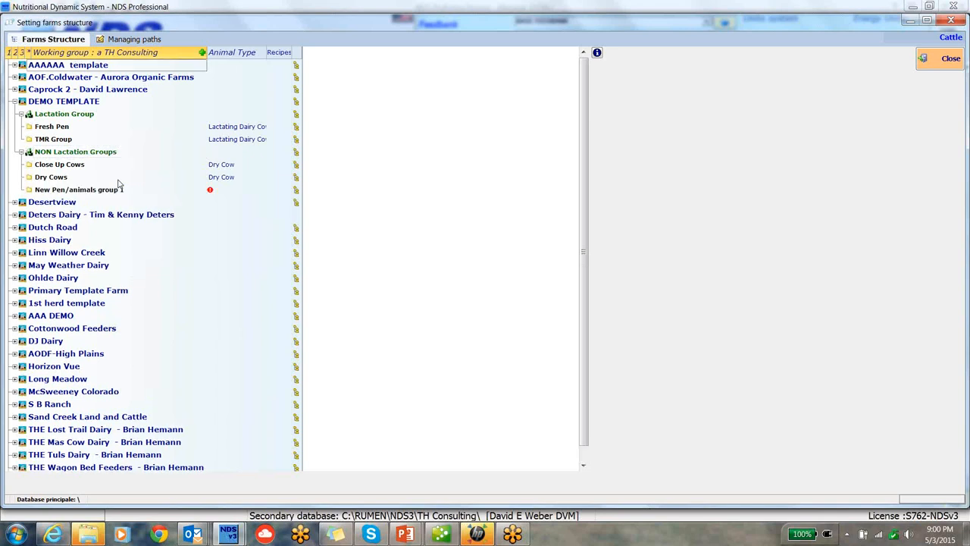
left_click(79, 190)
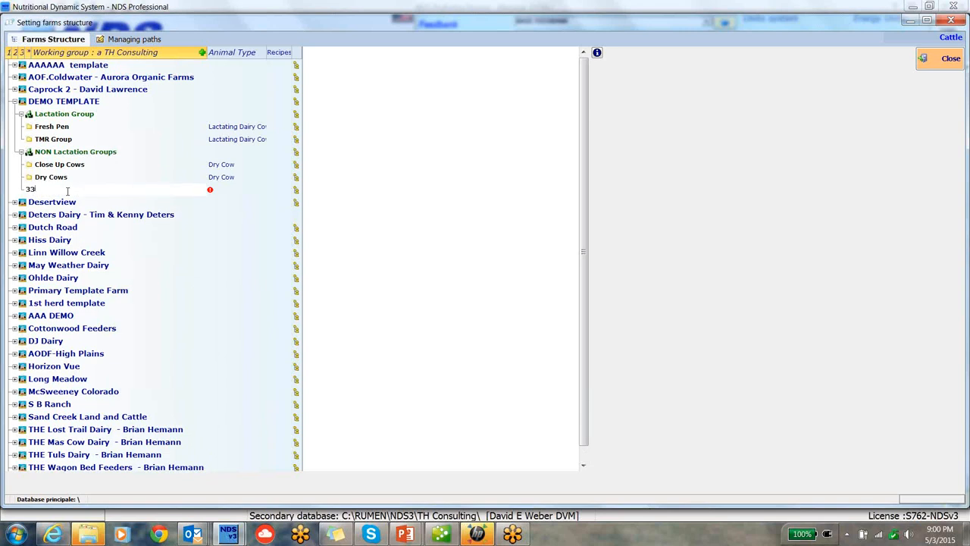
type("300")
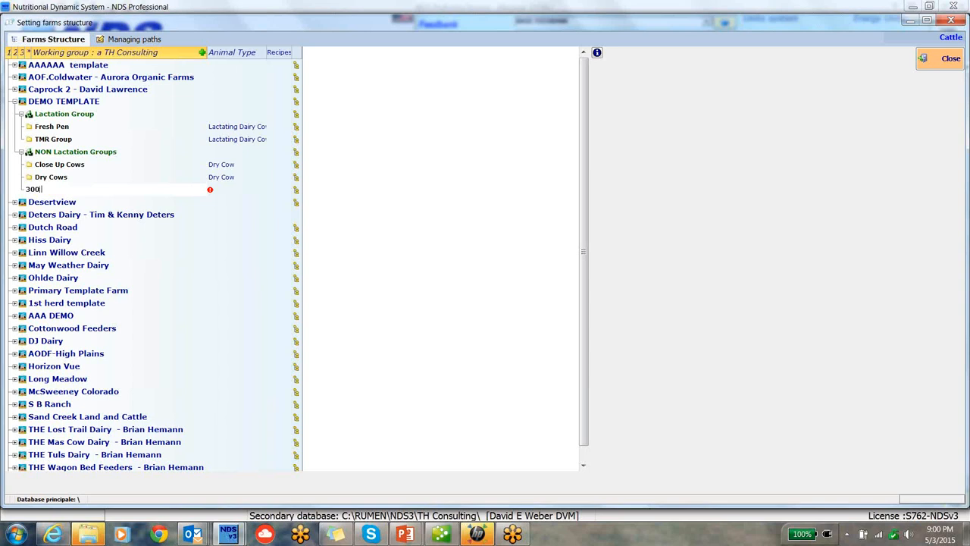
type("He")
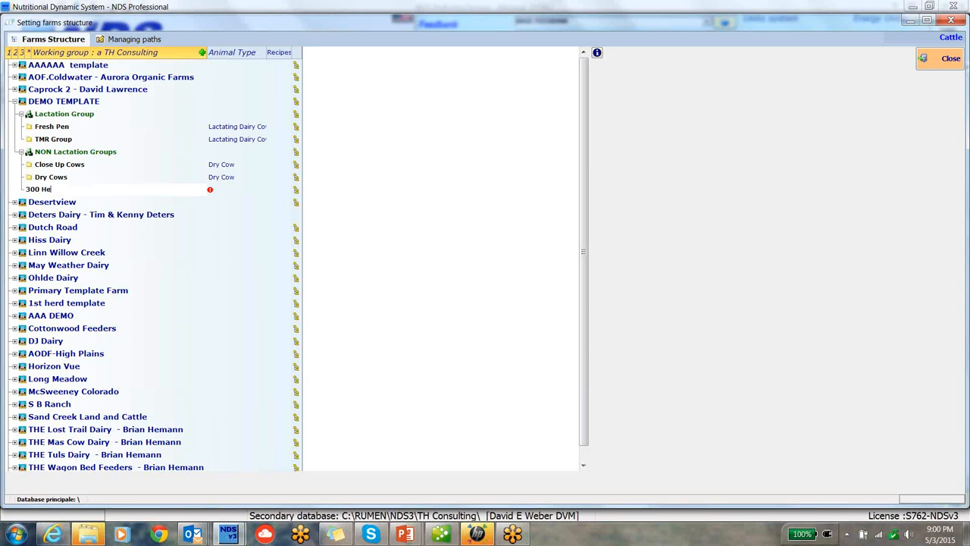
type("ifers")
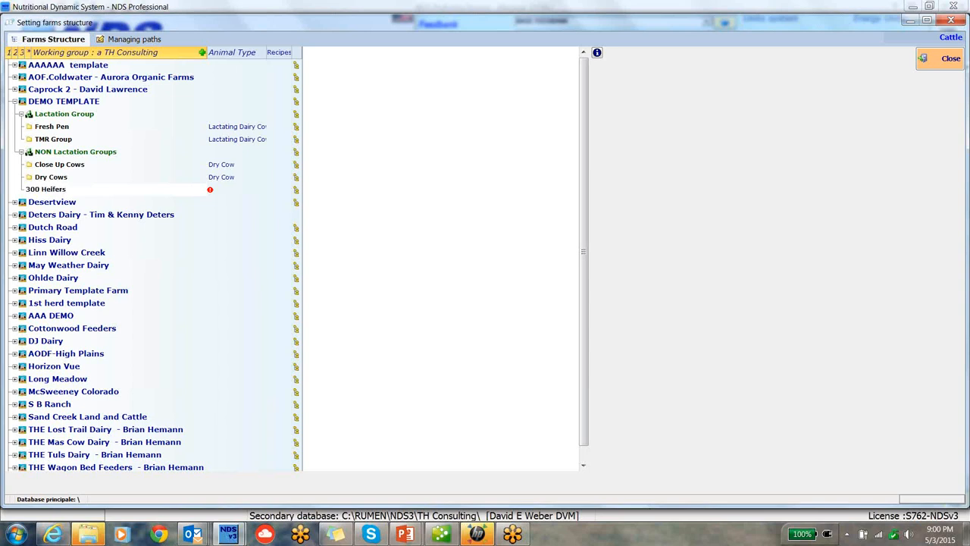
mouse_move(225, 194)
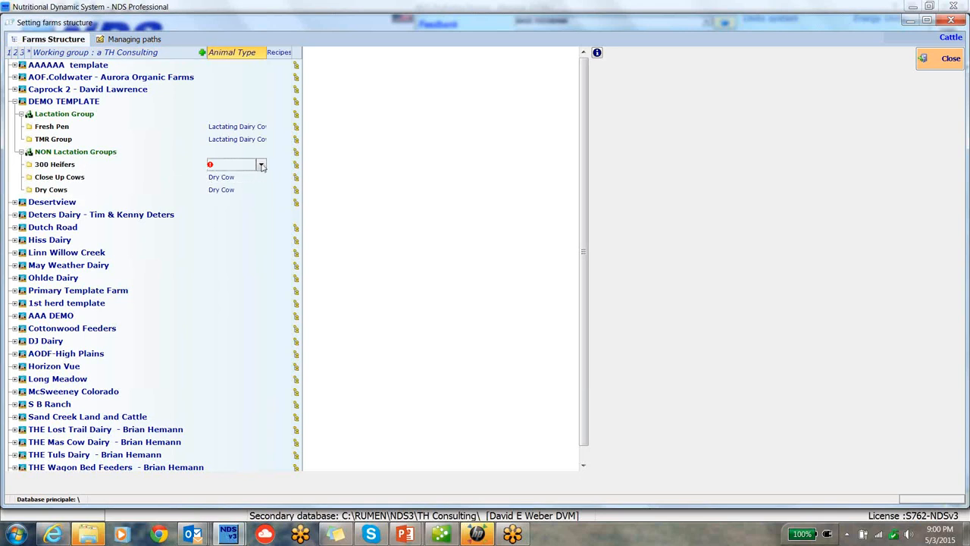
Set 300 Heifers' animal type to 3 - Replacement heifer.
left_click(260, 164)
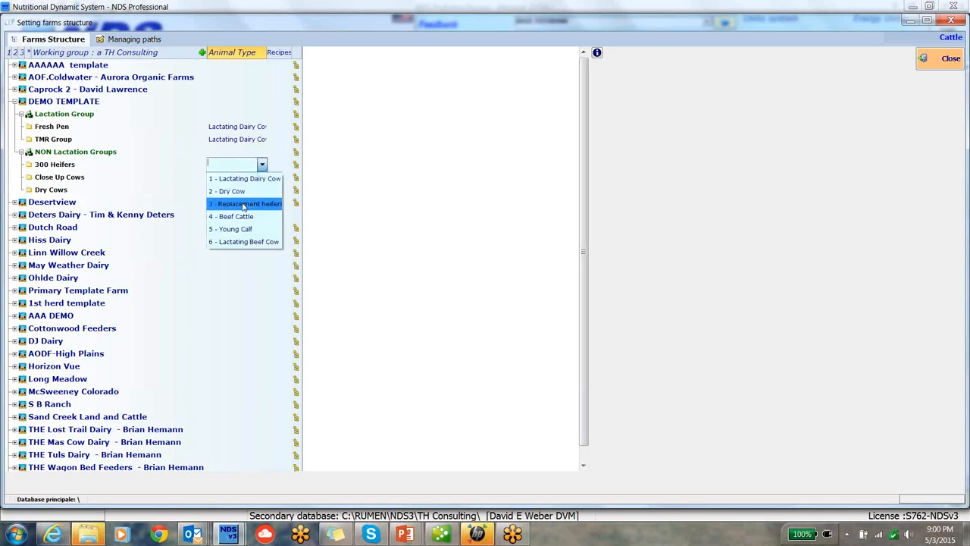
left_click(244, 203)
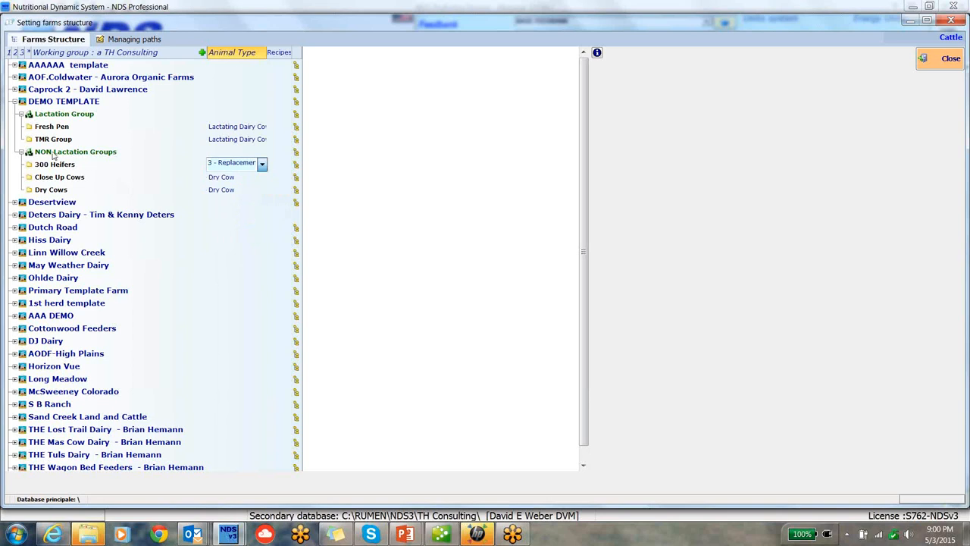
left_click(237, 164)
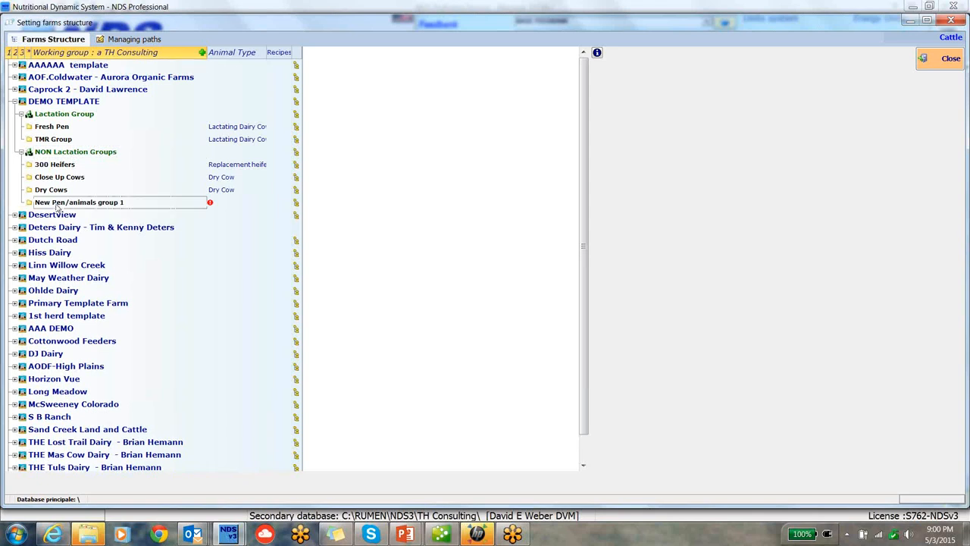
Name the new pen 500 heifers and set its animal type to 3 - Replacement heifer.
type("500")
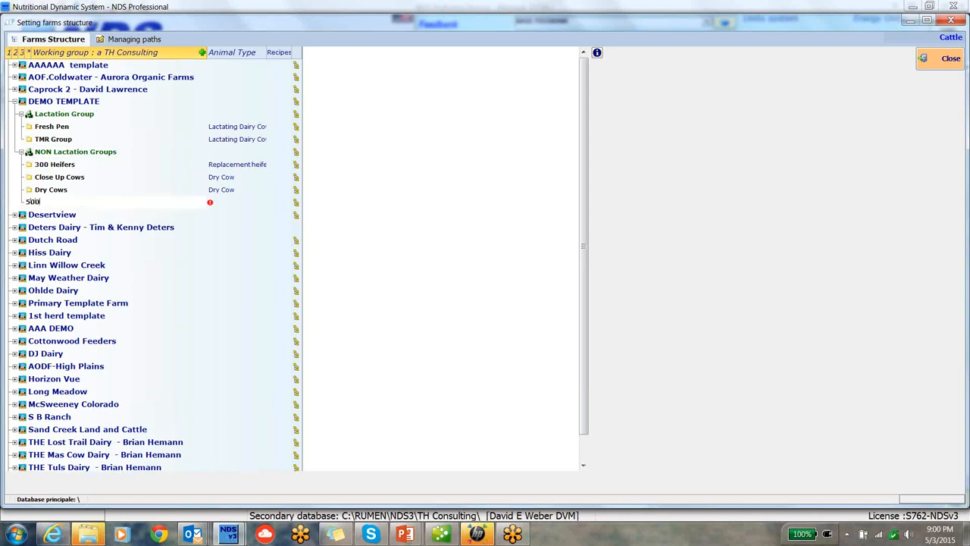
type("heifers")
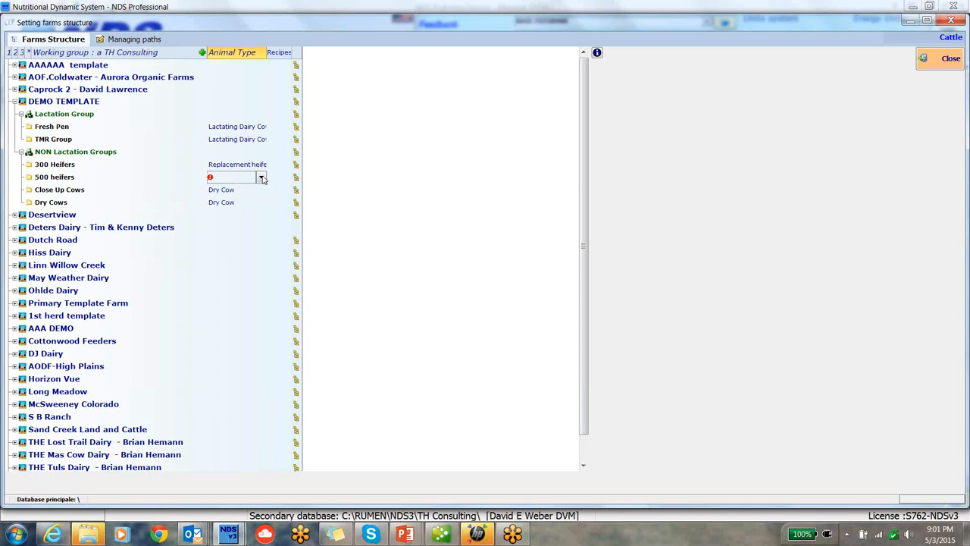
left_click(262, 176)
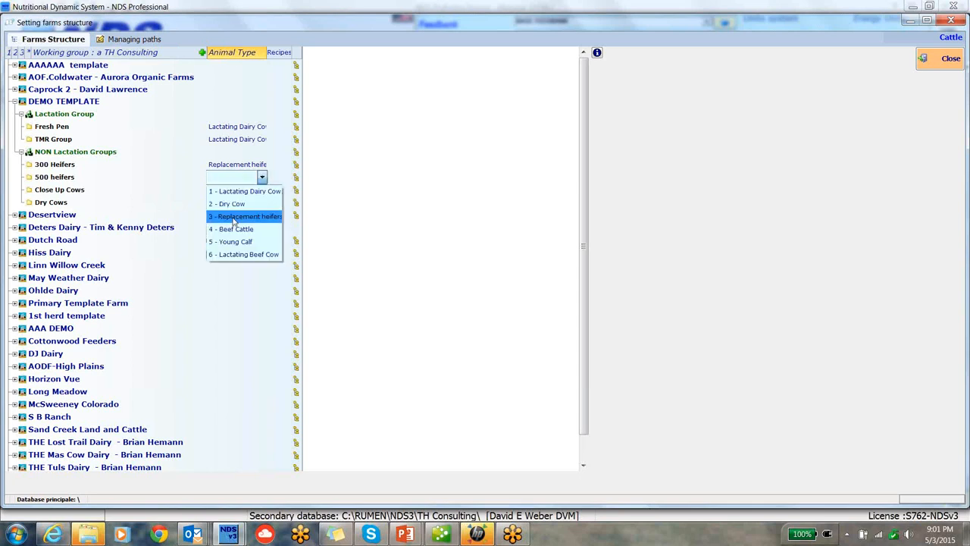
left_click(242, 216)
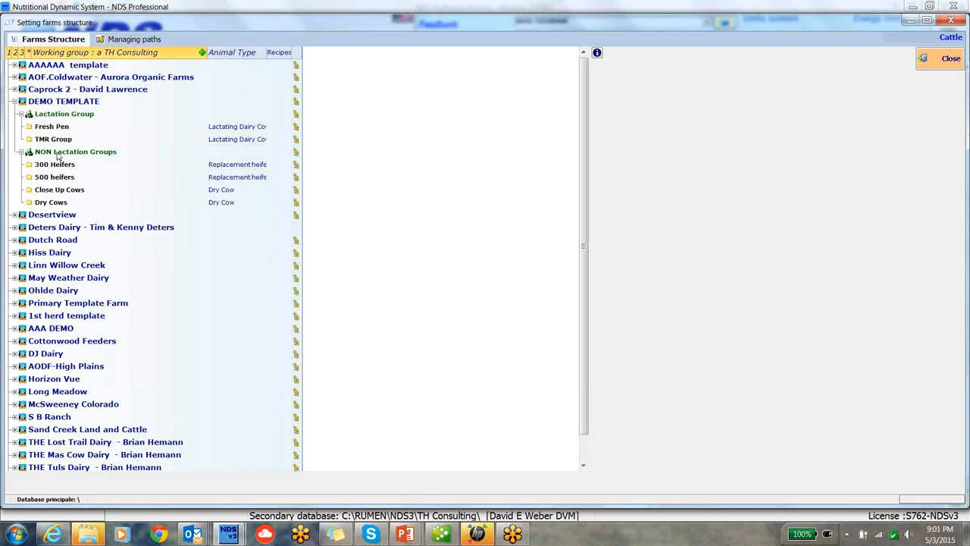
Add an 800 heifers pen typed 3 - Replacement heifer, then start another new pen.
left_click(76, 152)
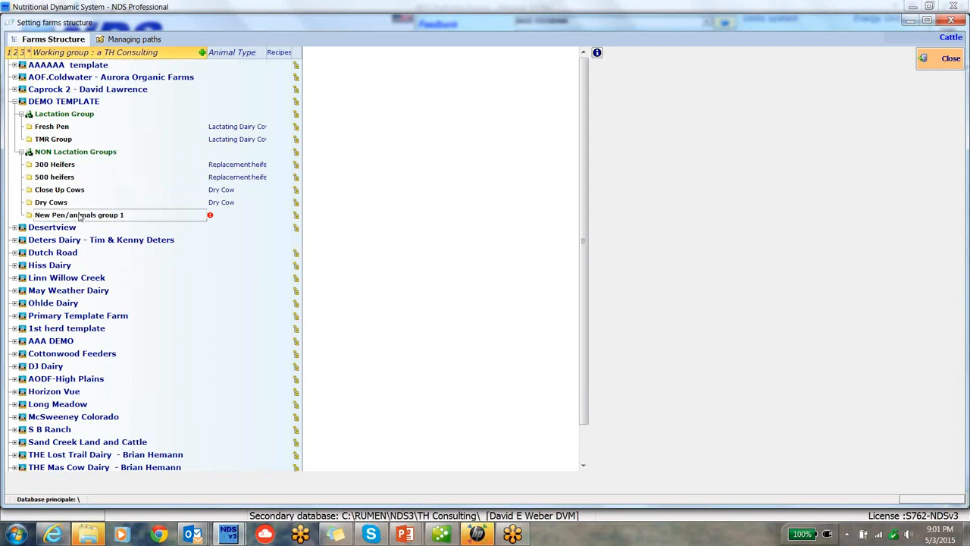
type("800")
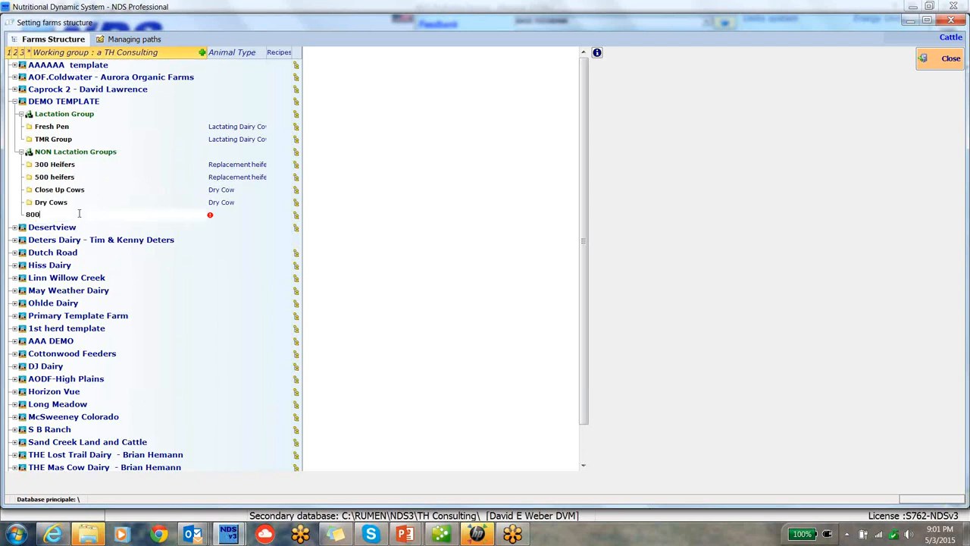
type("heifers")
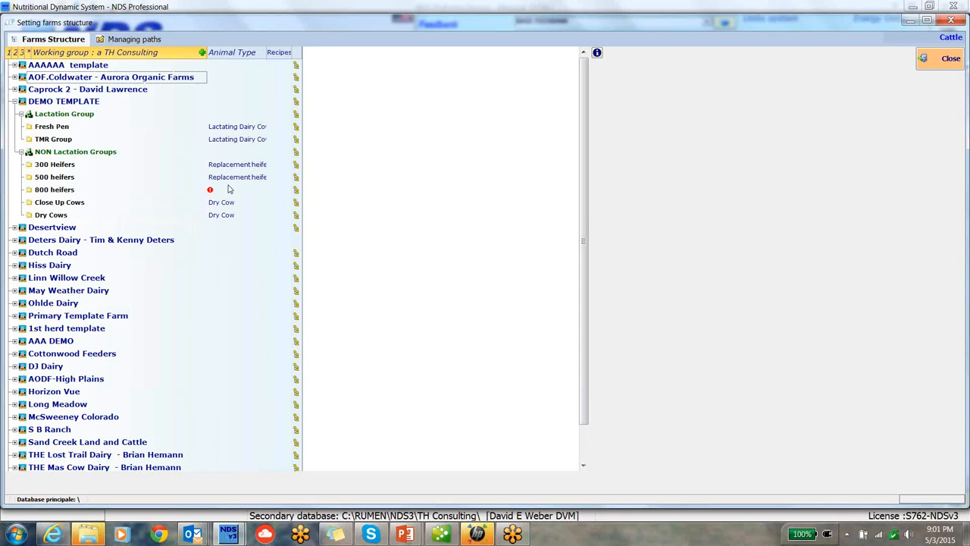
left_click(237, 188)
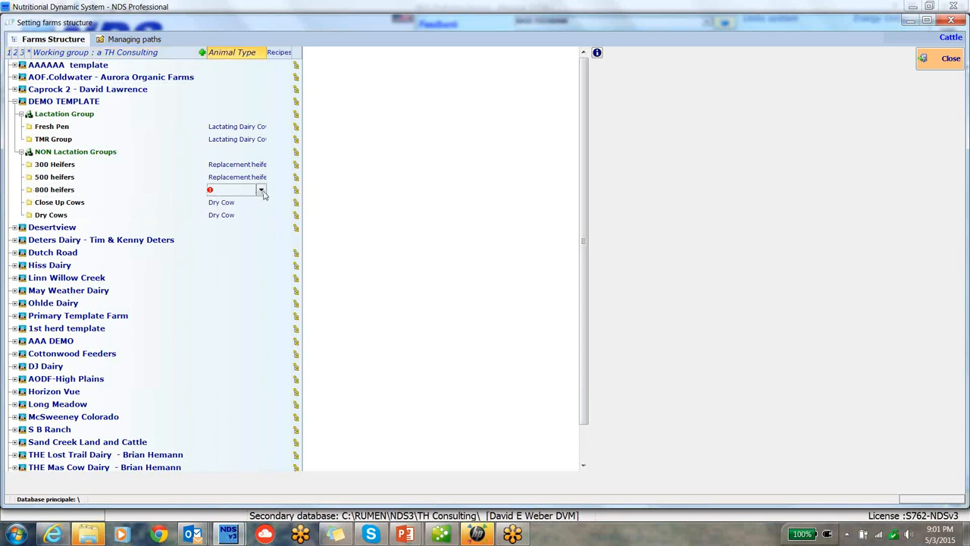
left_click(261, 190)
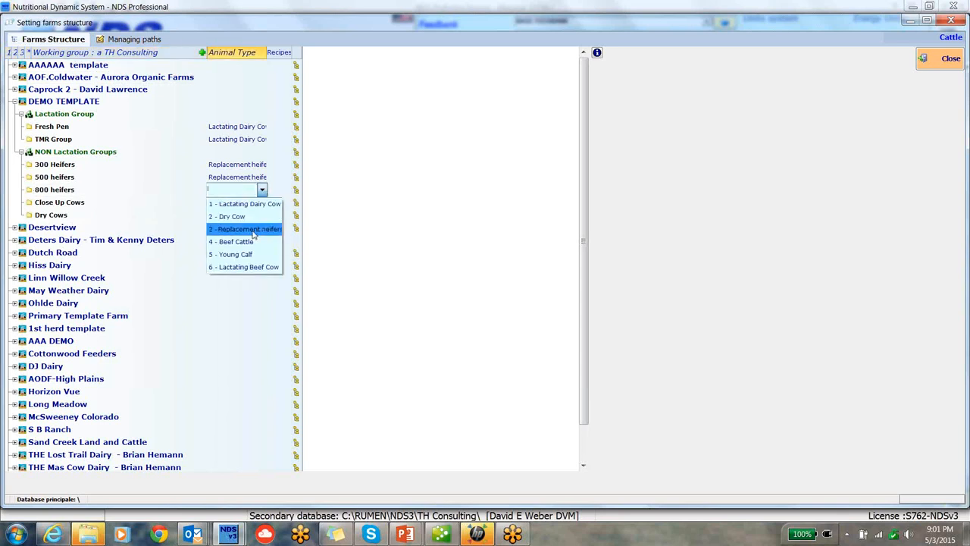
left_click(244, 227)
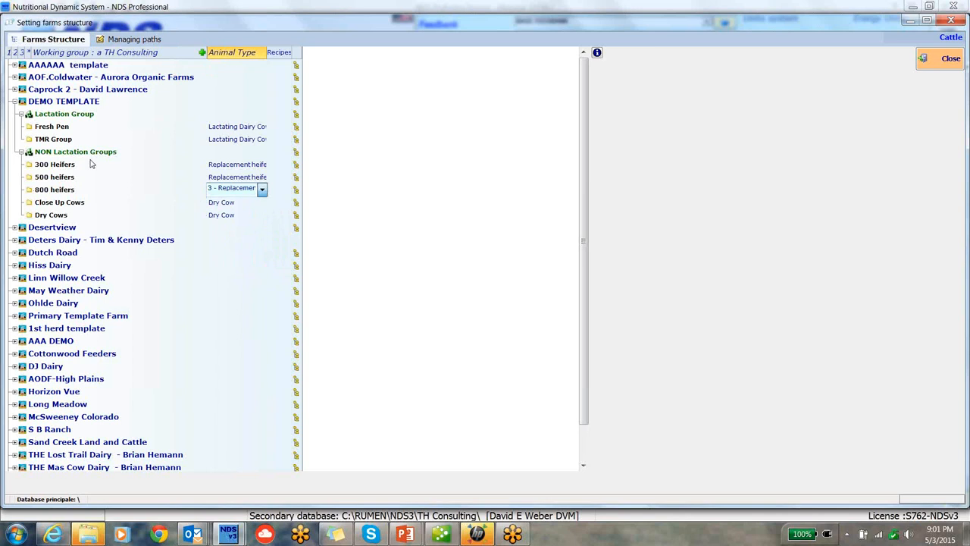
right_click(75, 152)
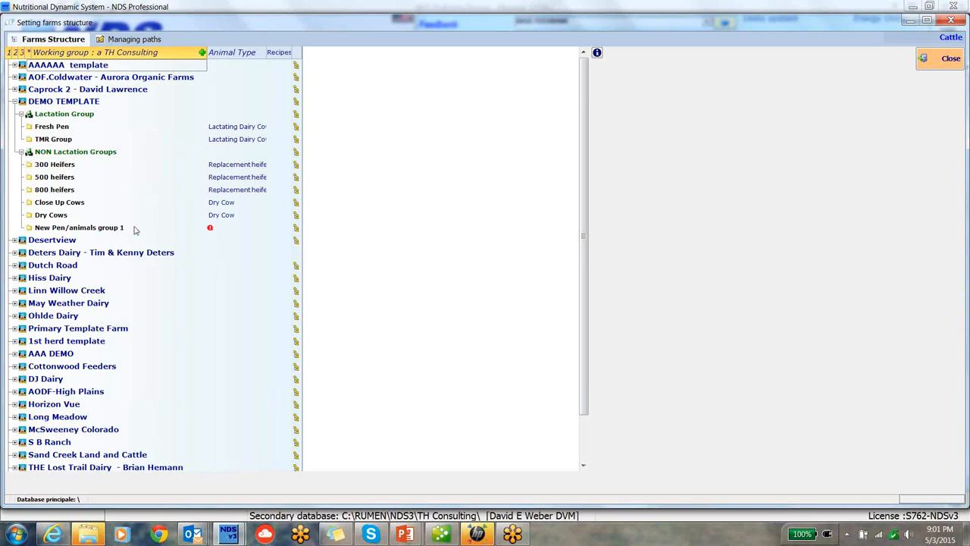
Set New Pen/animals group 1's animal type to 4 - Beef Cattle.
left_click(235, 227)
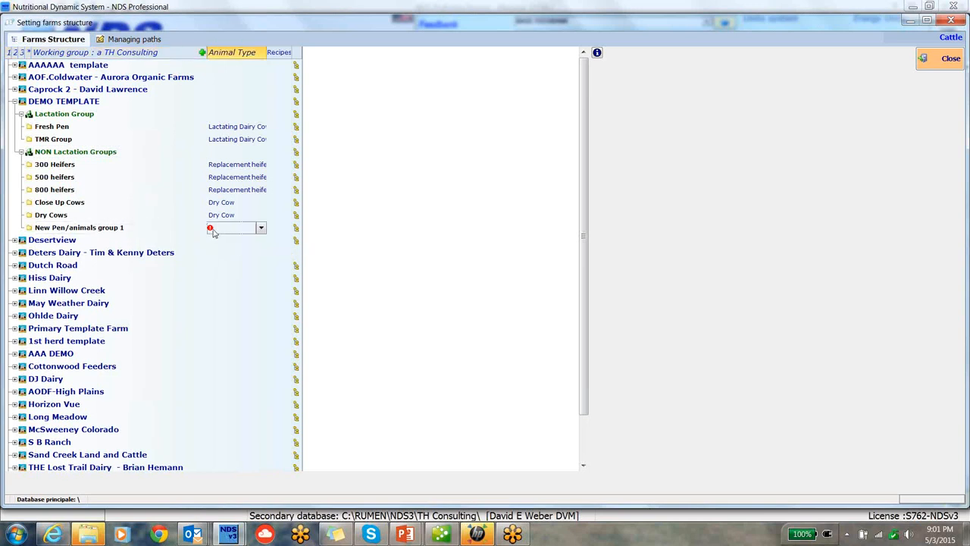
left_click(261, 227)
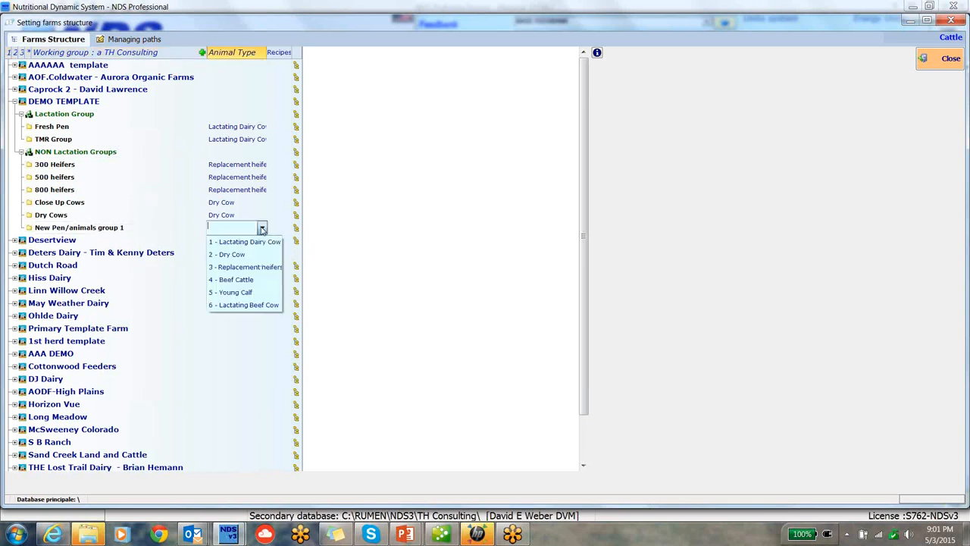
mouse_move(246, 267)
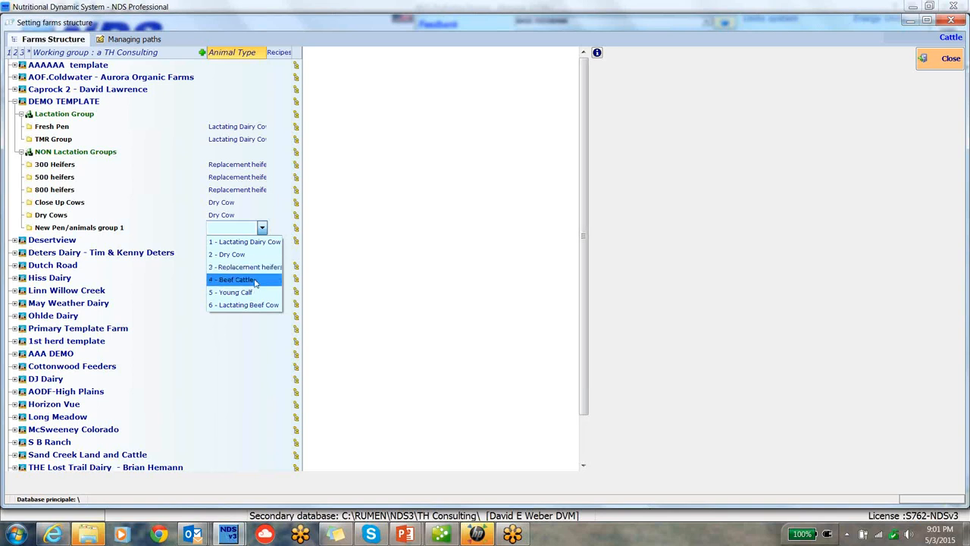
mouse_move(252, 281)
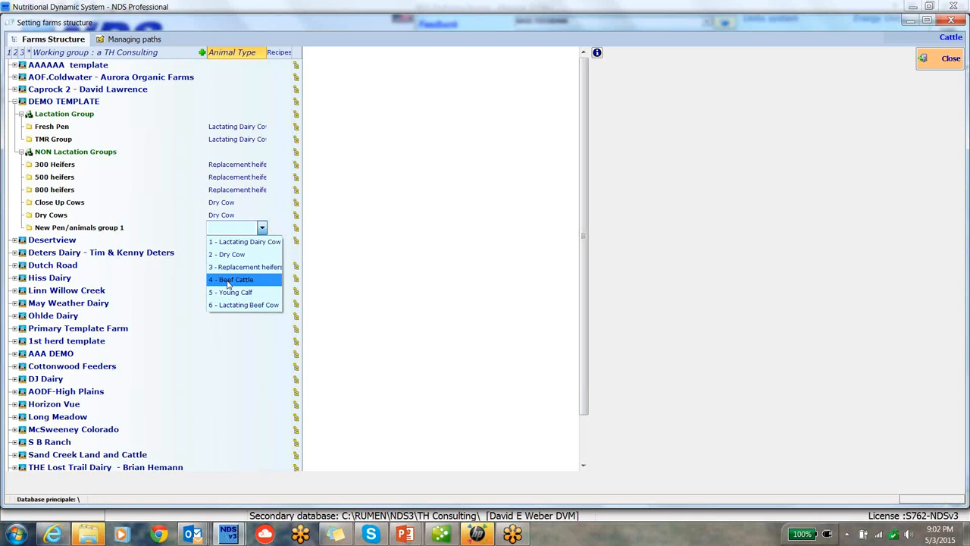
mouse_move(258, 283)
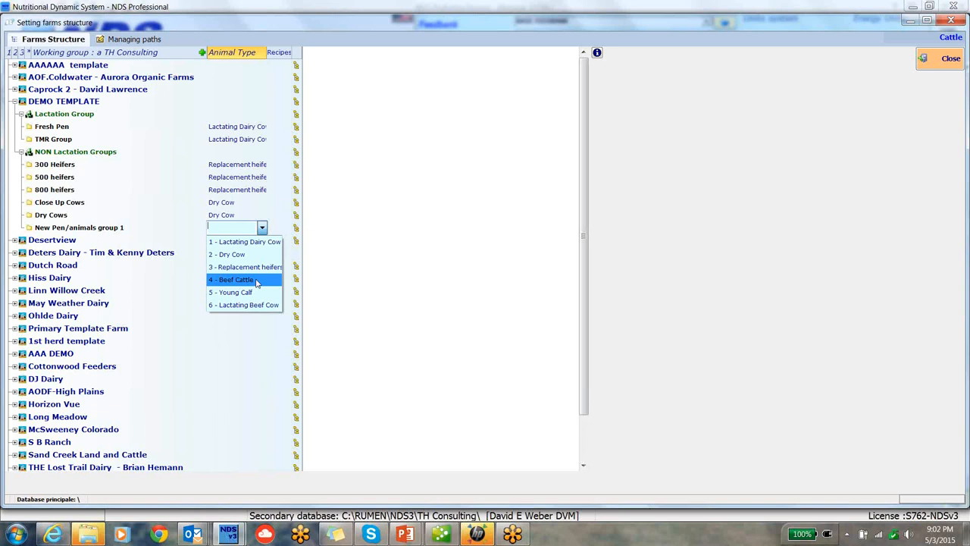
mouse_move(235, 292)
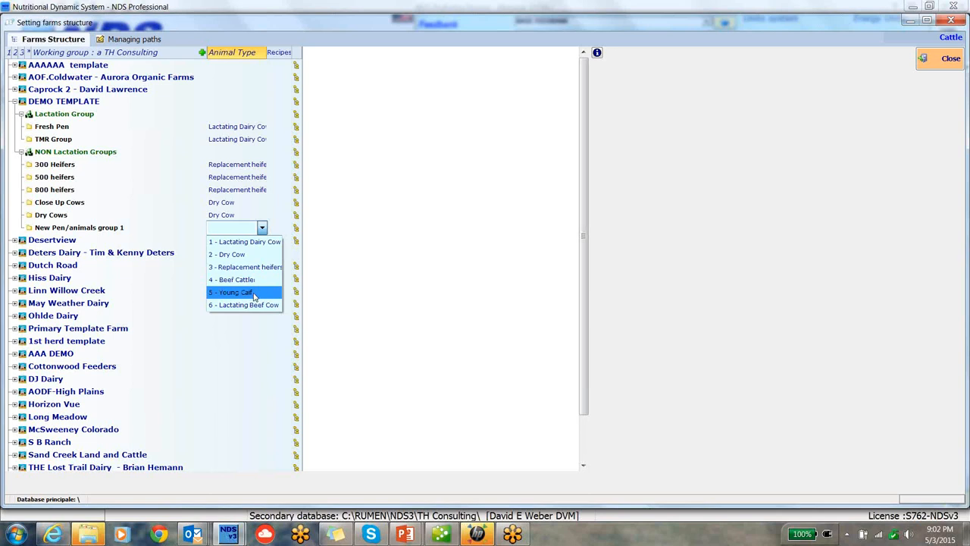
mouse_move(246, 305)
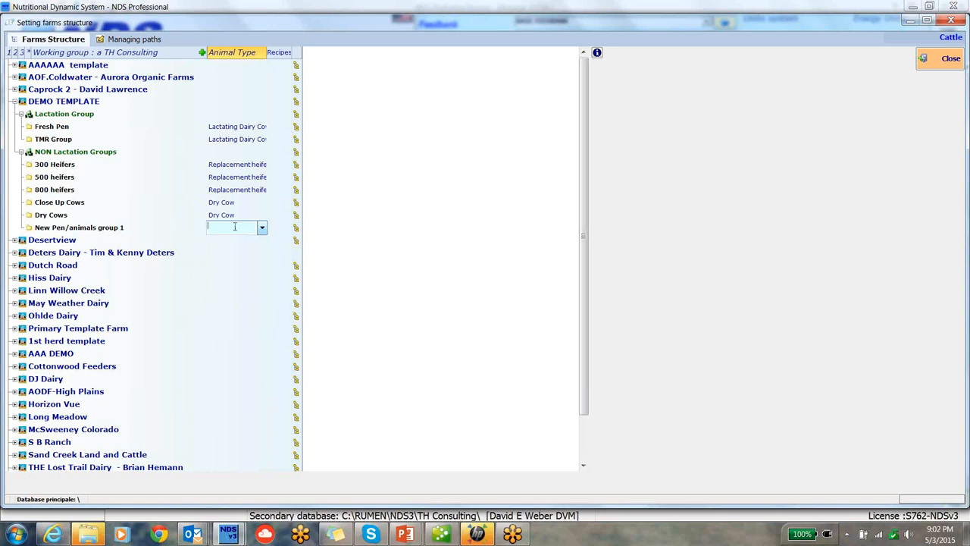
left_click(262, 228)
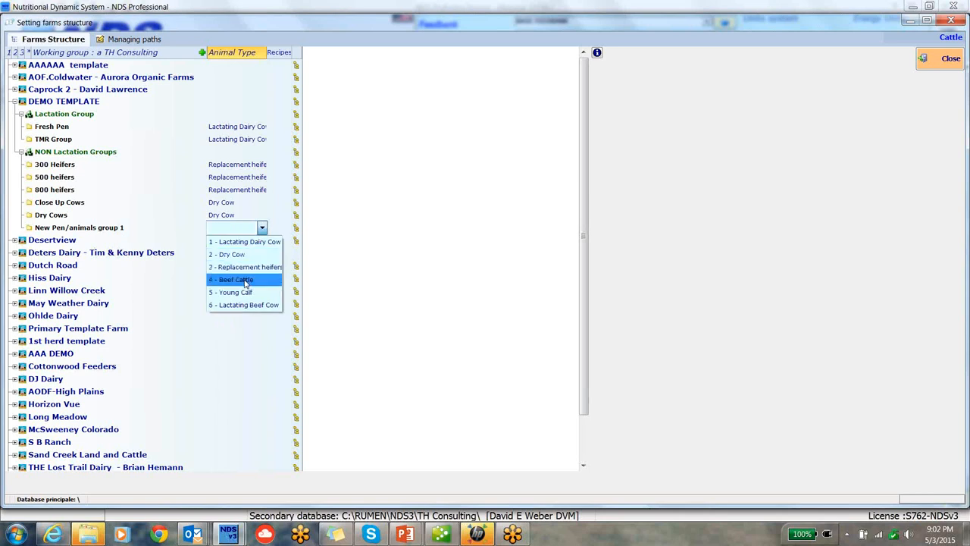
left_click(240, 279)
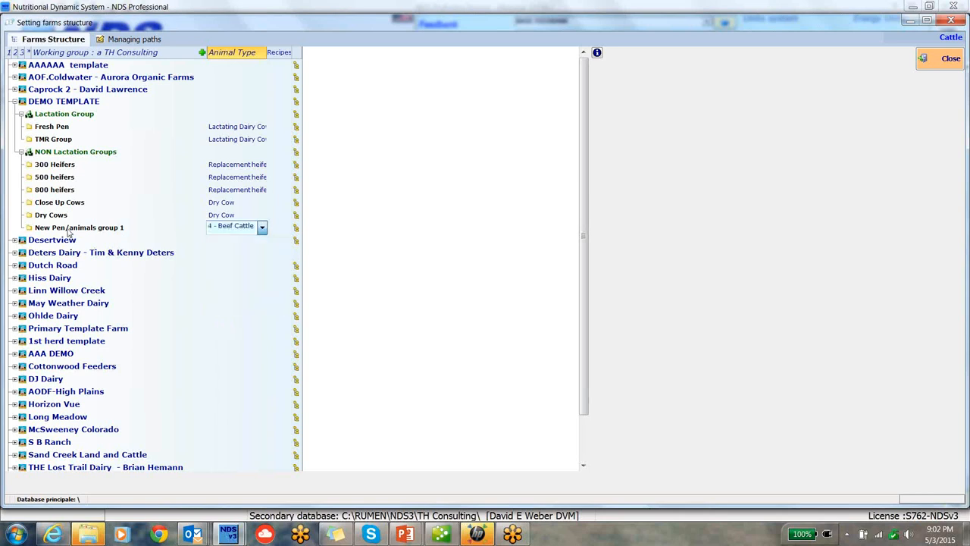
Remove New Pen/animals group 1 and confirm the deletion.
right_click(79, 228)
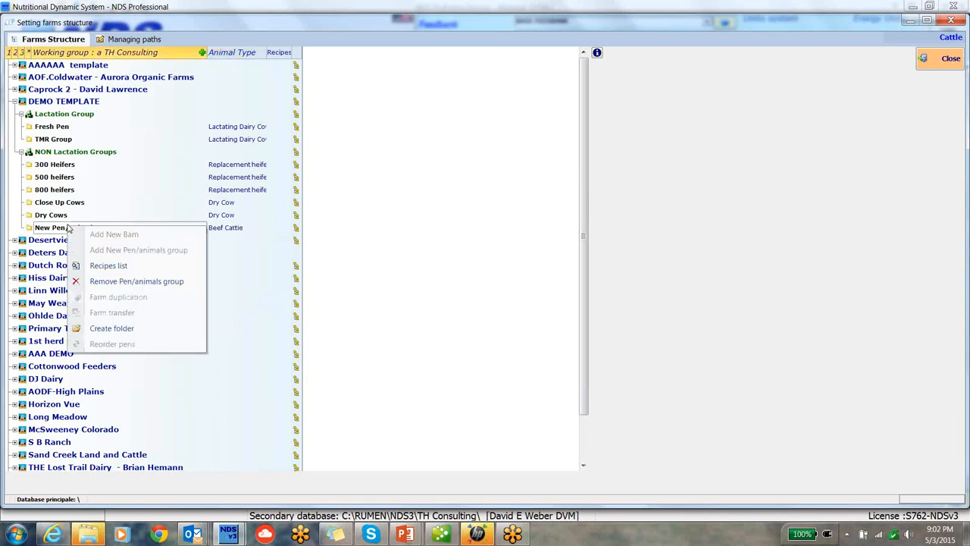
mouse_move(137, 281)
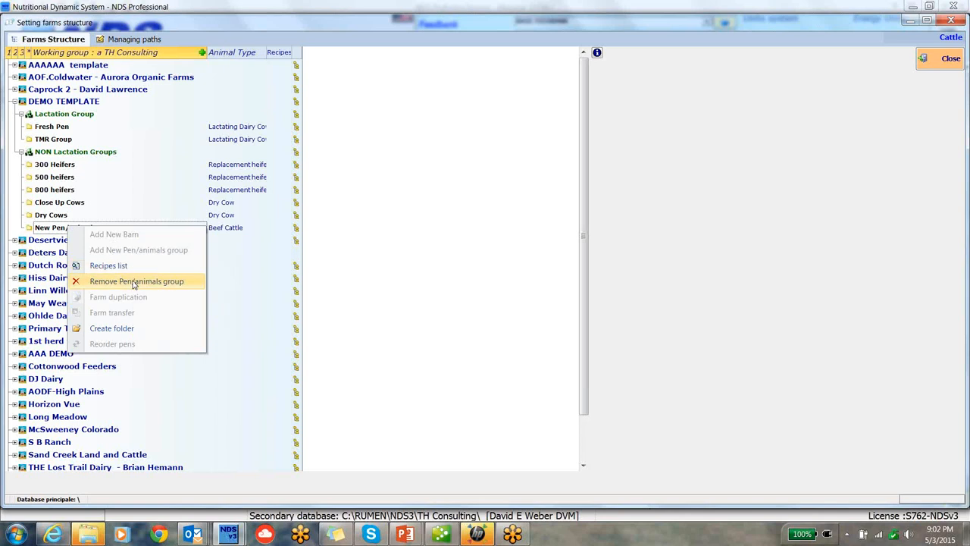
left_click(137, 280)
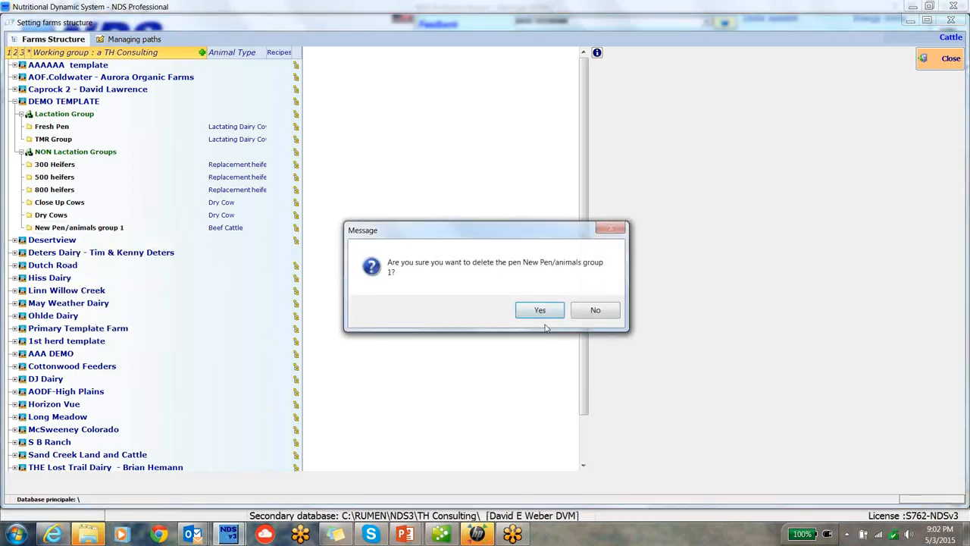
left_click(594, 310)
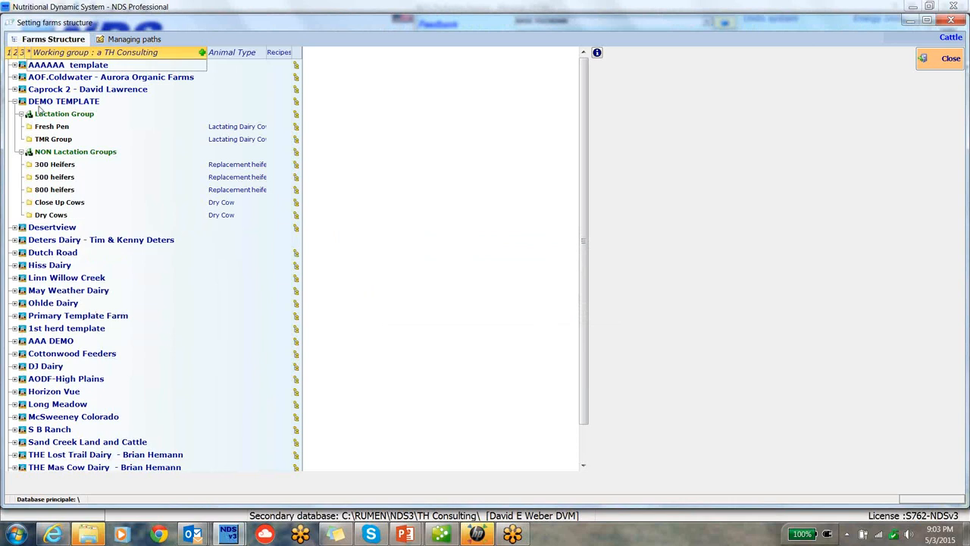
mouse_move(91, 170)
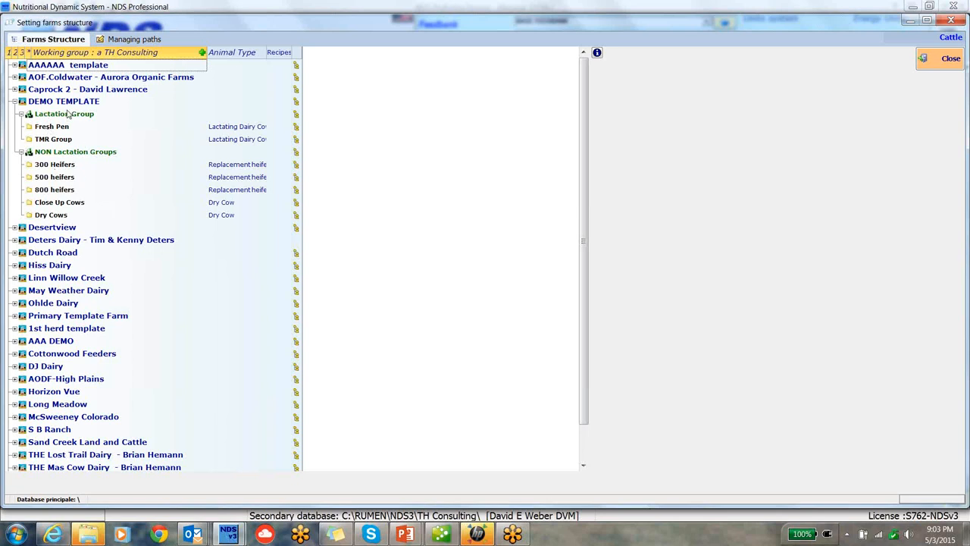
mouse_move(54, 205)
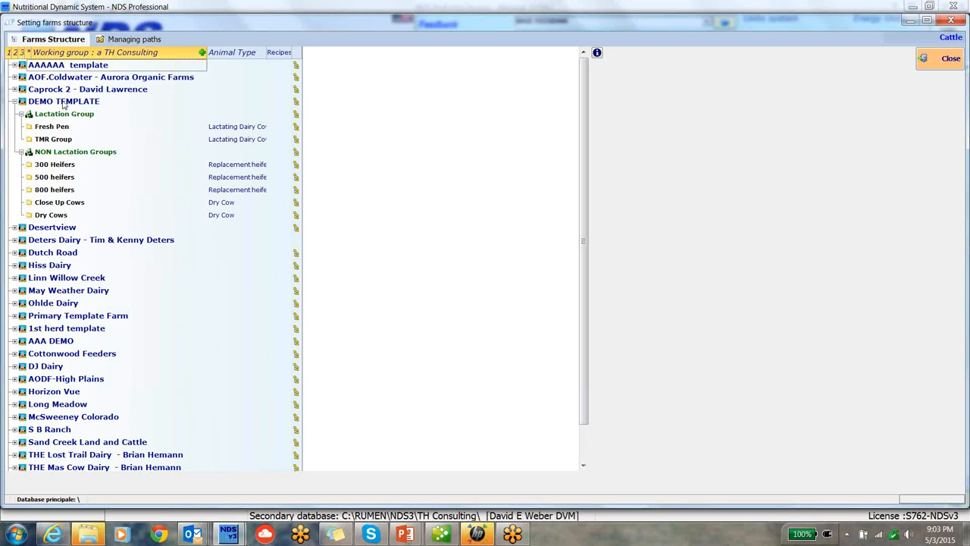
Start Farm duplication for DEMO TEMPLATE from its context menu.
right_click(63, 100)
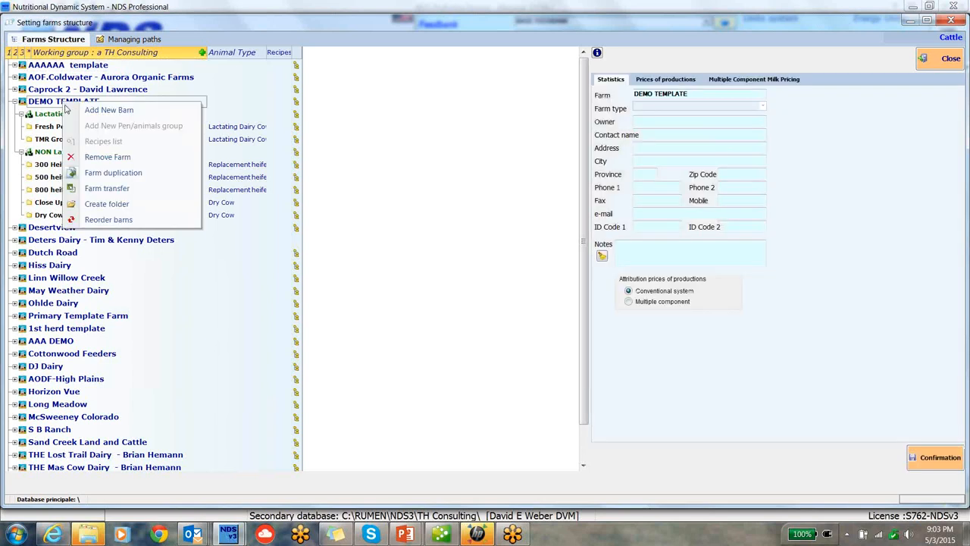
mouse_move(110, 109)
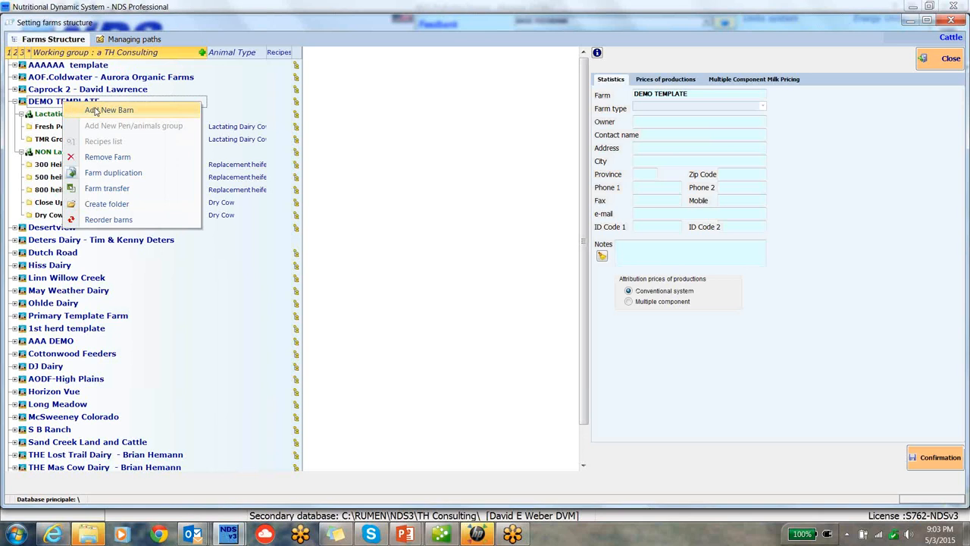
mouse_move(106, 156)
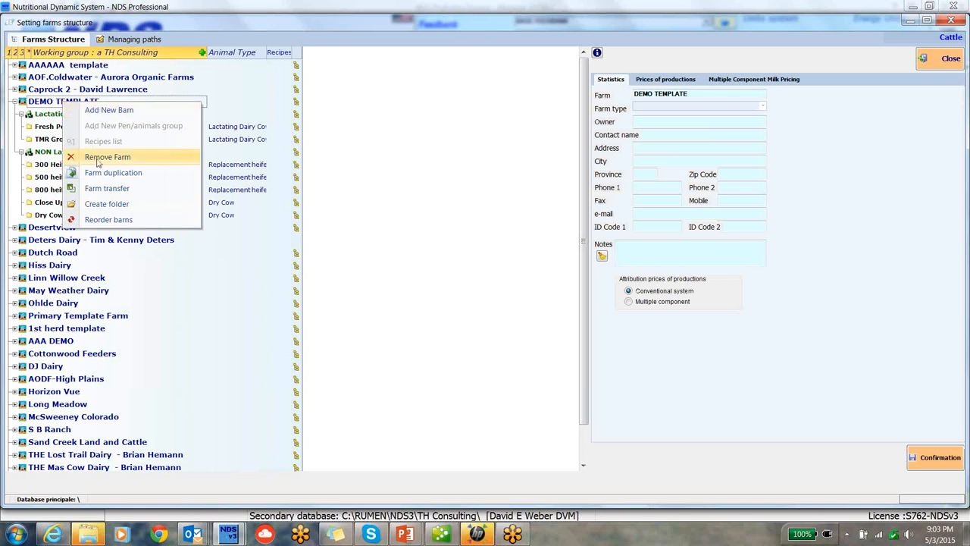
mouse_move(106, 188)
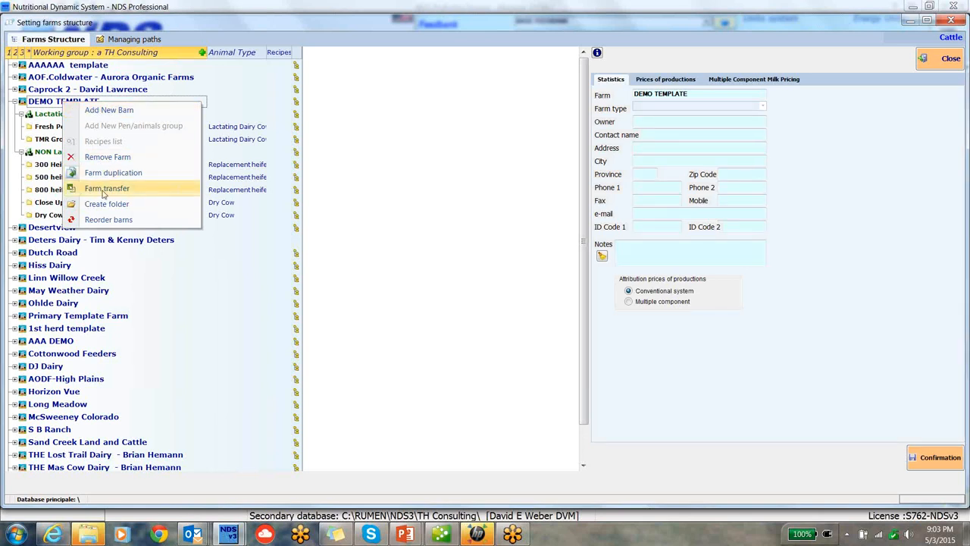
mouse_move(106, 204)
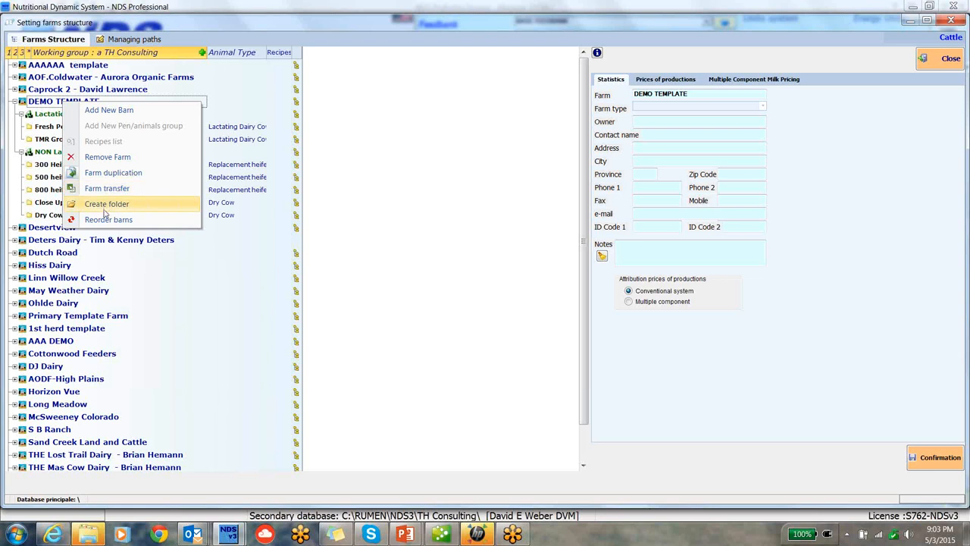
mouse_move(110, 218)
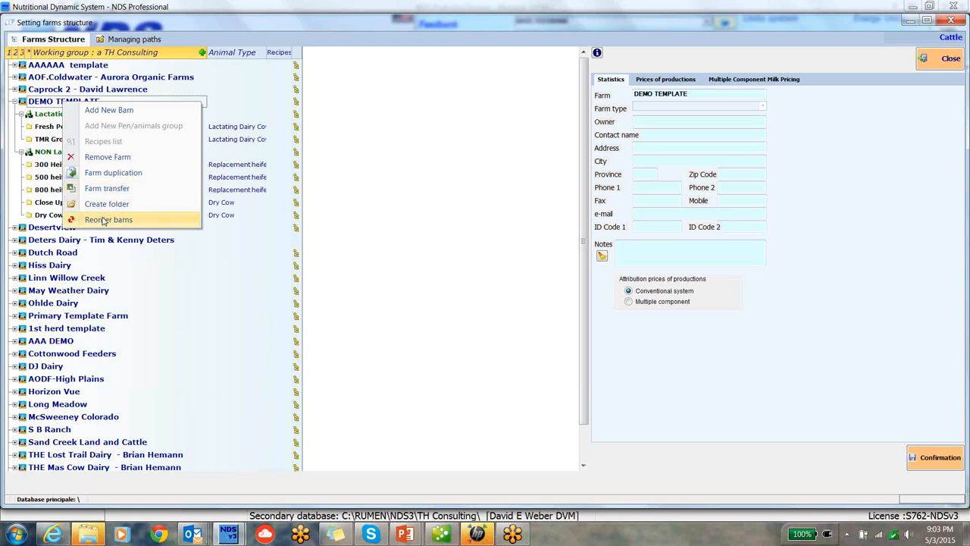
mouse_move(112, 173)
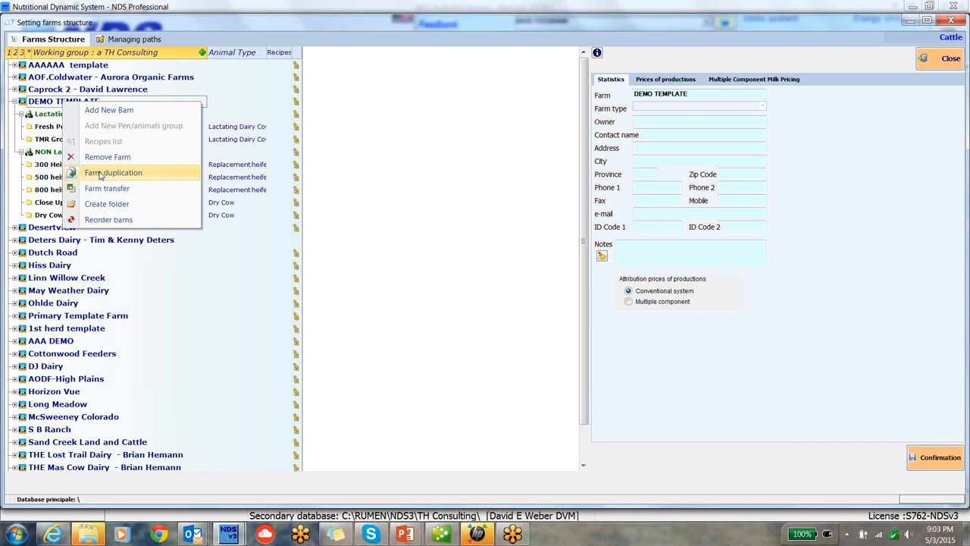
left_click(112, 172)
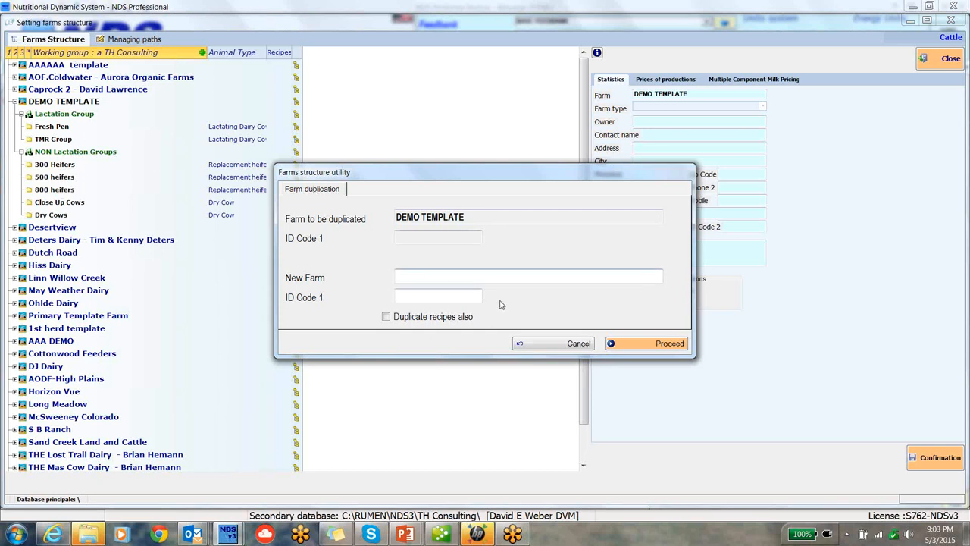
Enter the new farm name Weber Dairy and ID code wd1.
left_click(528, 276)
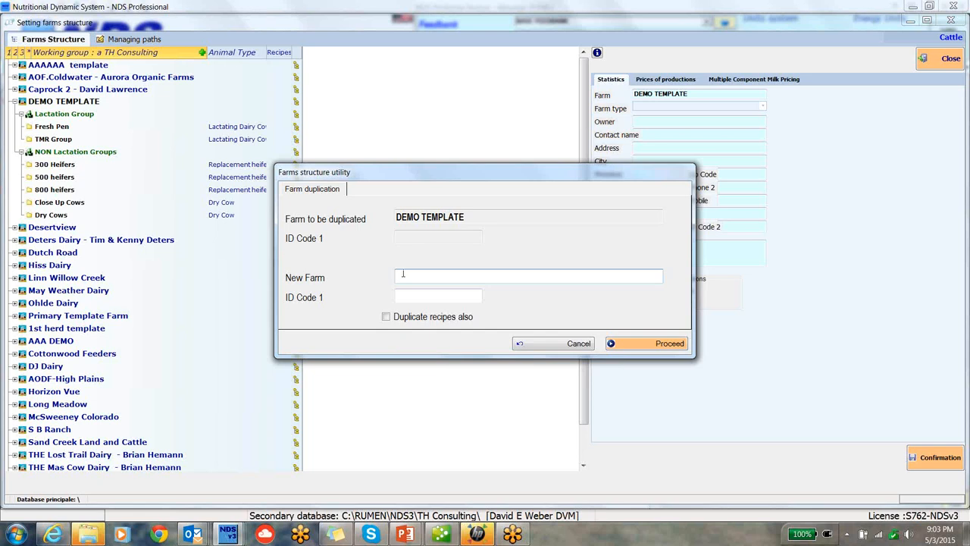
type("Weber")
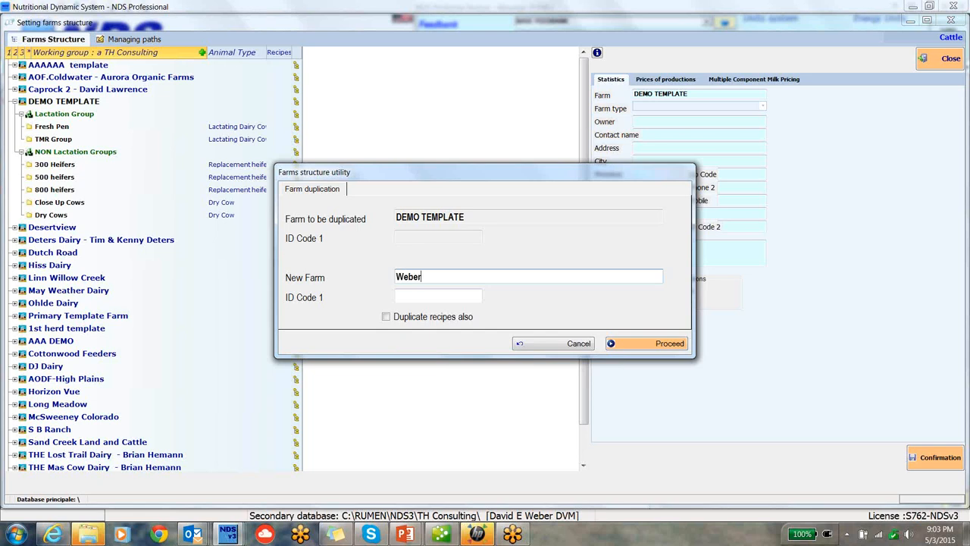
type("D")
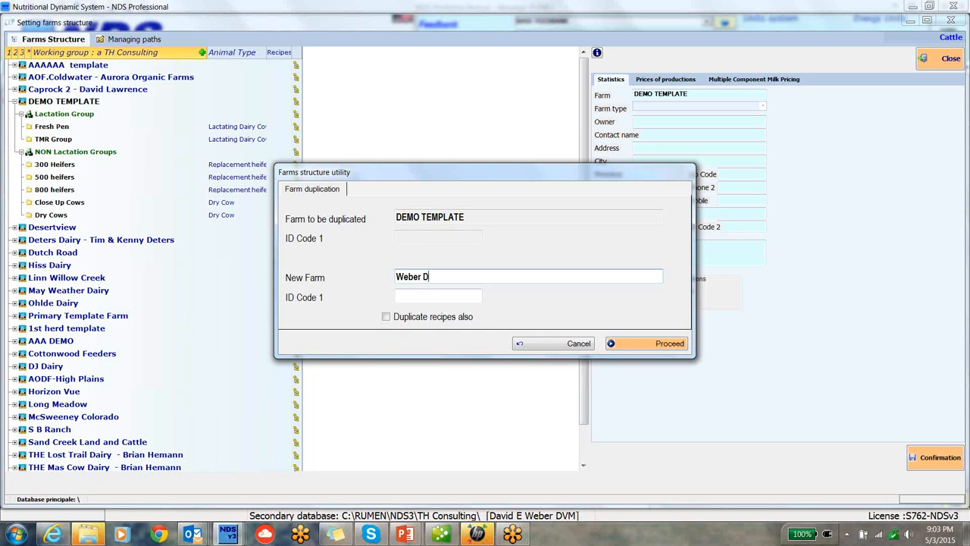
type("airy")
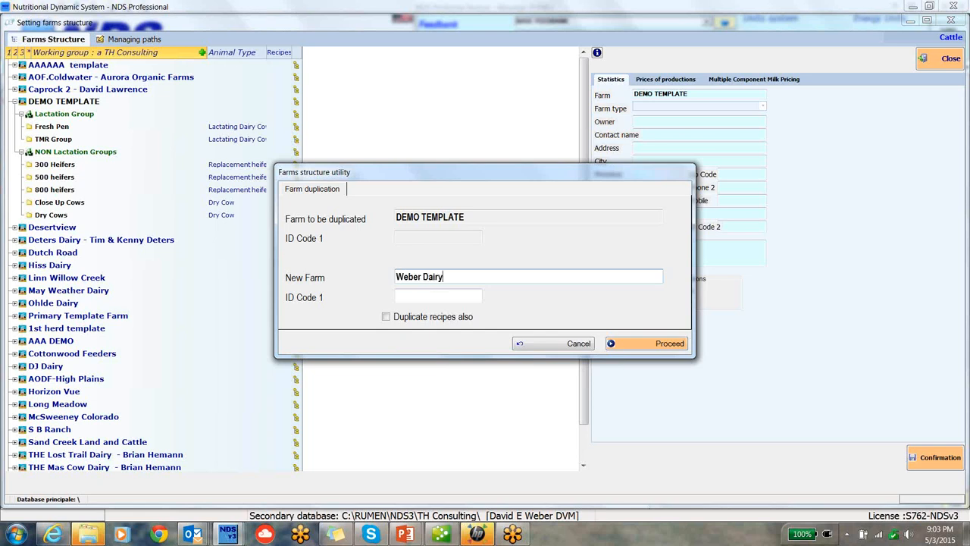
left_click(439, 296)
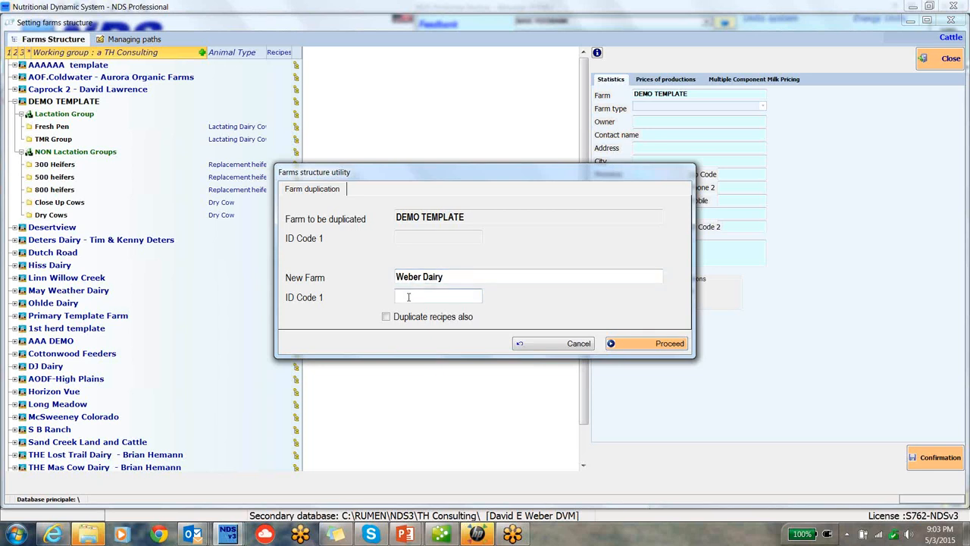
type("wd1")
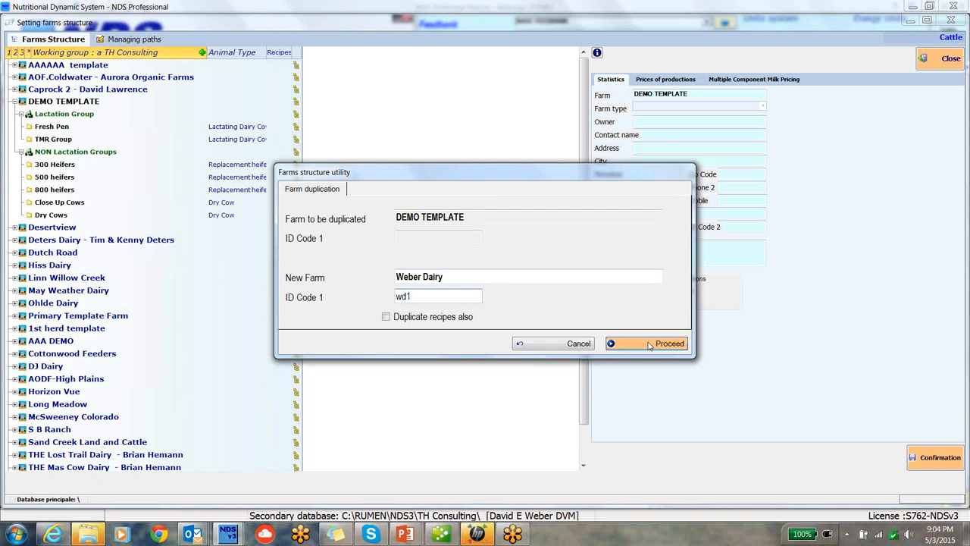
Proceed with the duplication and confirm the success message.
left_click(670, 342)
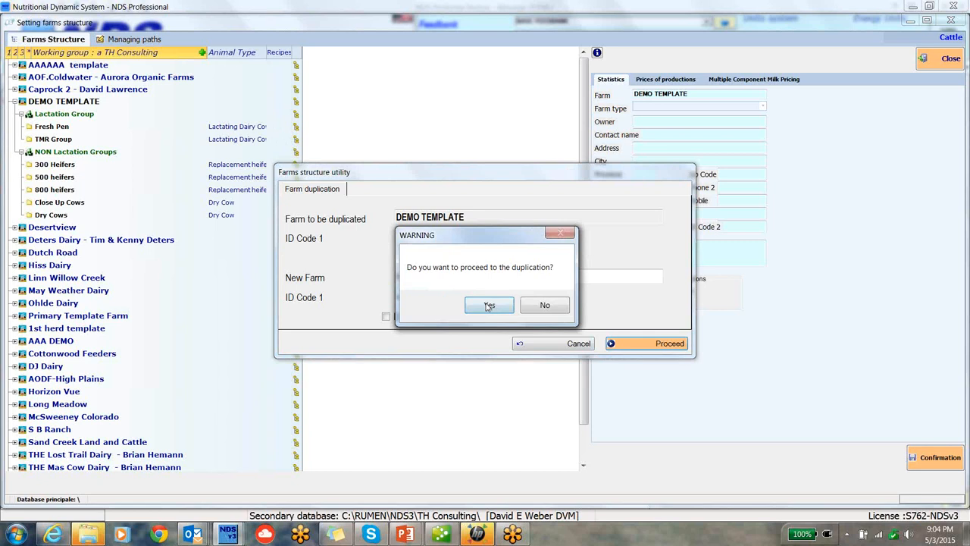
left_click(489, 305)
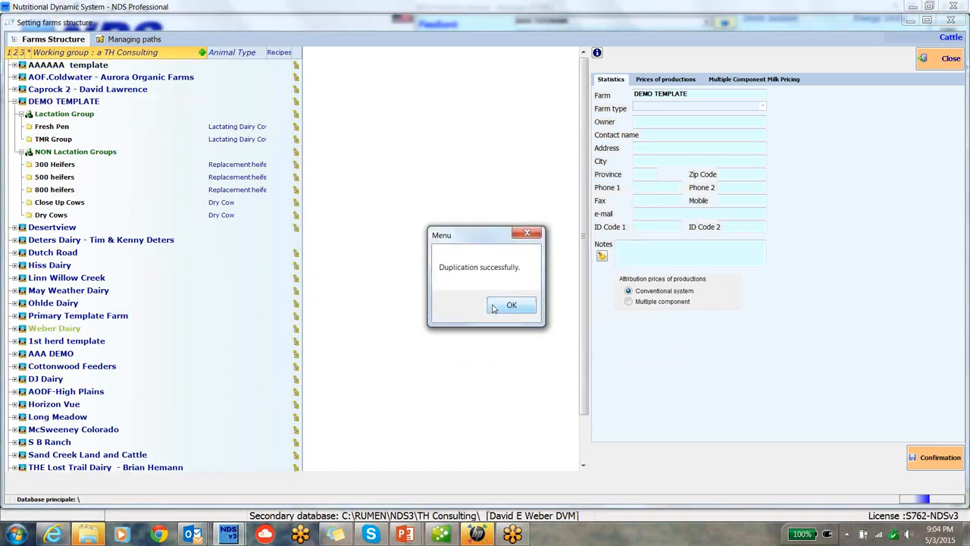
left_click(512, 305)
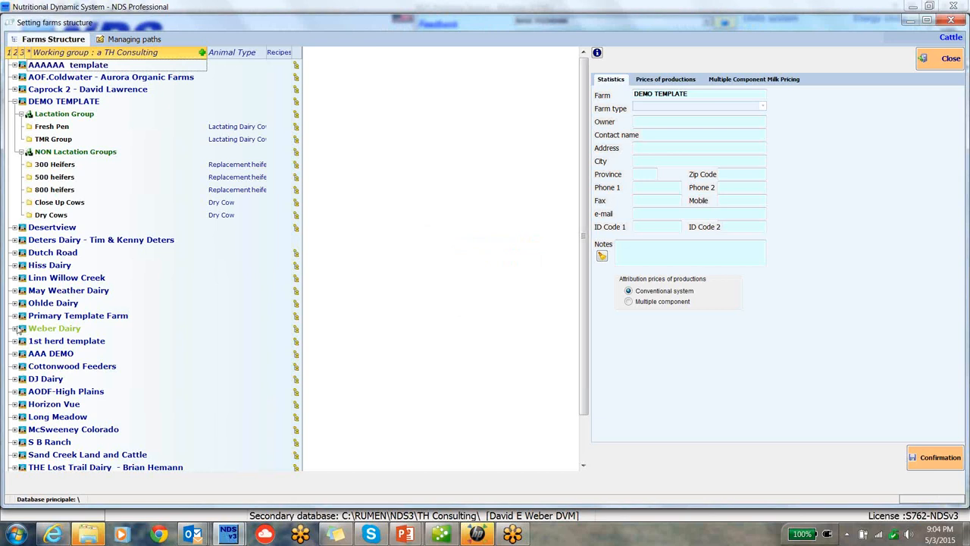
Expand Weber Dairy and remove its Fresh Pen.
left_click(16, 328)
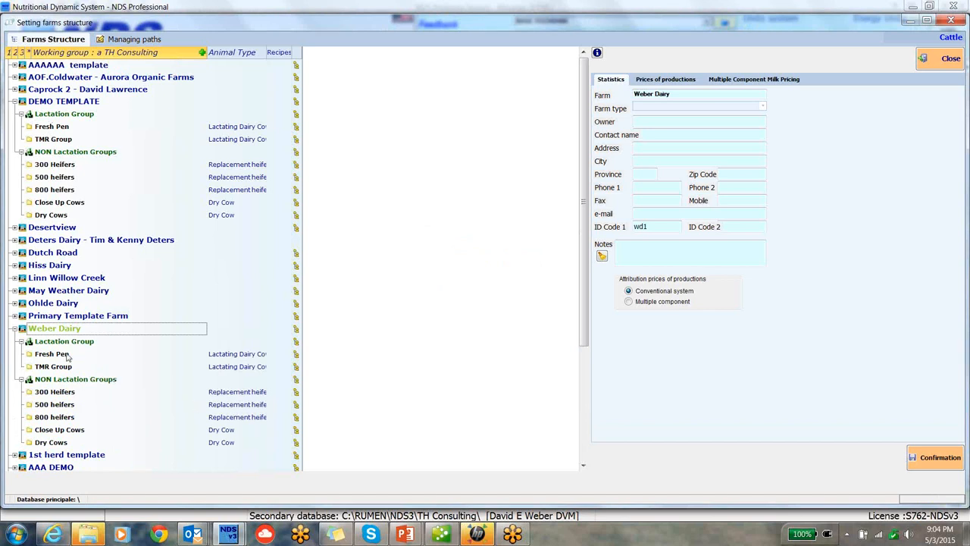
left_click(52, 354)
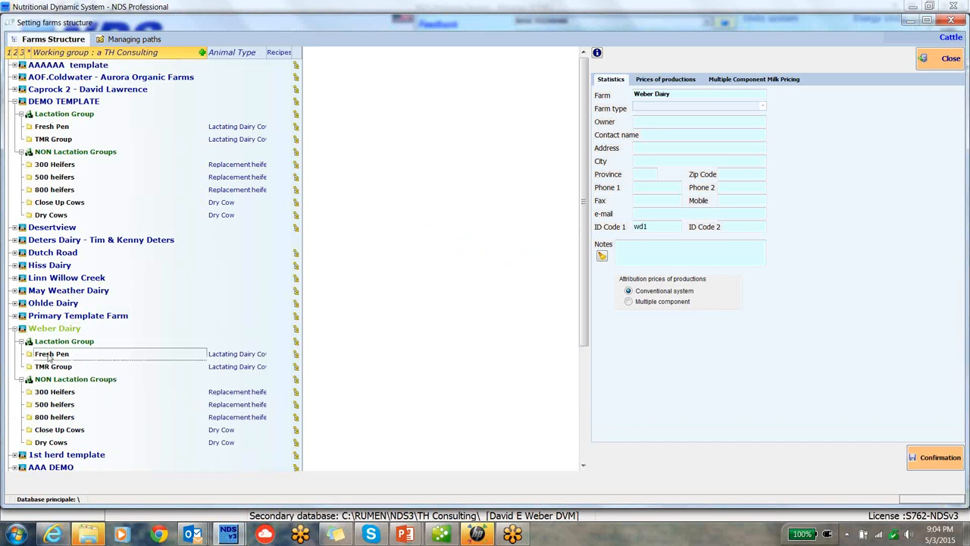
right_click(52, 354)
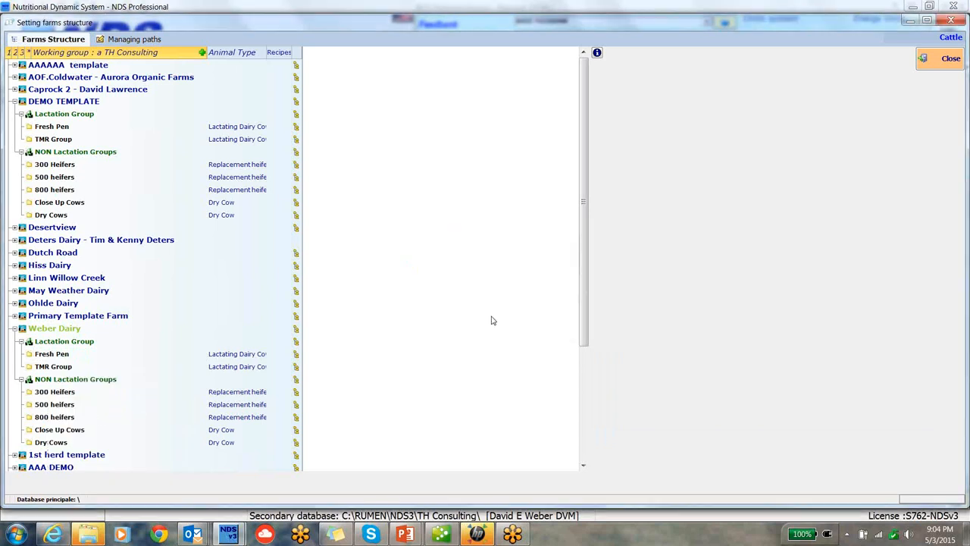
mouse_move(97, 446)
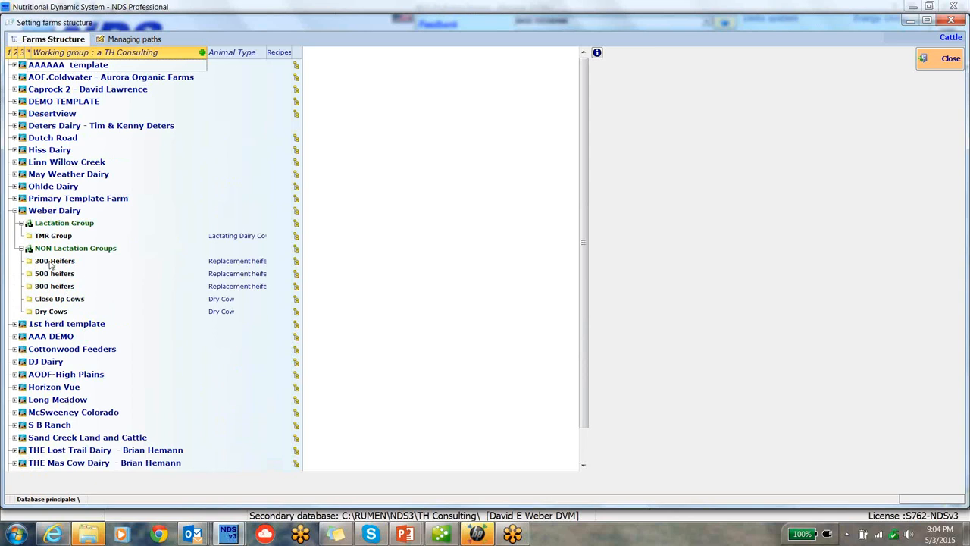
Remove the 300 Heifers pen from Weber Dairy and confirm.
right_click(54, 261)
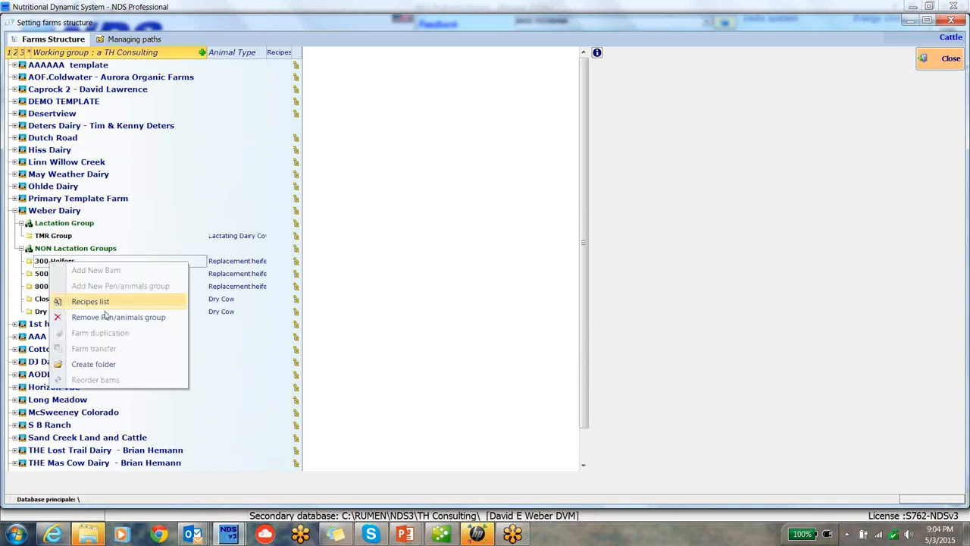
left_click(118, 317)
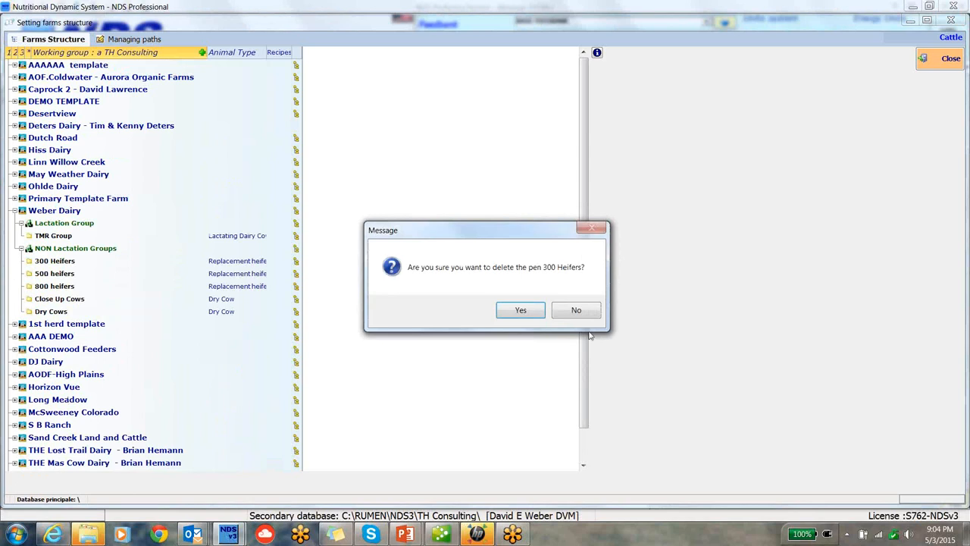
left_click(576, 310)
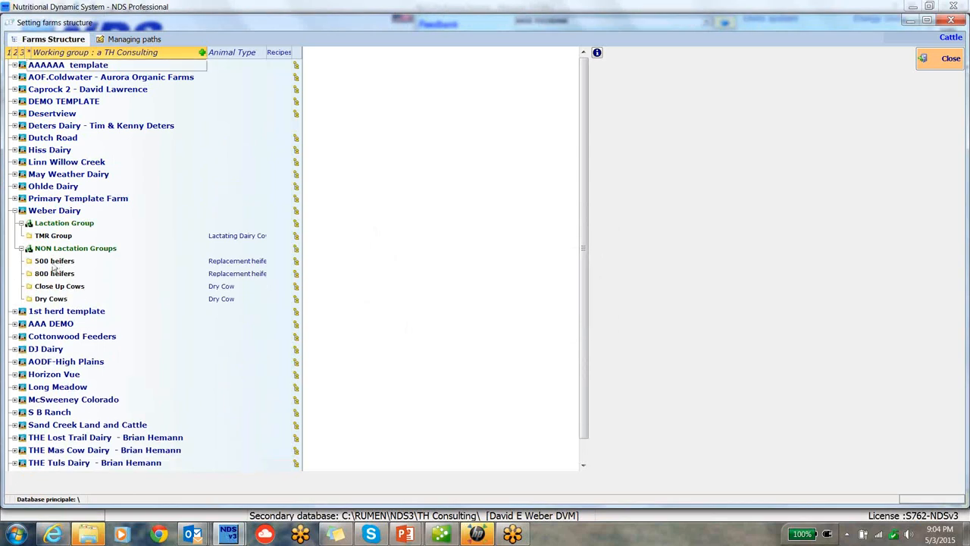
mouse_move(118, 355)
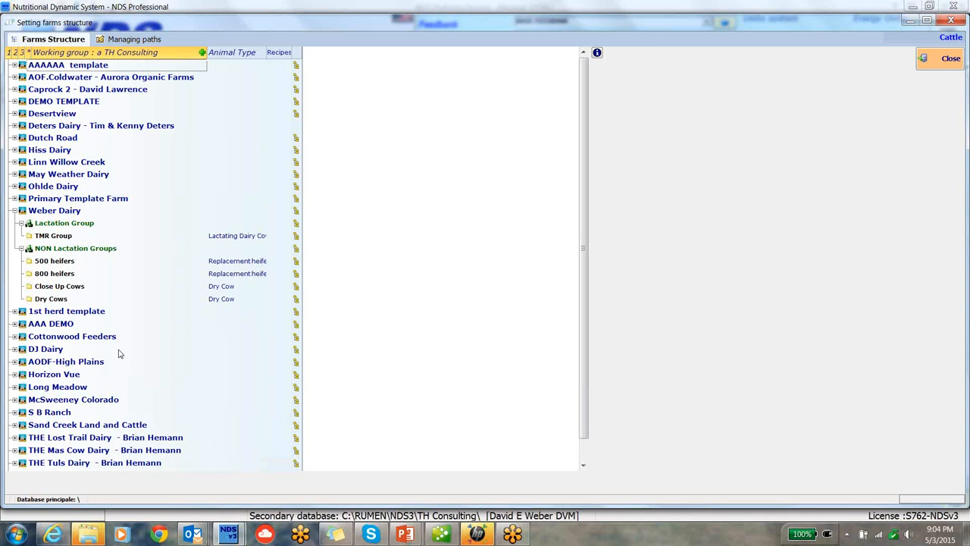
mouse_move(233, 334)
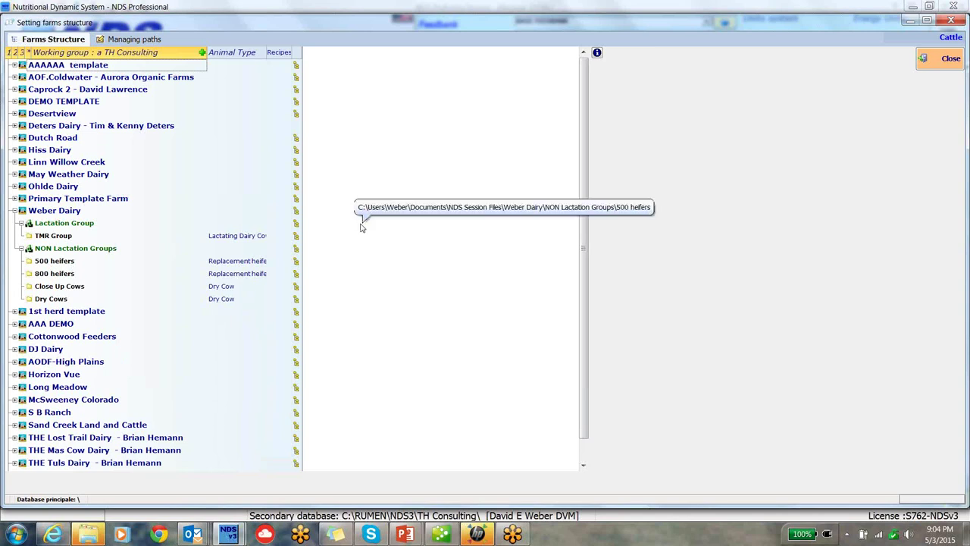
mouse_move(60, 130)
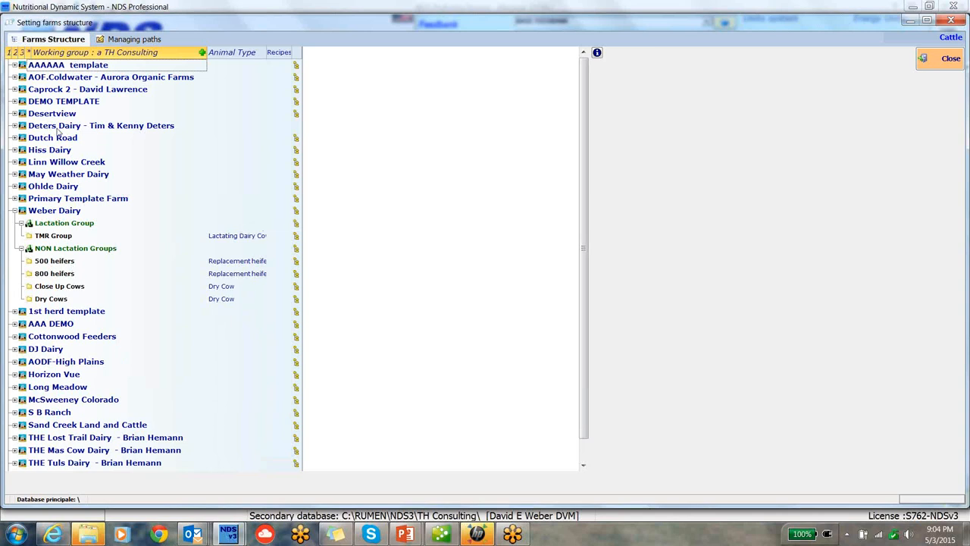
mouse_move(93, 103)
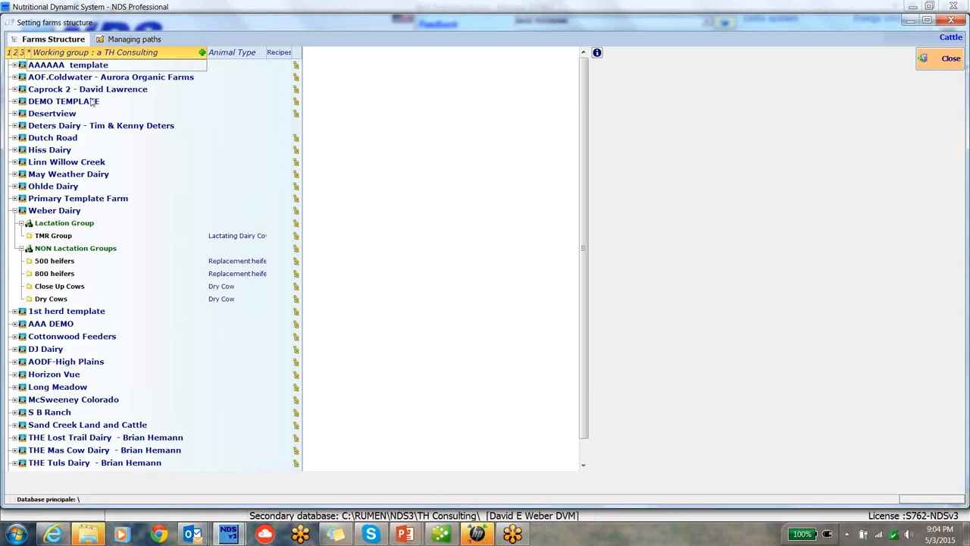
mouse_move(58, 212)
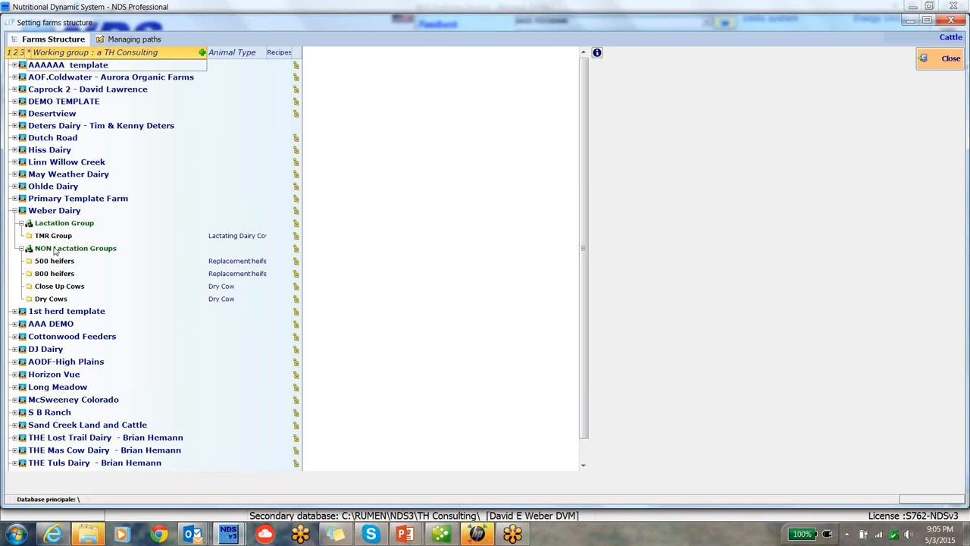
mouse_move(340, 142)
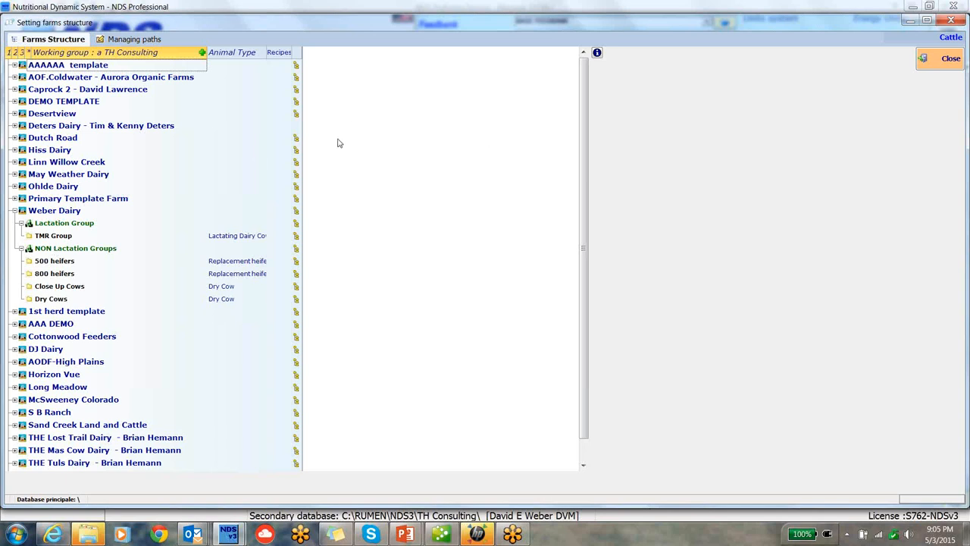
mouse_move(37, 270)
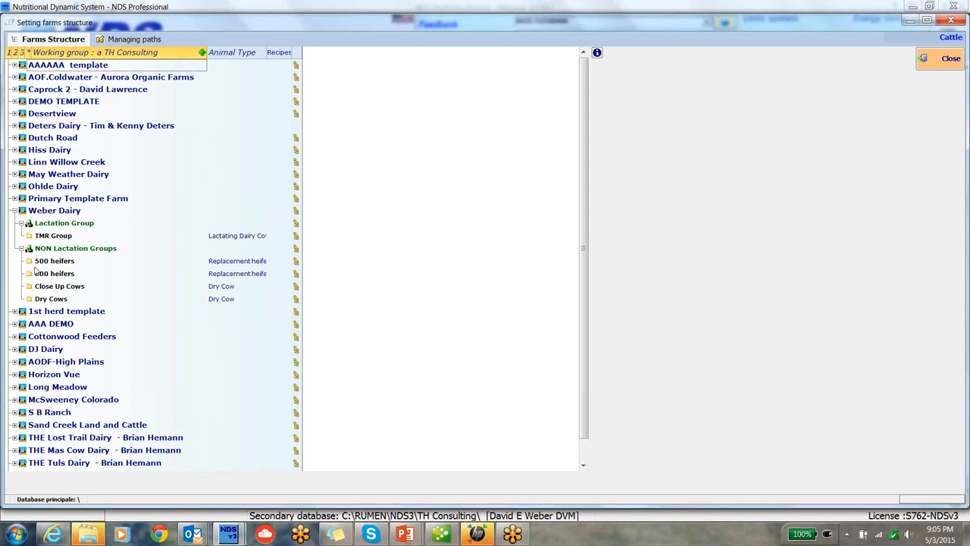
mouse_move(710, 328)
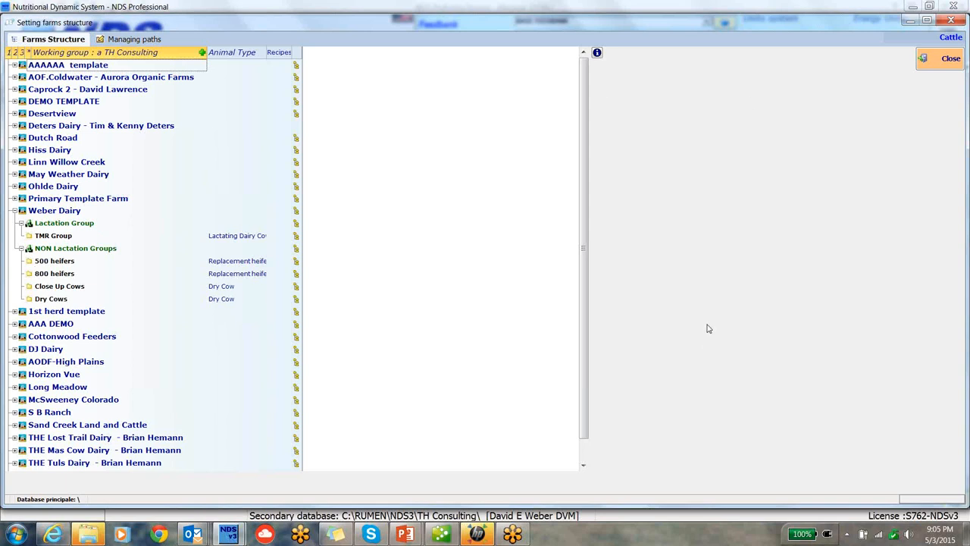
mouse_move(518, 109)
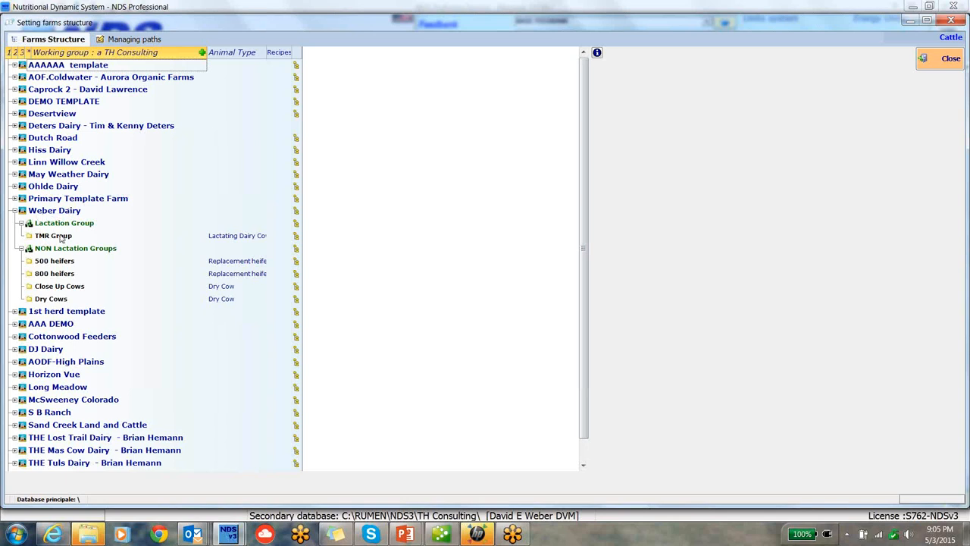
Tick Demo High Cow 2014 10 22 in the TMR Group pen's recipes list.
right_click(54, 237)
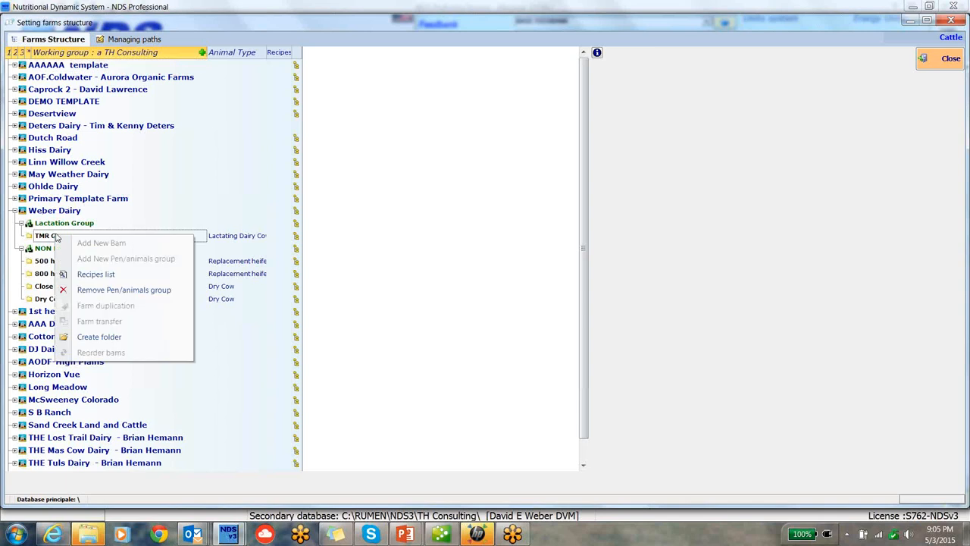
mouse_move(97, 273)
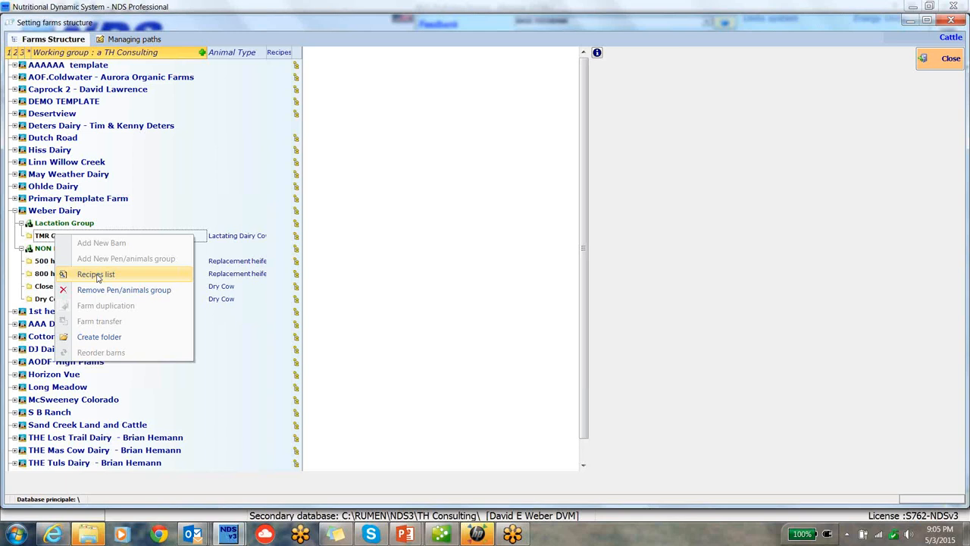
left_click(95, 273)
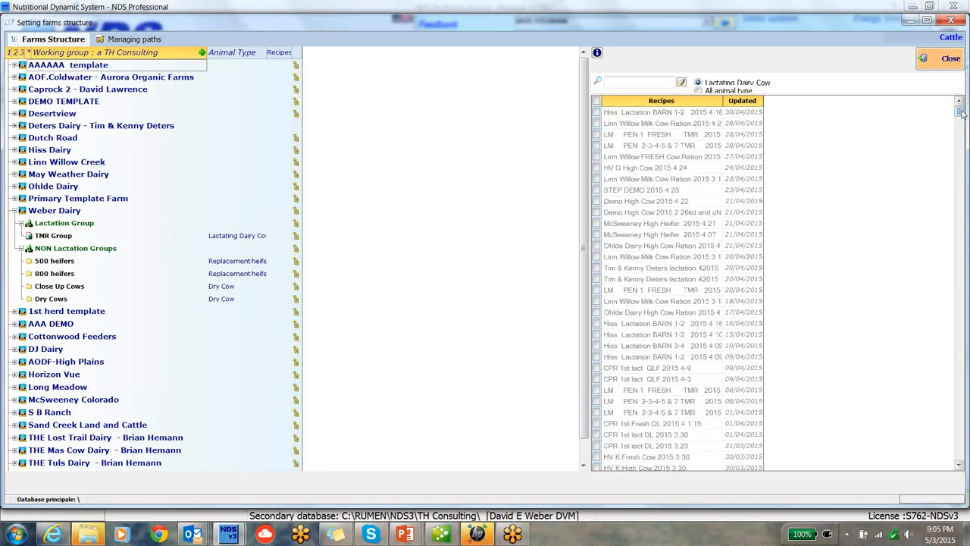
scroll("down", 3)
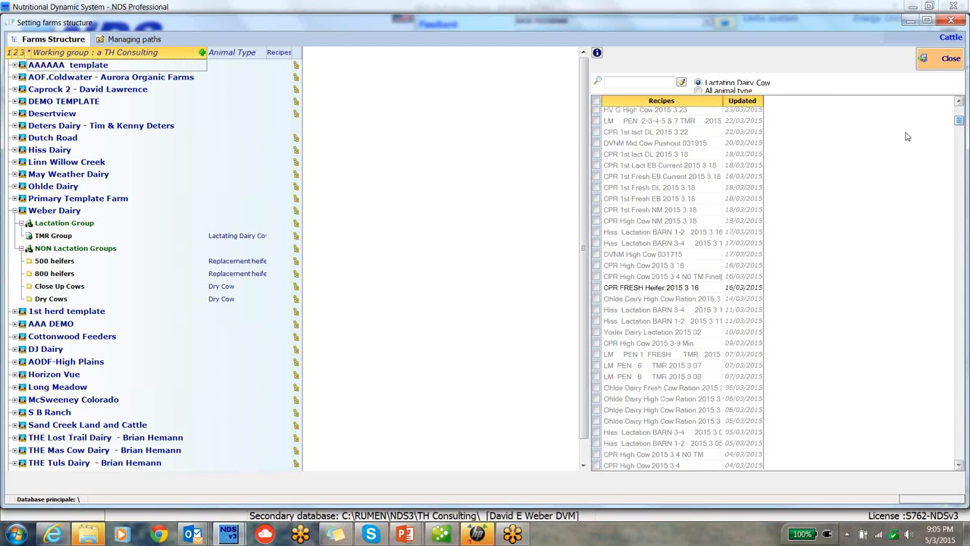
mouse_move(651, 155)
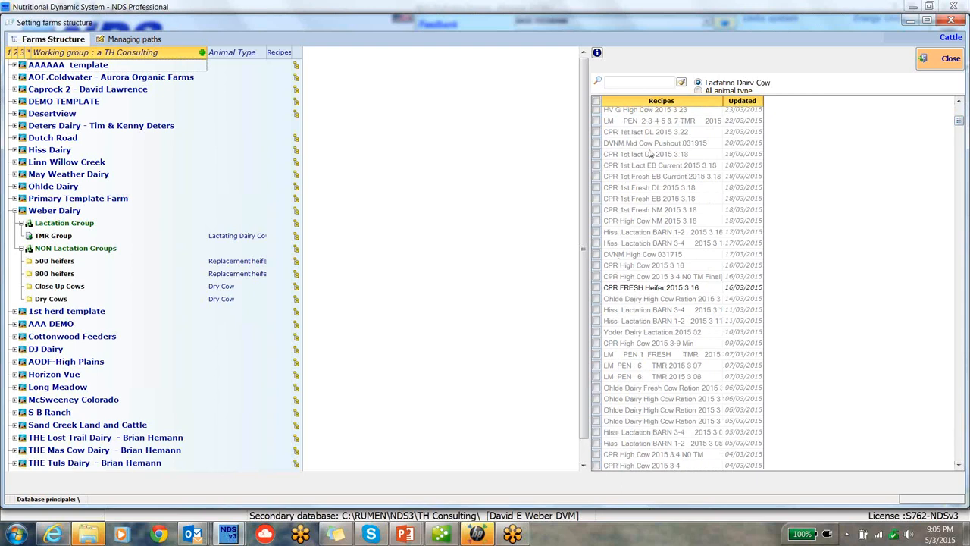
mouse_move(43, 170)
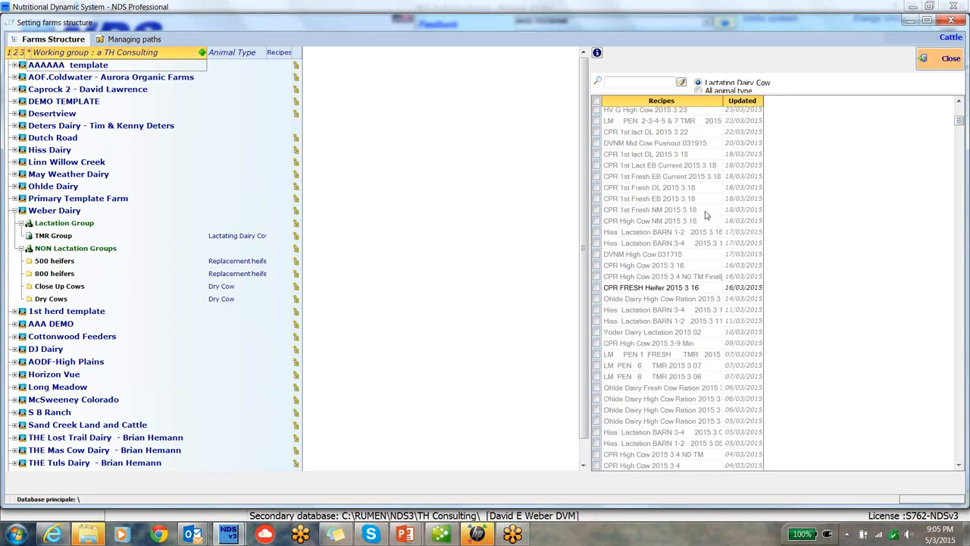
mouse_move(634, 176)
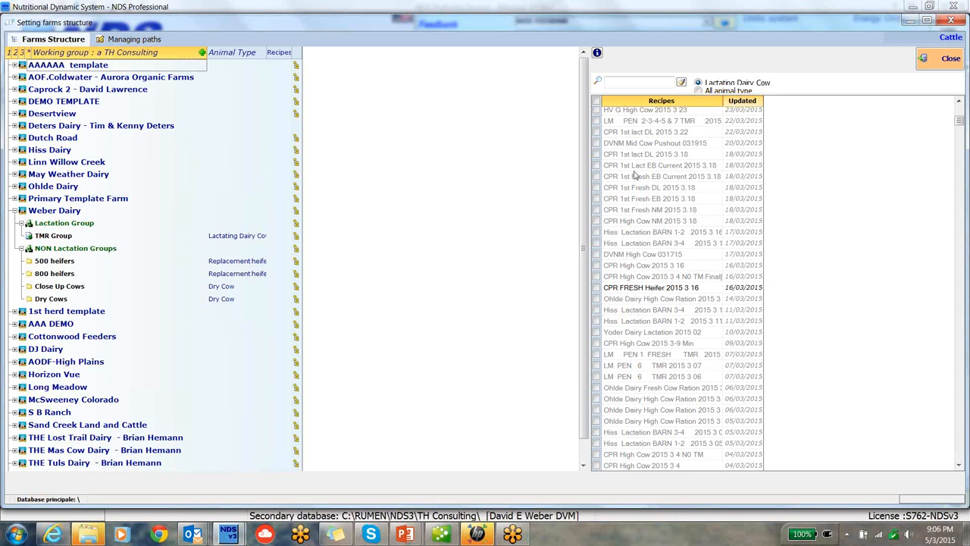
mouse_move(948, 153)
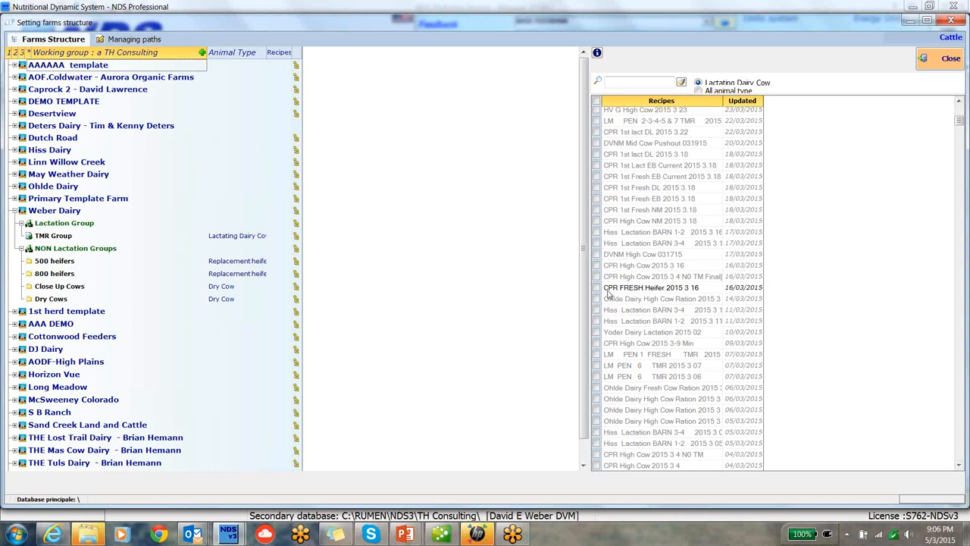
mouse_move(751, 290)
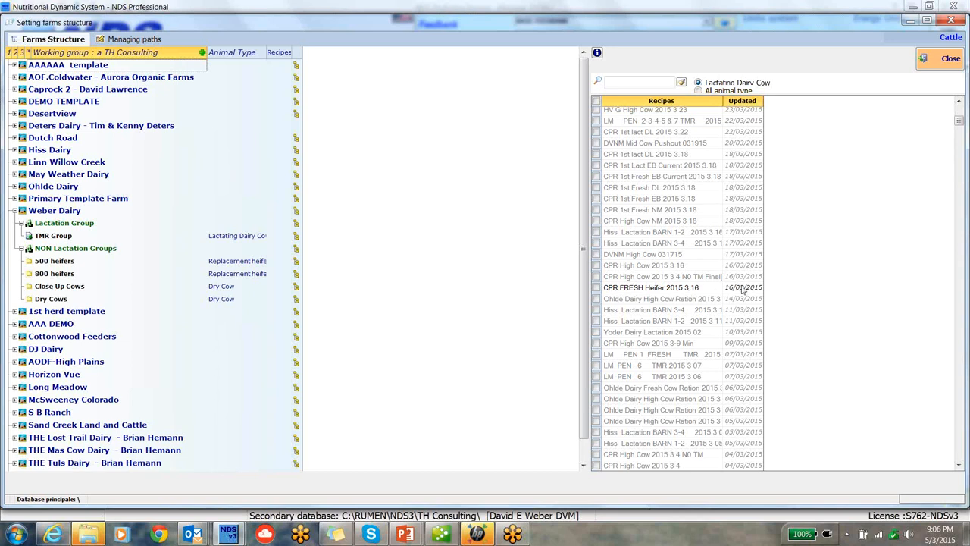
mouse_move(816, 105)
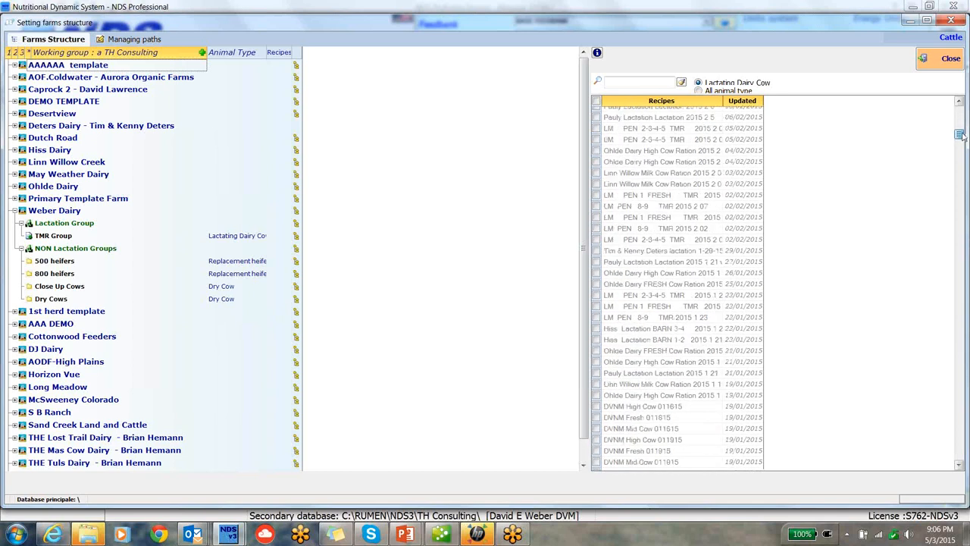
scroll("down", 3)
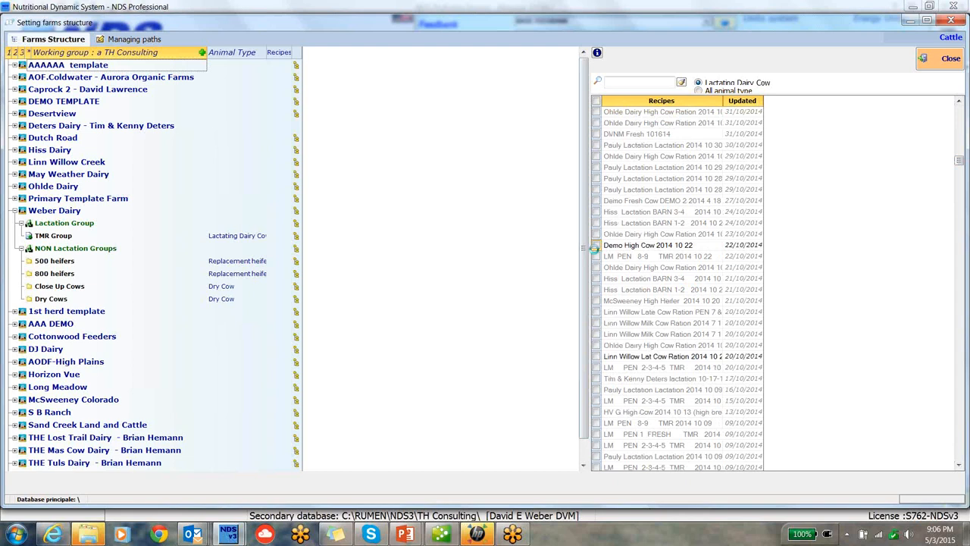
left_click(649, 246)
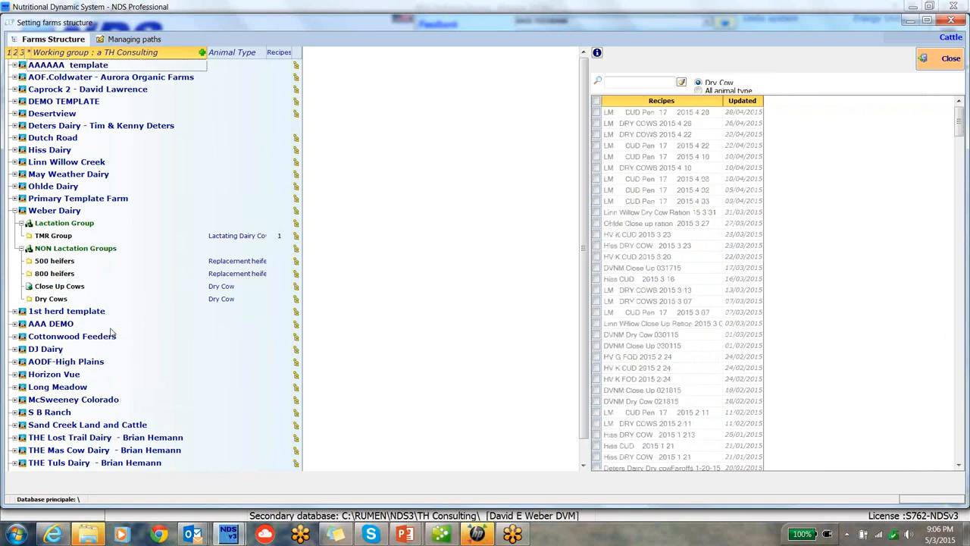
mouse_move(537, 135)
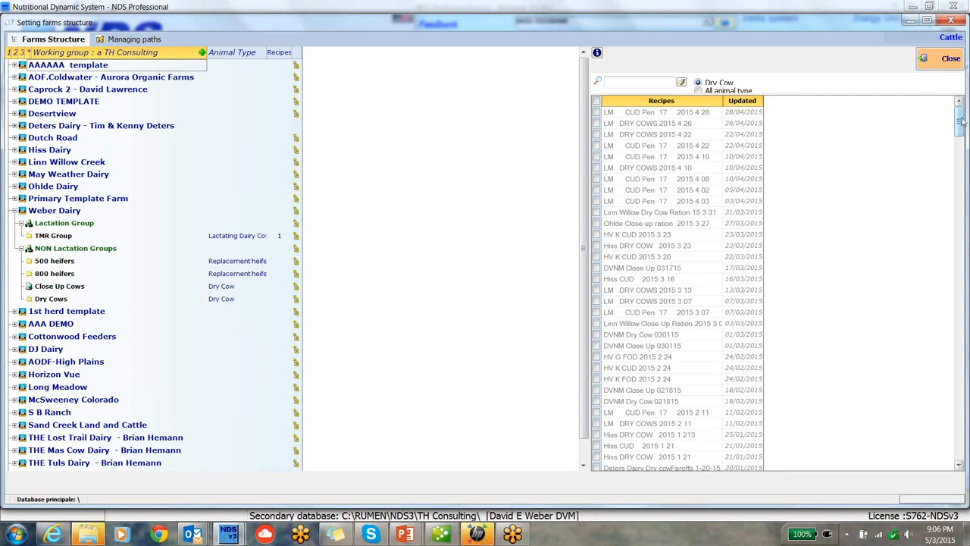
Tick a dry cow recipe in the list to link it to Close Up Cows.
scroll("down", 3)
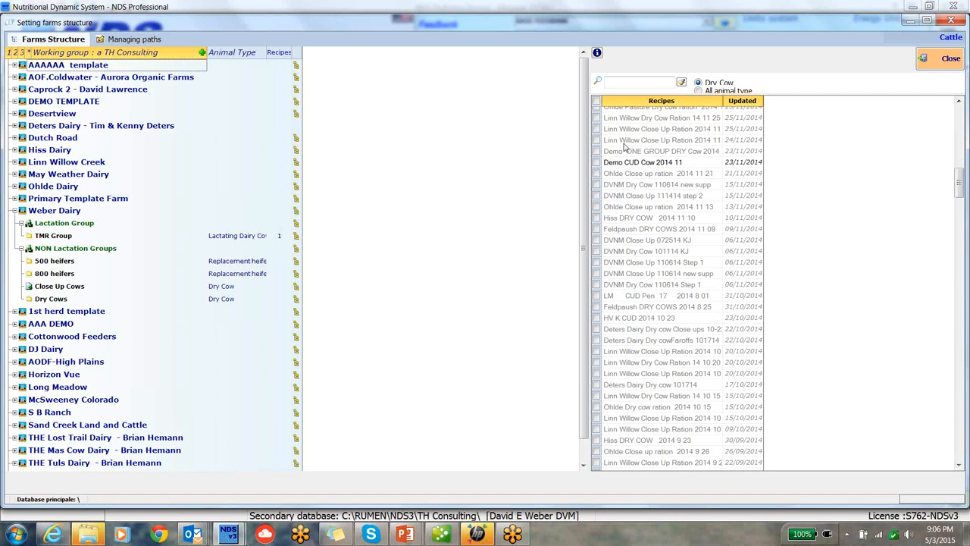
left_click(598, 163)
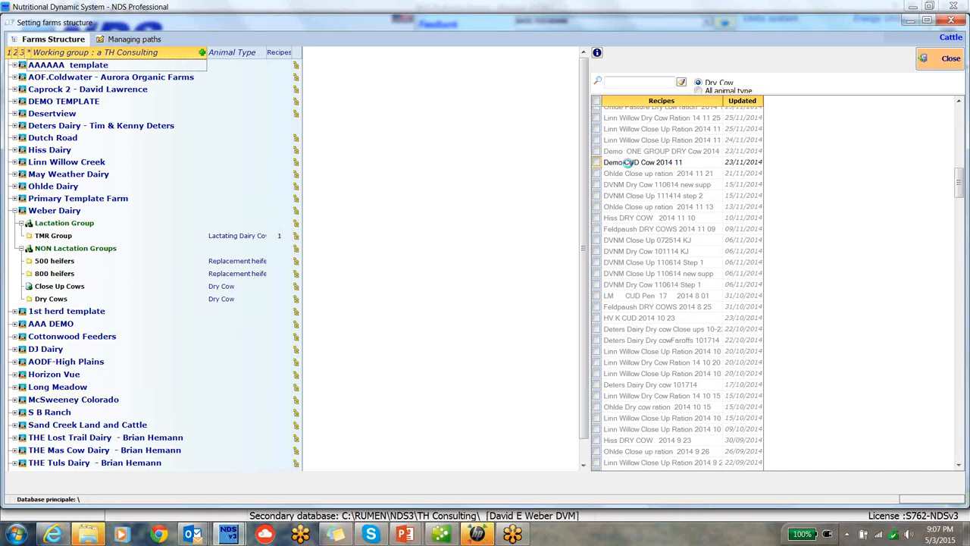
left_click(597, 163)
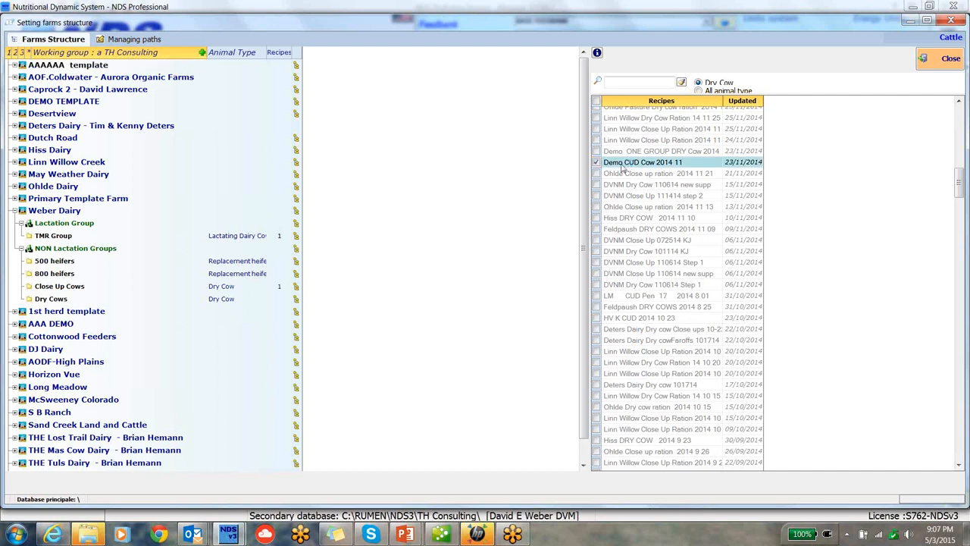
mouse_move(282, 296)
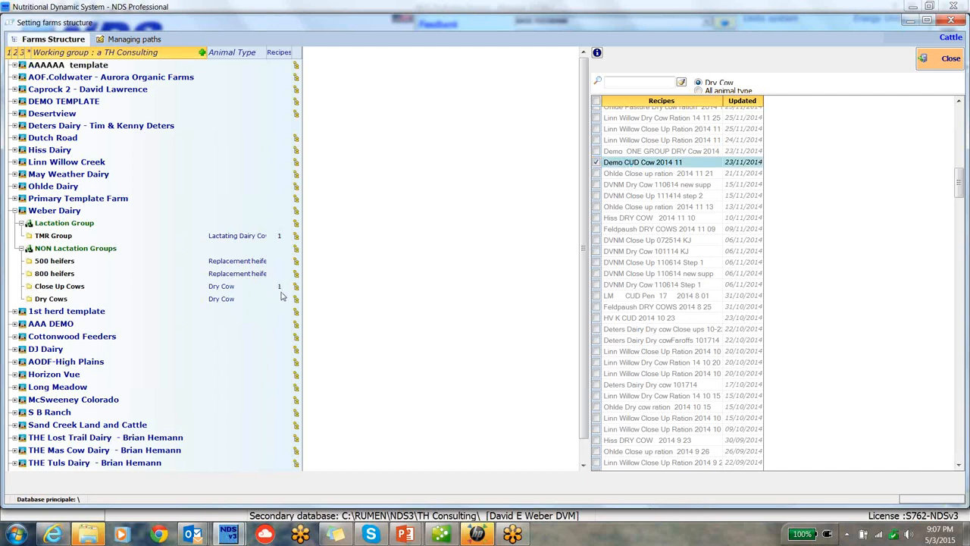
mouse_move(449, 270)
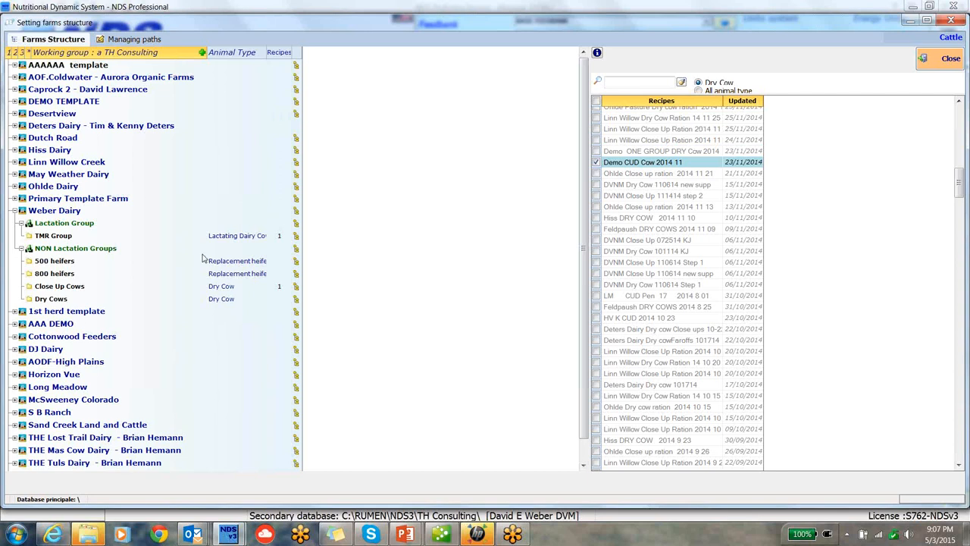
mouse_move(455, 203)
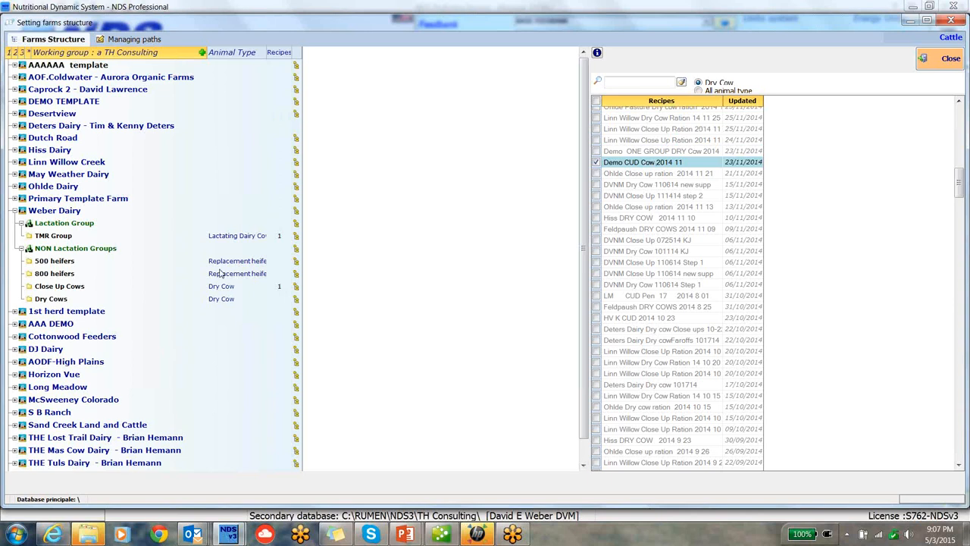
mouse_move(175, 194)
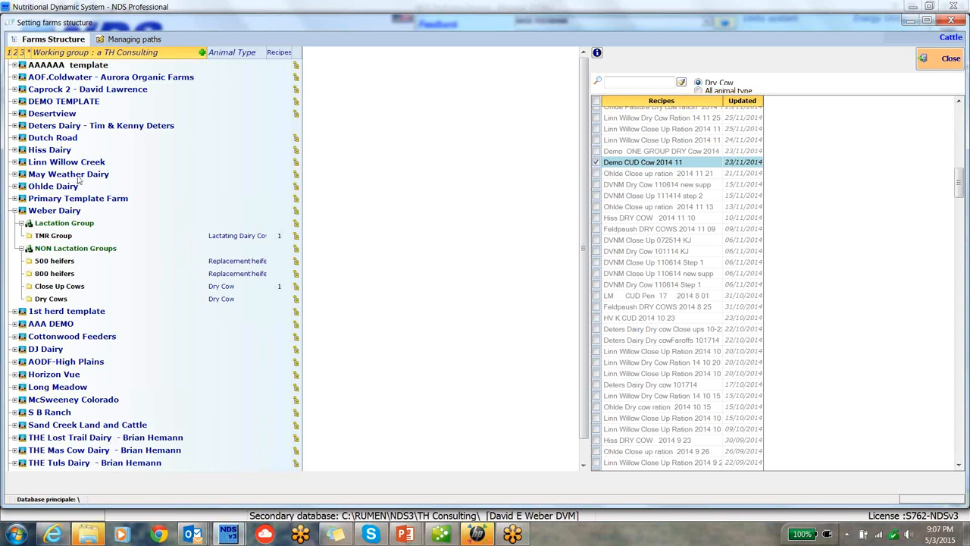
Expand May Weather Dairy and show the recipes list for its Close Up Dry Cows pen.
left_click(69, 173)
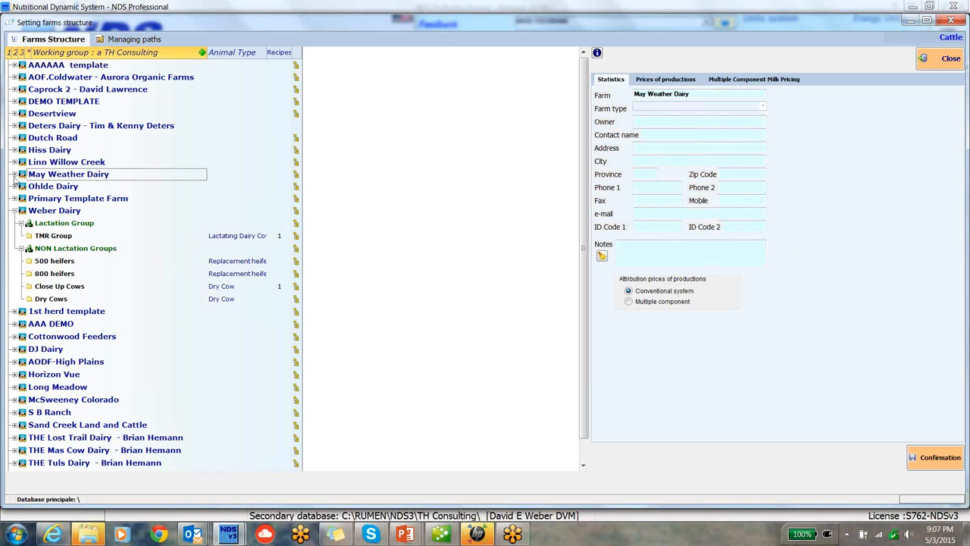
left_click(15, 173)
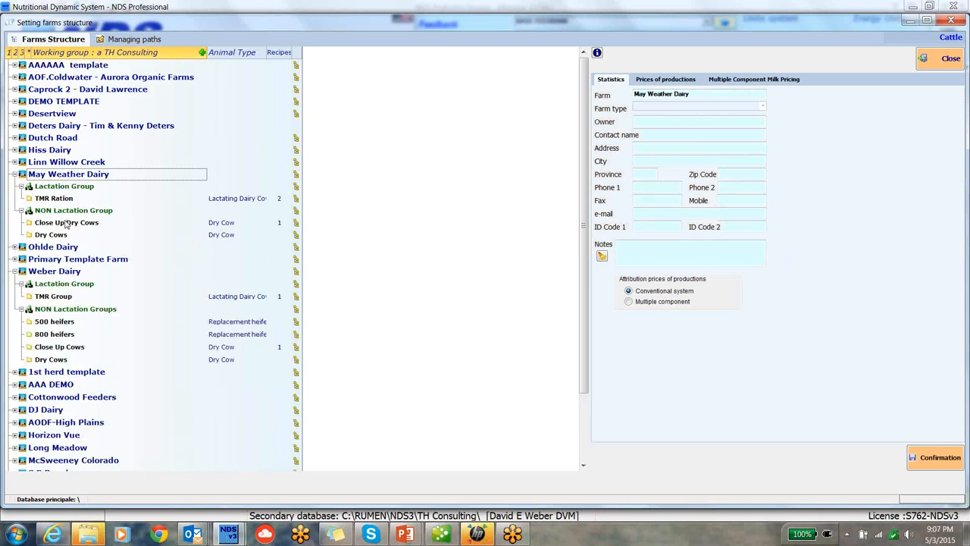
right_click(67, 221)
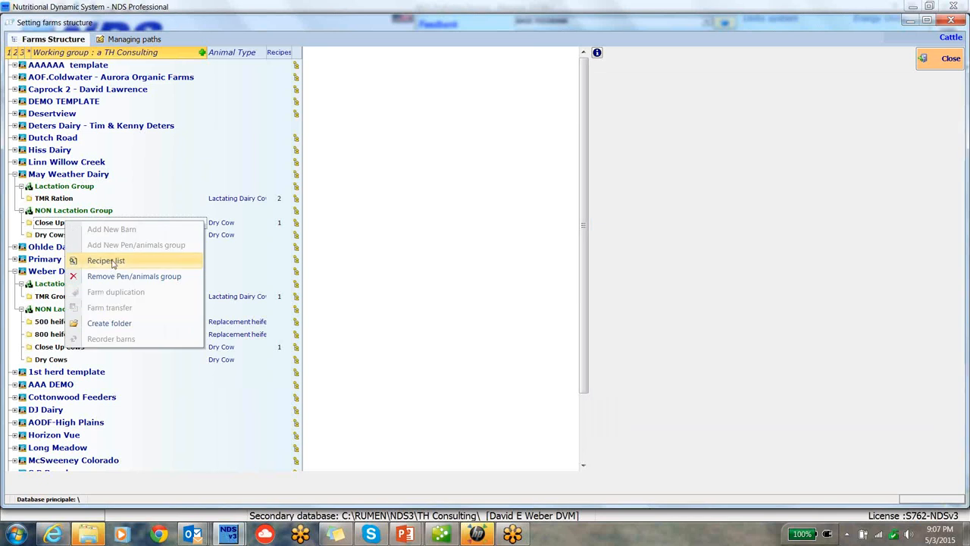
left_click(106, 260)
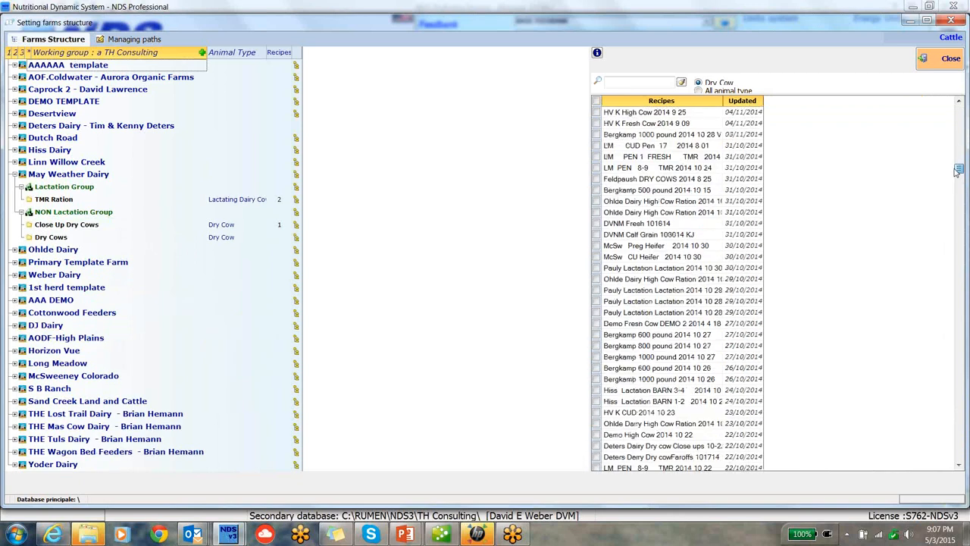
scroll("down", 3)
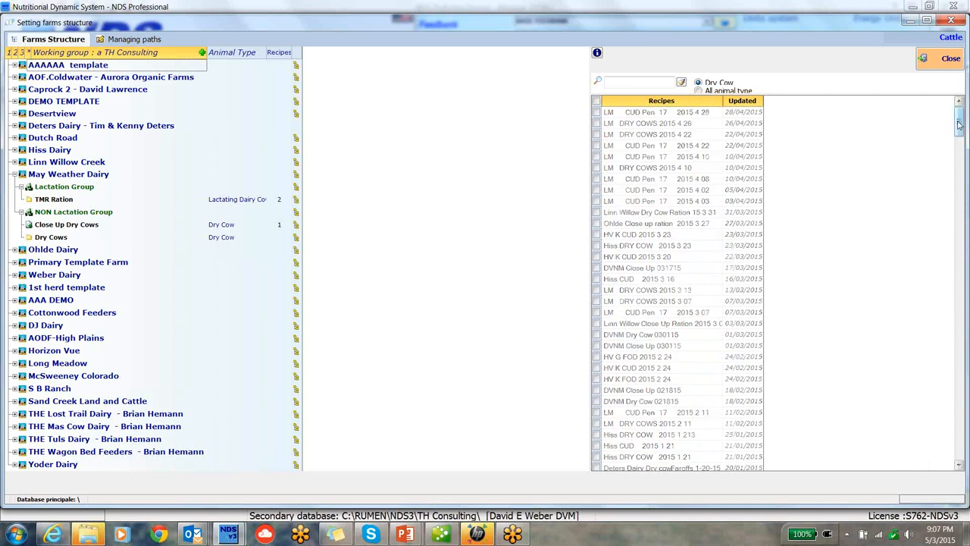
scroll("down", 3)
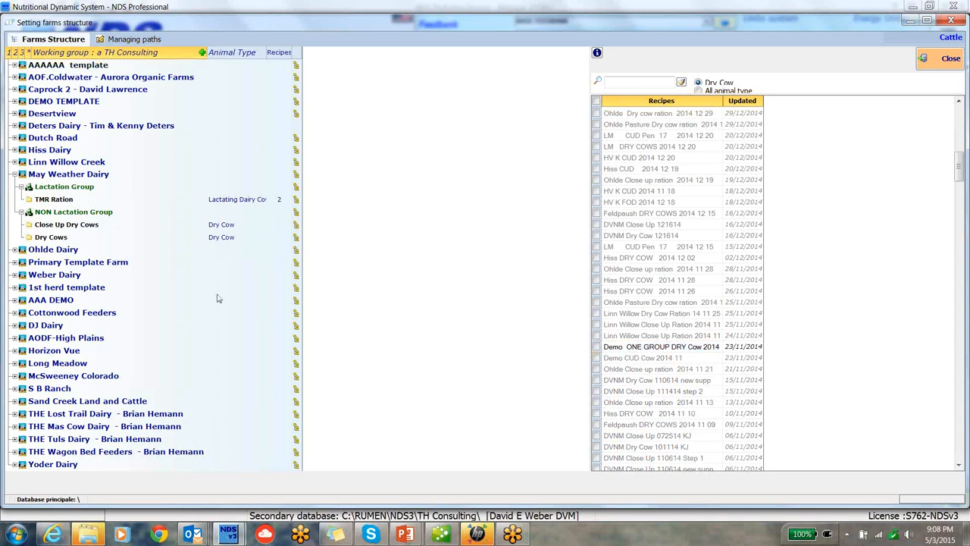
mouse_move(18, 295)
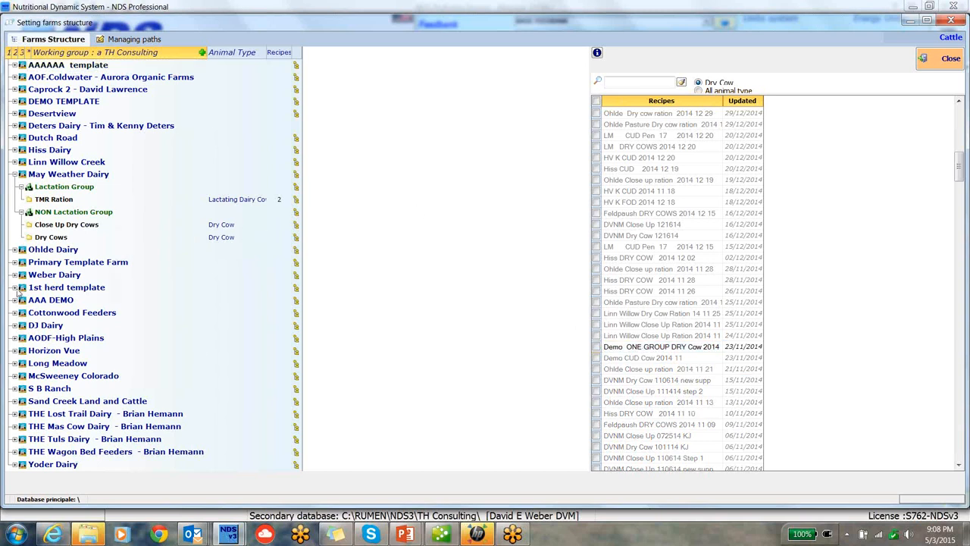
mouse_move(200, 310)
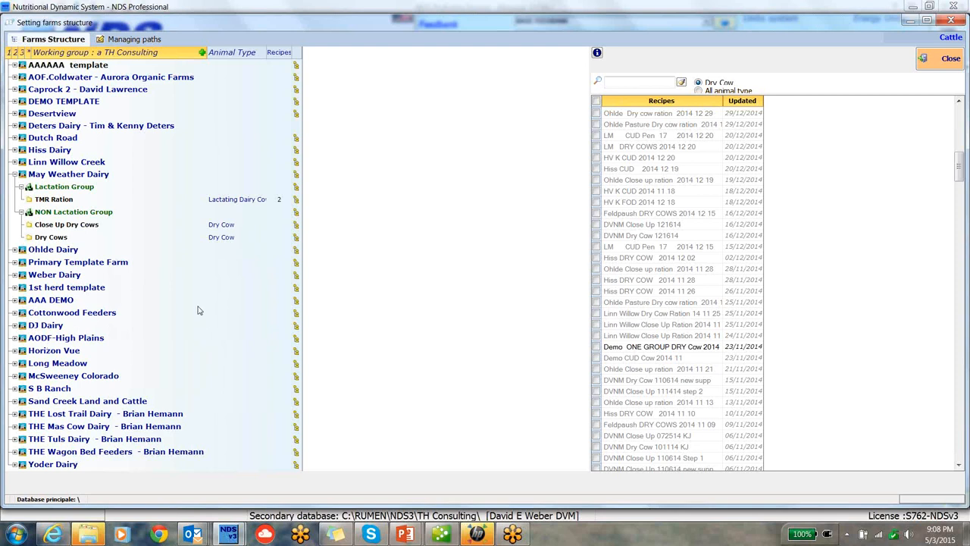
mouse_move(52, 202)
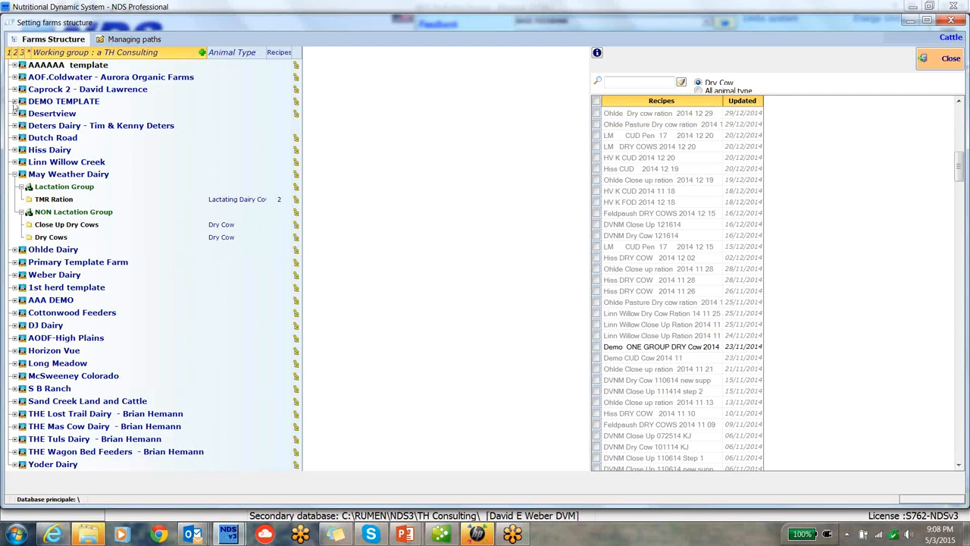
Expand DEMO TEMPLATE and show the recipes list for its Close Up Cows pen.
left_click(16, 100)
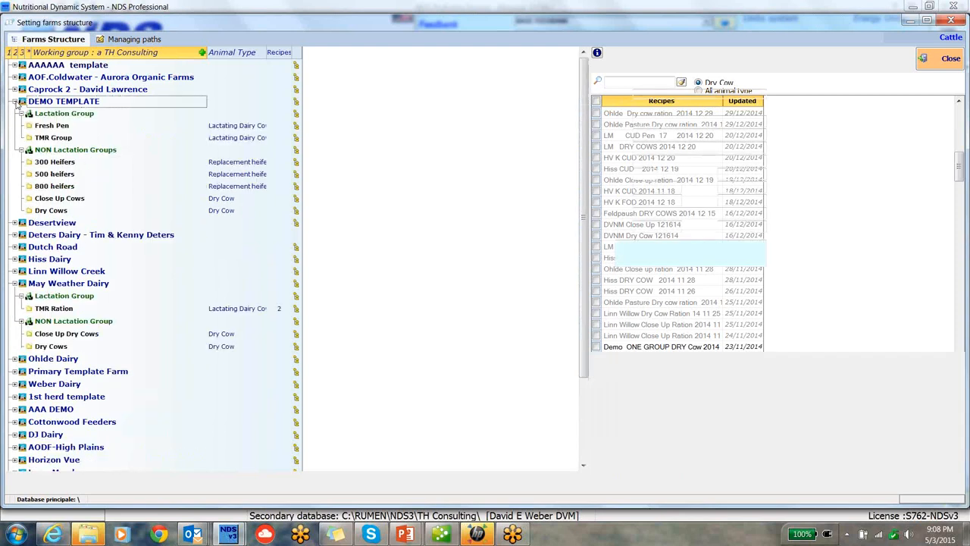
left_click(64, 100)
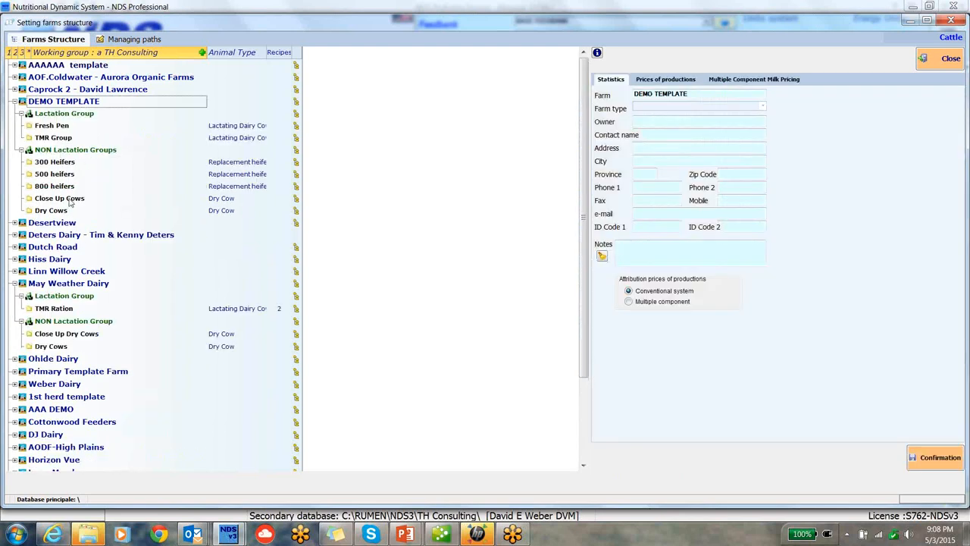
right_click(59, 197)
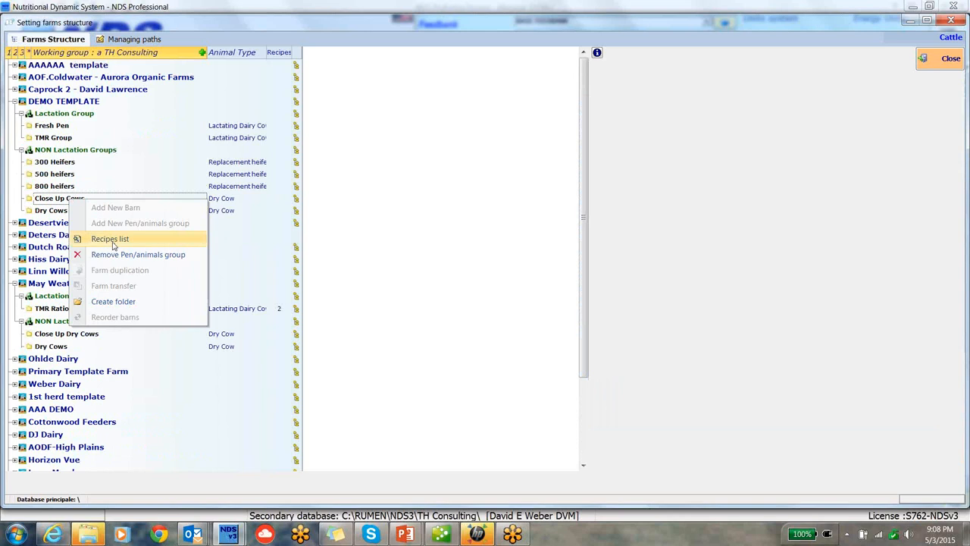
left_click(109, 239)
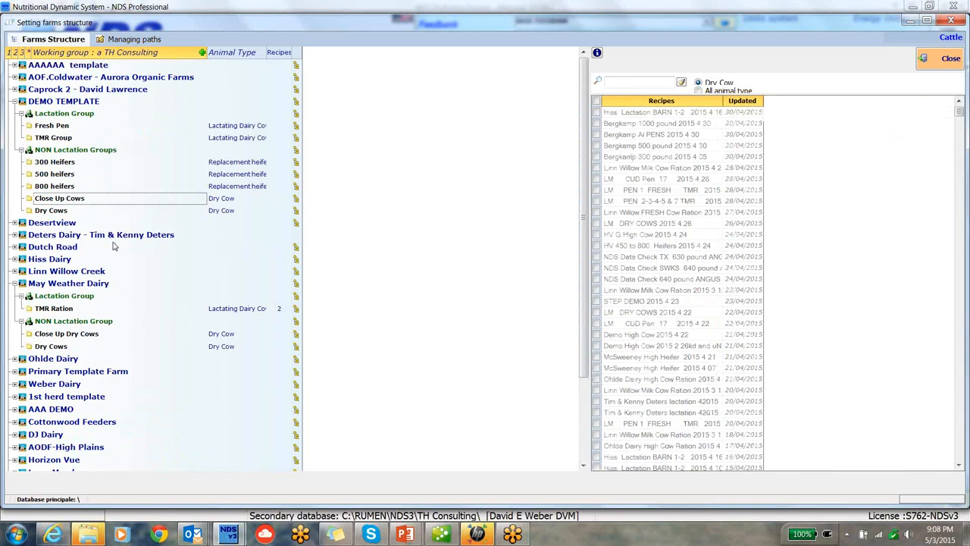
Search 'one' and tick Demo ONE GROUP DRY Cow 2014 to link it.
left_click(639, 81)
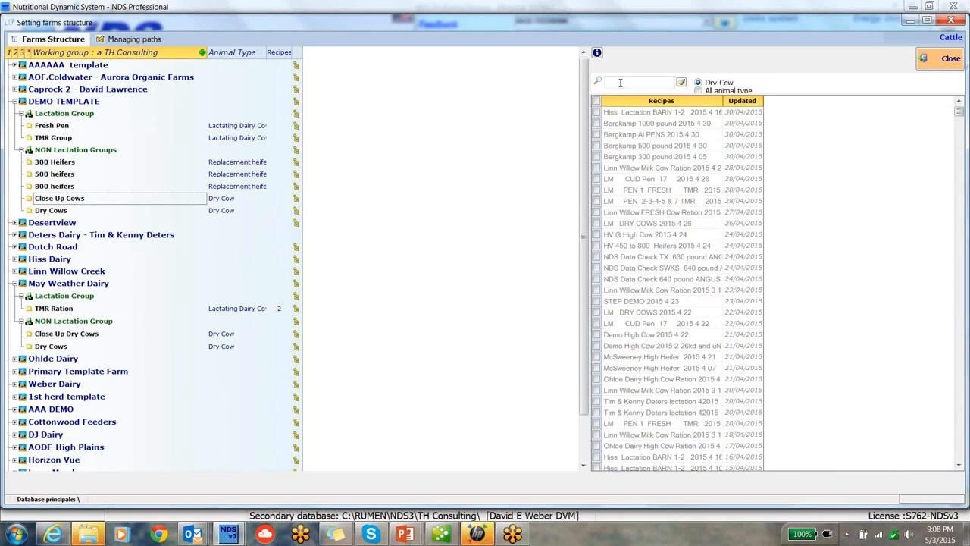
type("on")
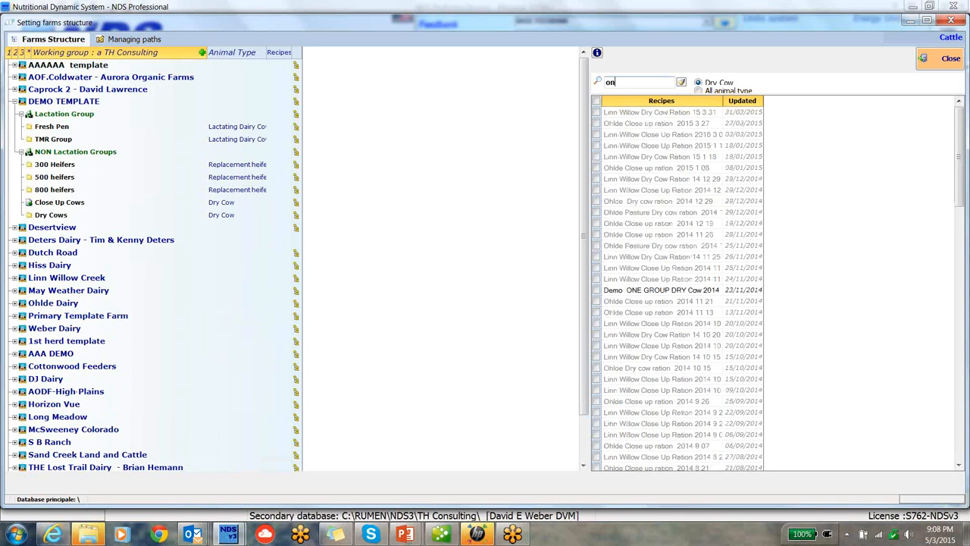
type("e")
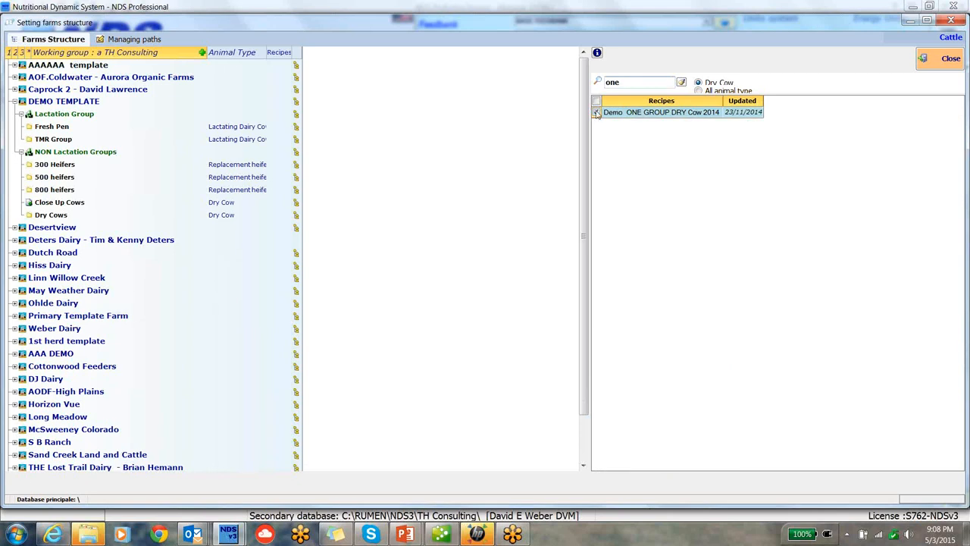
left_click(596, 113)
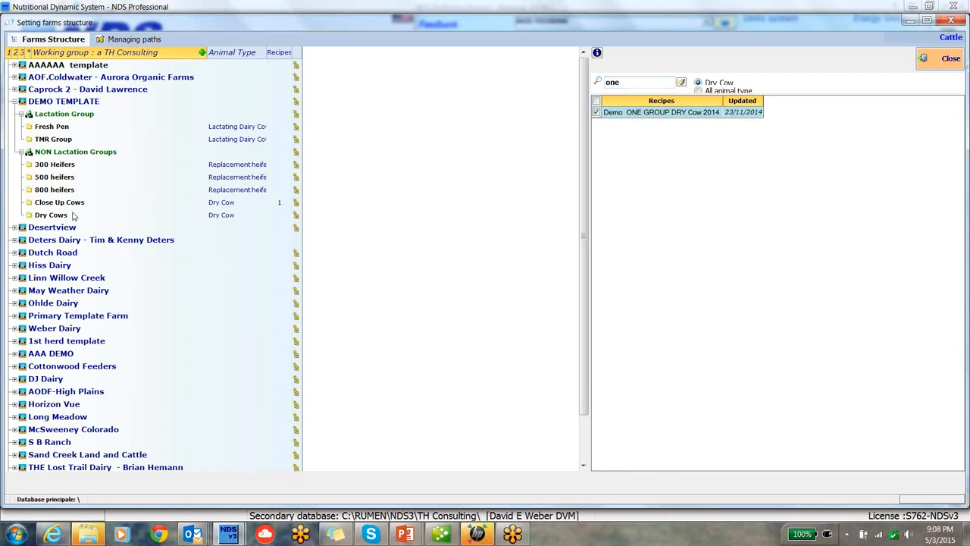
mouse_move(270, 212)
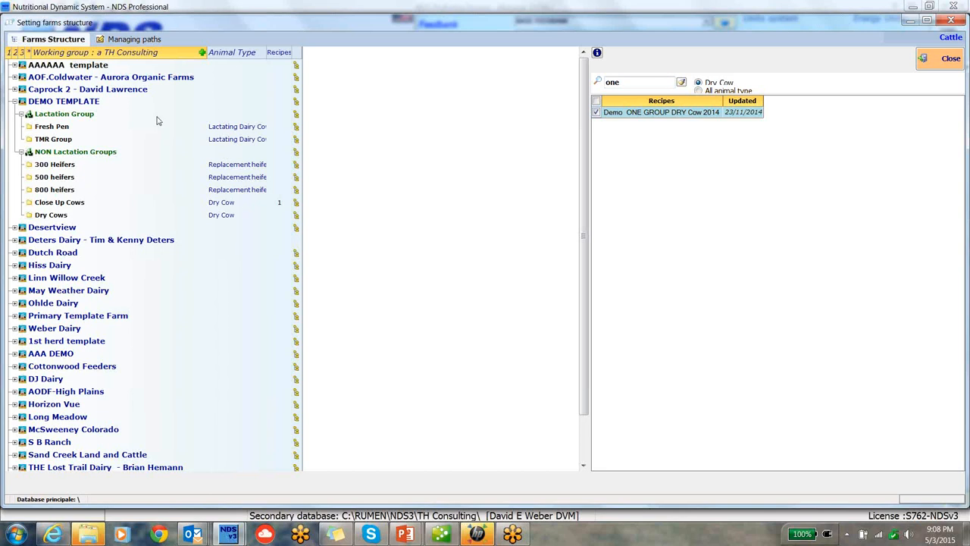
mouse_move(98, 146)
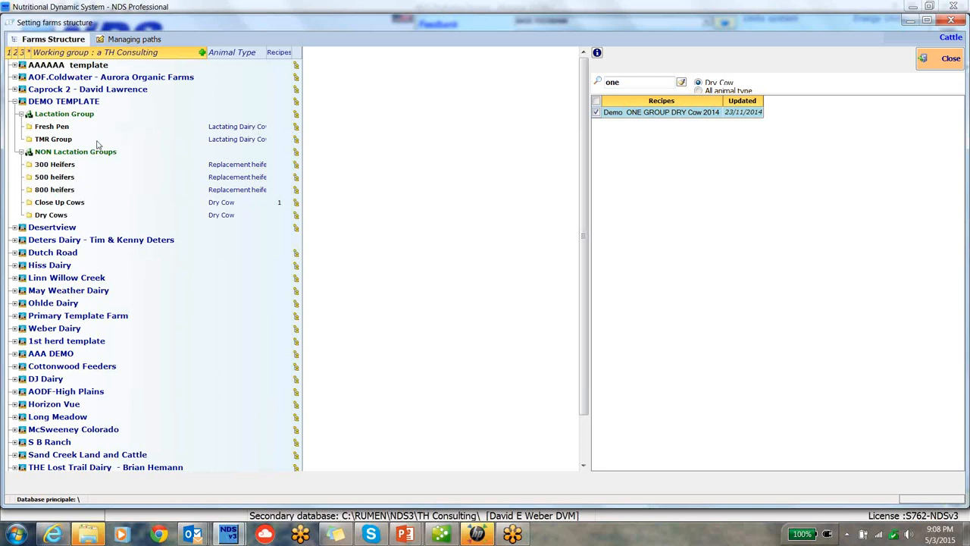
mouse_move(100, 192)
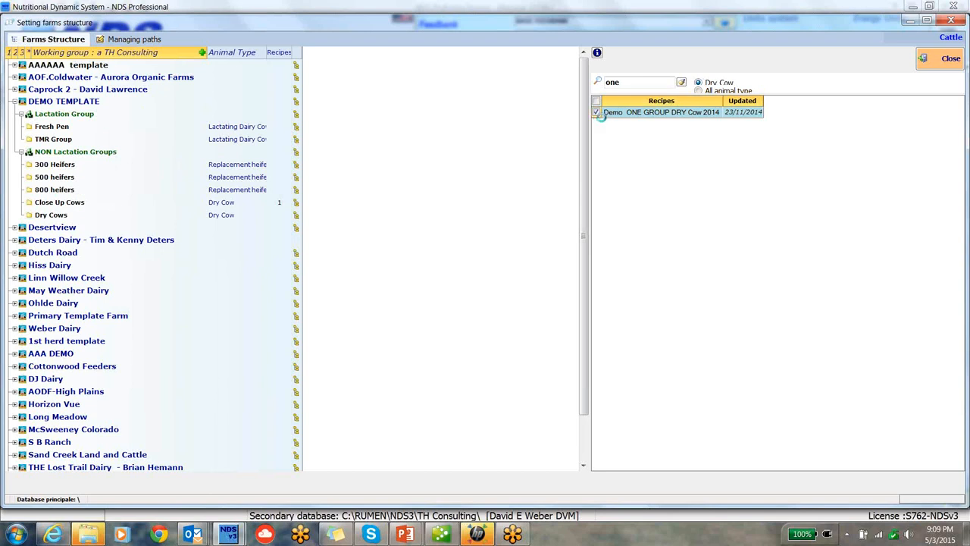
From Weber Dairy's Close Up Cows pen, search 'one' in its recipe list and tick Demo ONE GROUP DRY Cow 2014.
left_click(597, 112)
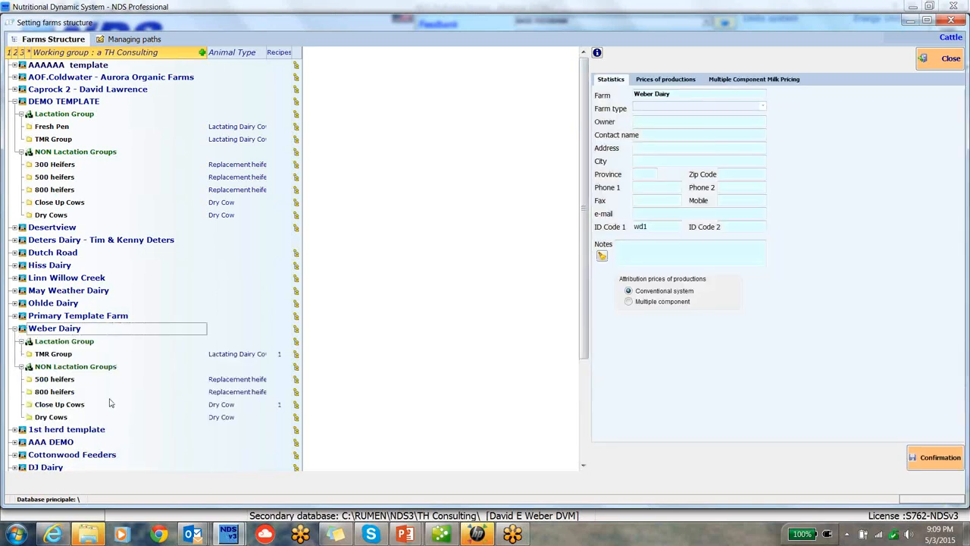
right_click(59, 403)
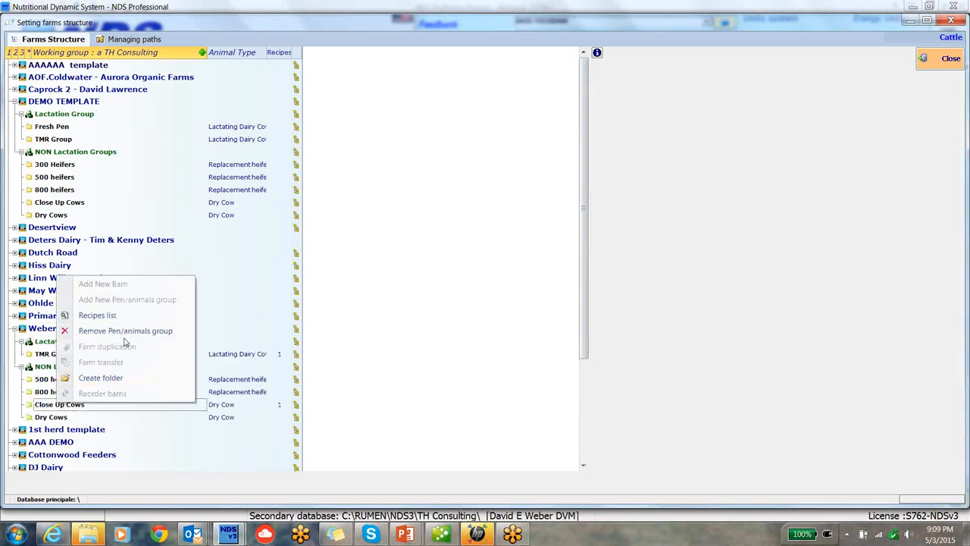
left_click(97, 314)
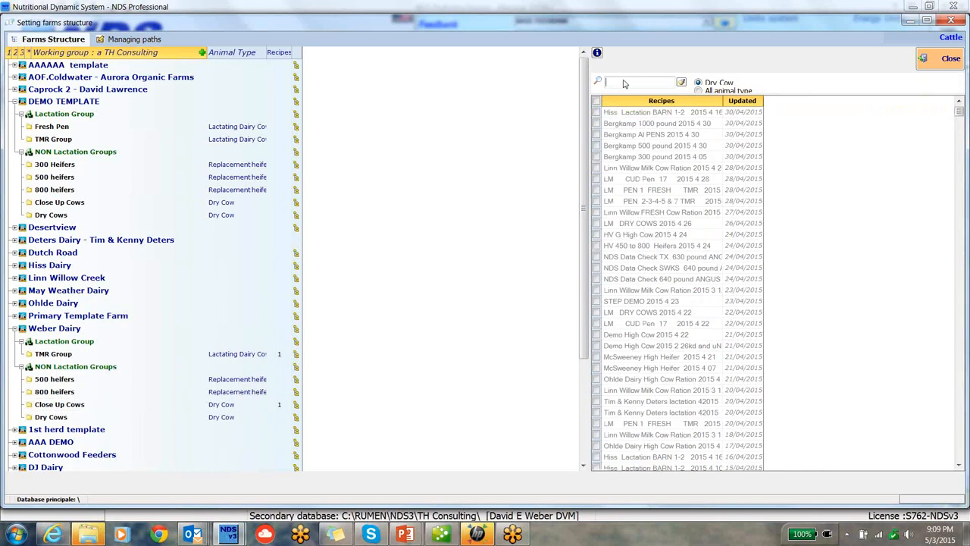
type("on")
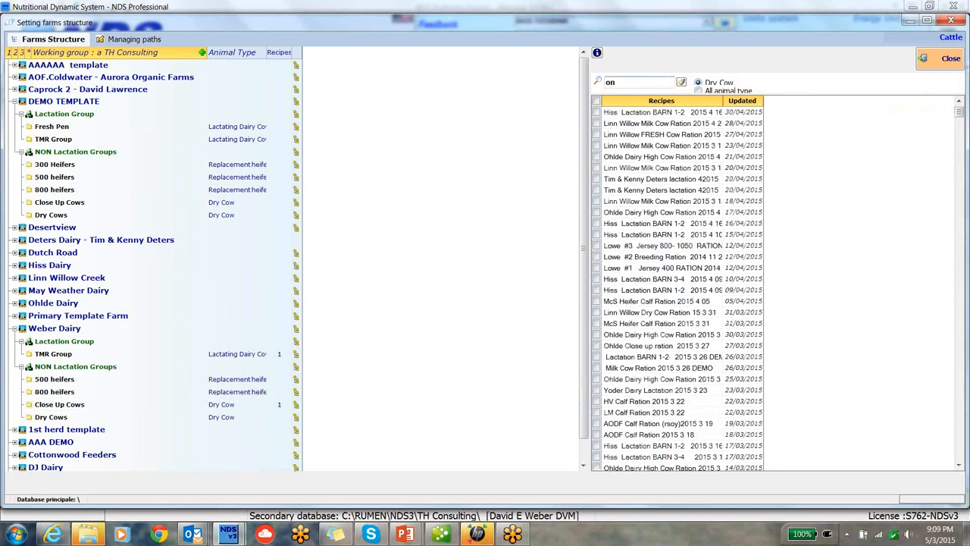
type("e")
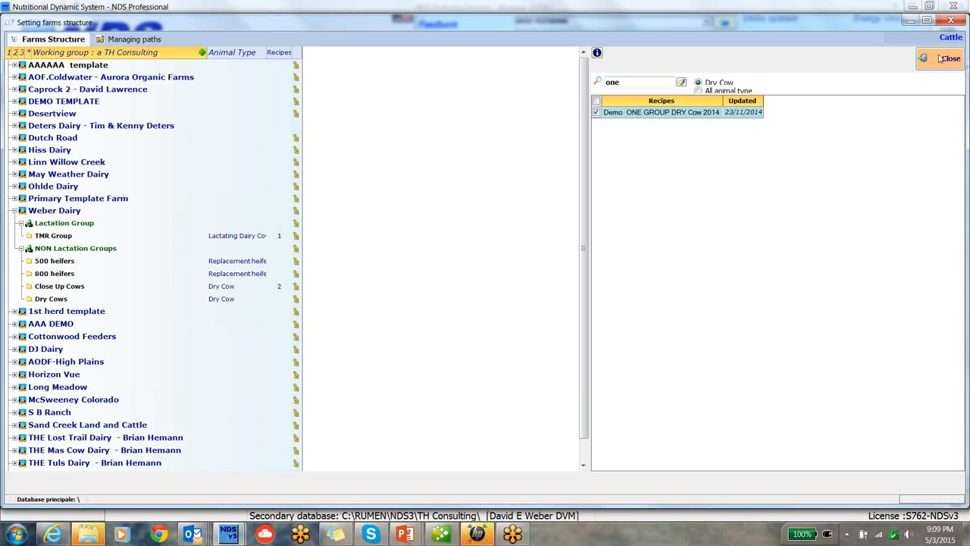
Leave the farm structure and bring up the Recipes (Cattle) module organised by farm.
left_click(949, 58)
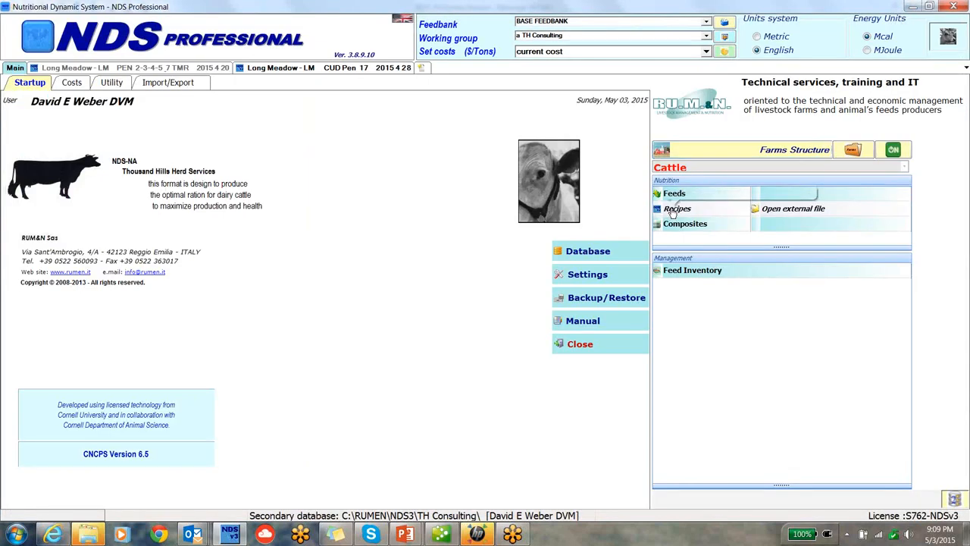
left_click(674, 194)
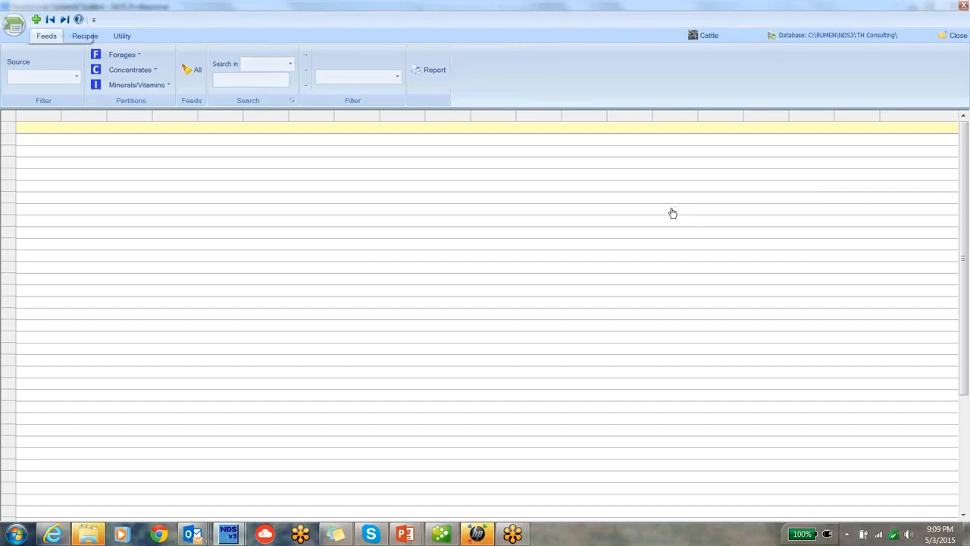
left_click(85, 36)
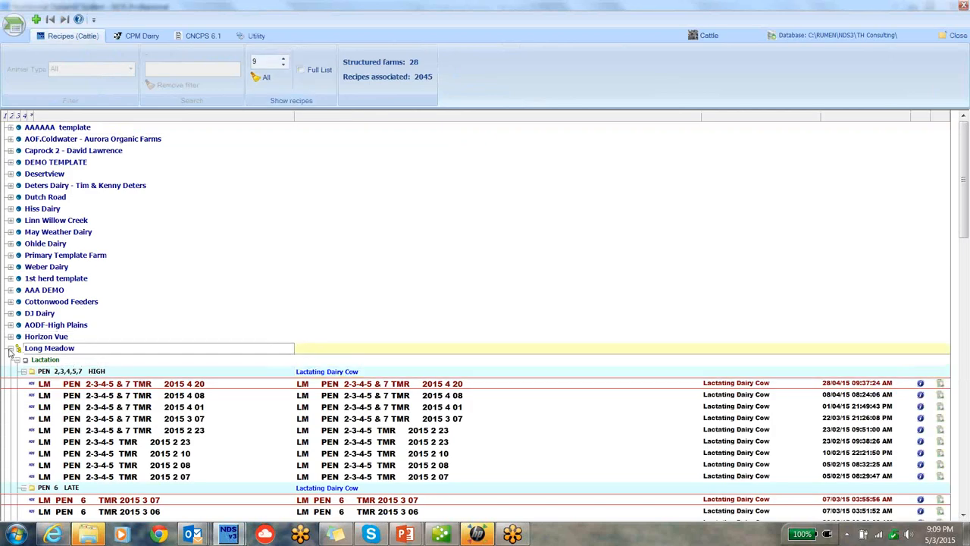
Collapse Long Meadow's pens and highlight May Weather Dairy, AODF-High Plains and AAA DEMO farms.
left_click(10, 347)
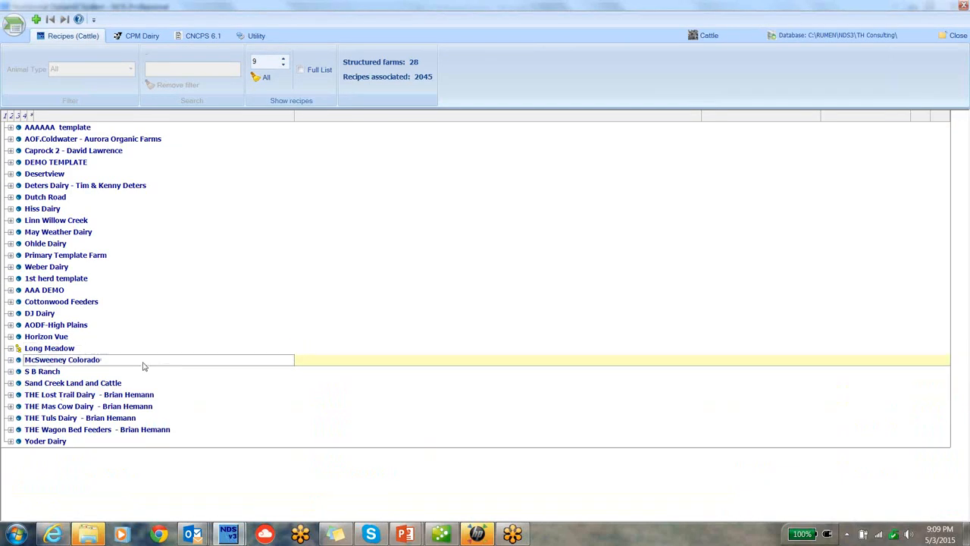
left_click(58, 230)
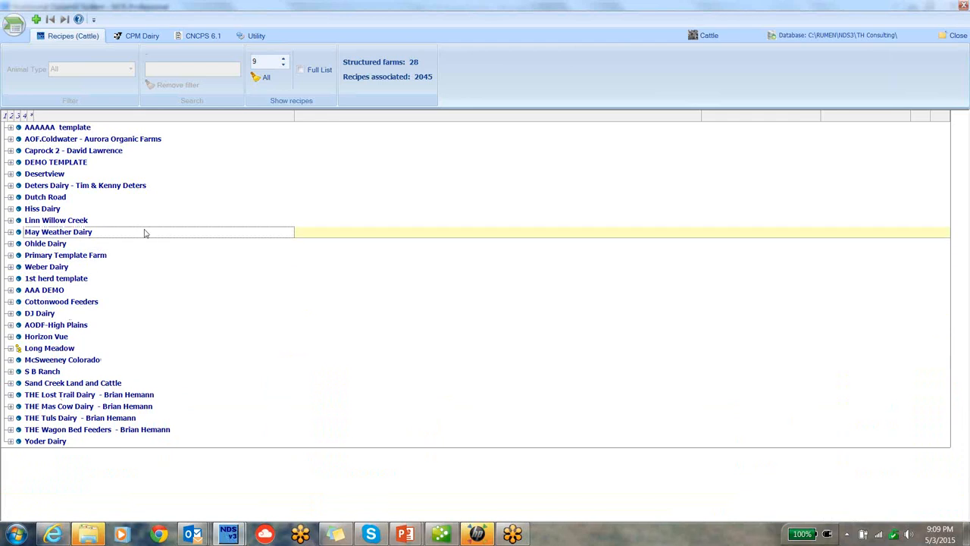
left_click(55, 324)
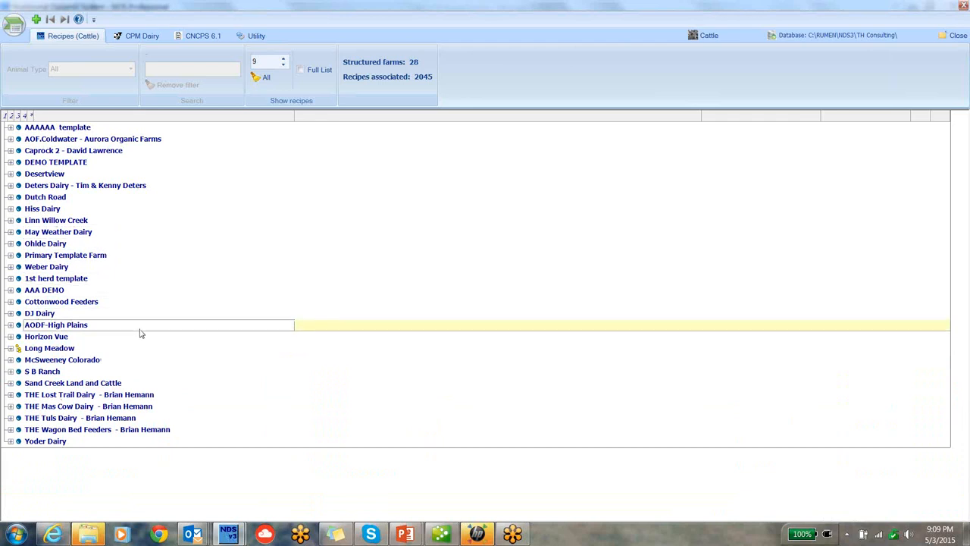
left_click(44, 290)
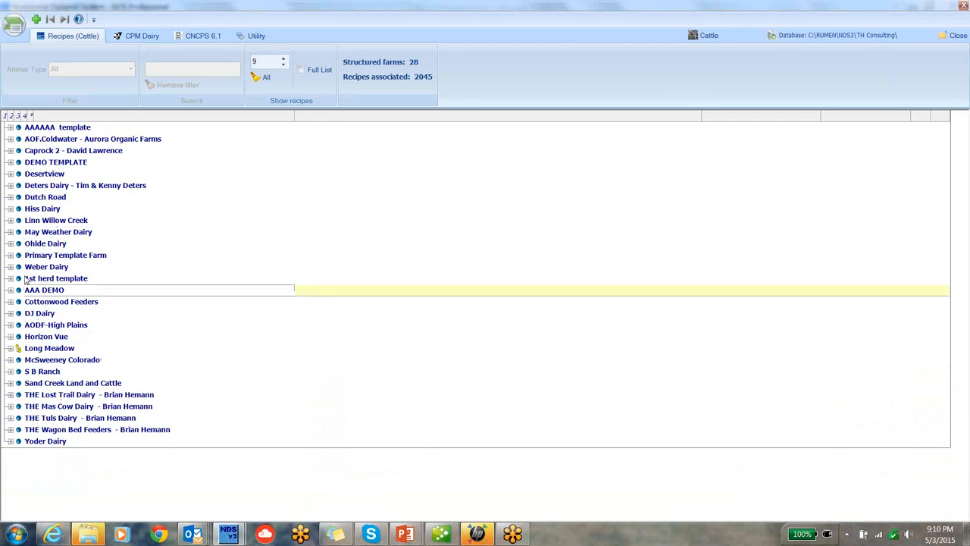
Expand Weber Dairy, select its Demo CUD Cow recipe, then highlight Linn Willow Creek and Primary Template Farm.
left_click(46, 267)
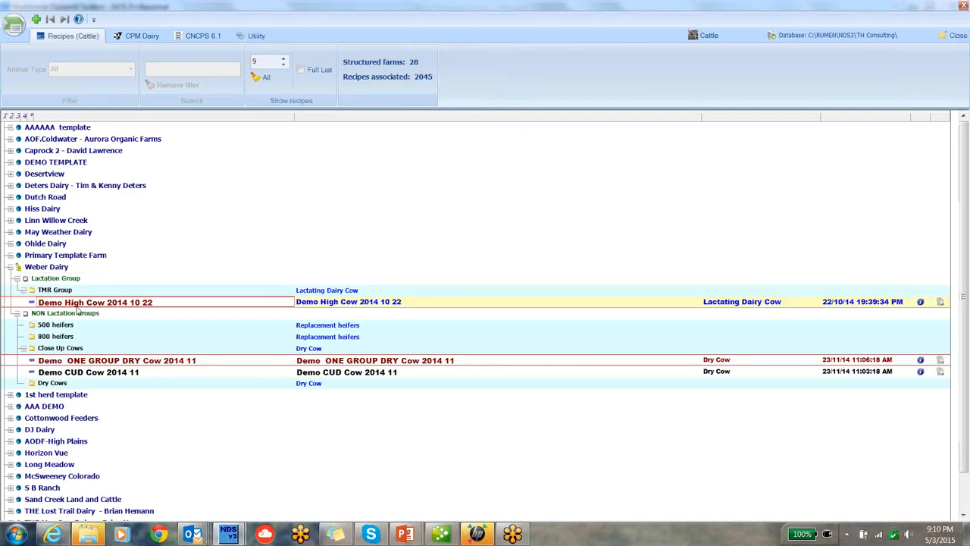
left_click(88, 371)
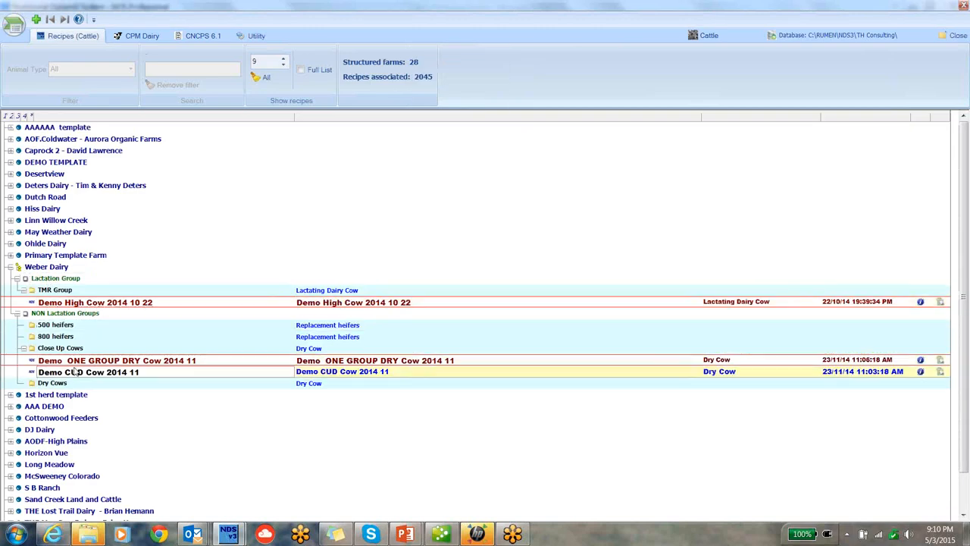
left_click(118, 361)
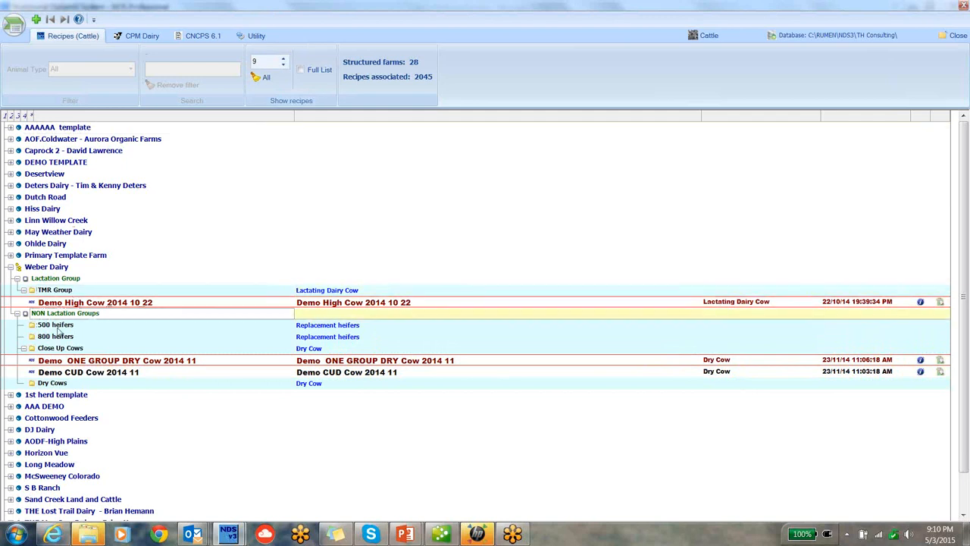
left_click(45, 267)
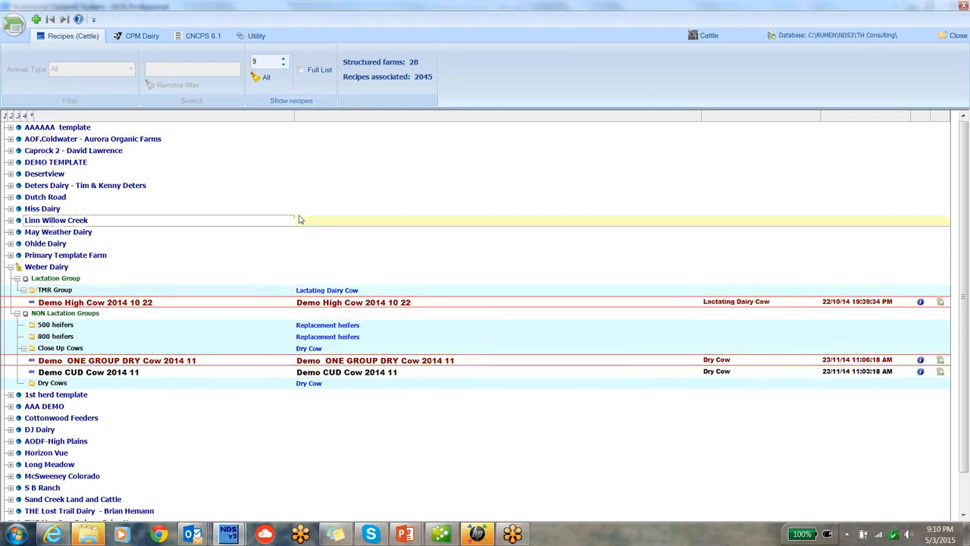
left_click(55, 160)
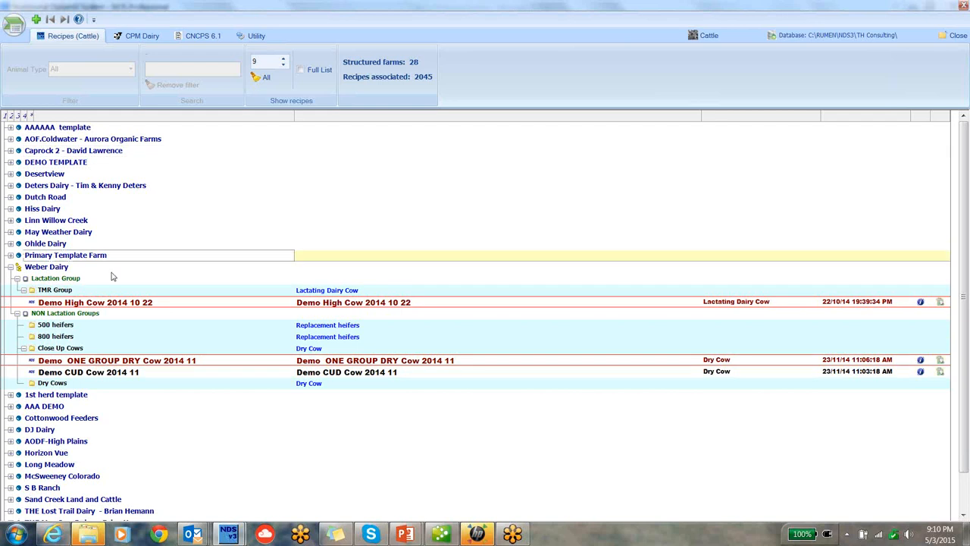
Highlight Weber Dairy's Close Up Cows pen, the farm row, and its NON Lactation and Lactation group pens.
left_click(61, 347)
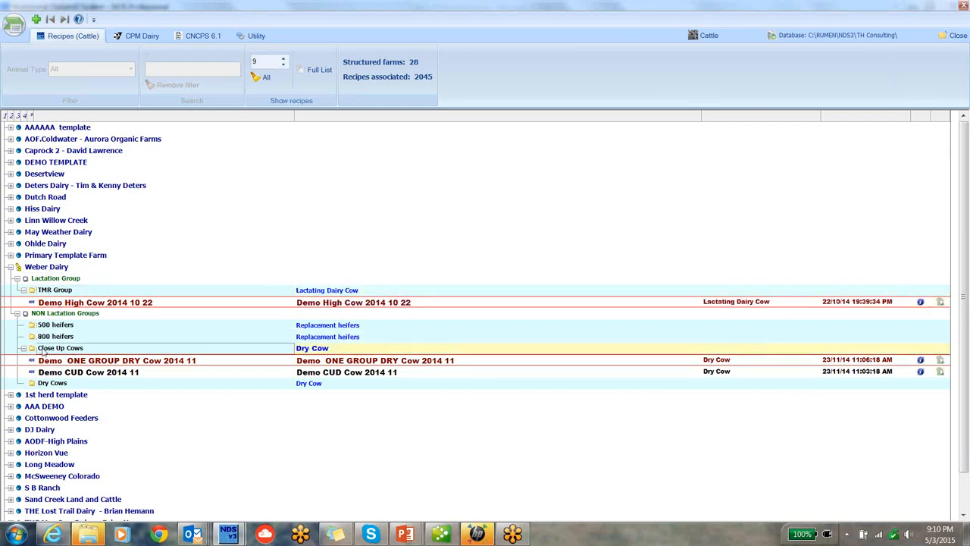
left_click(46, 267)
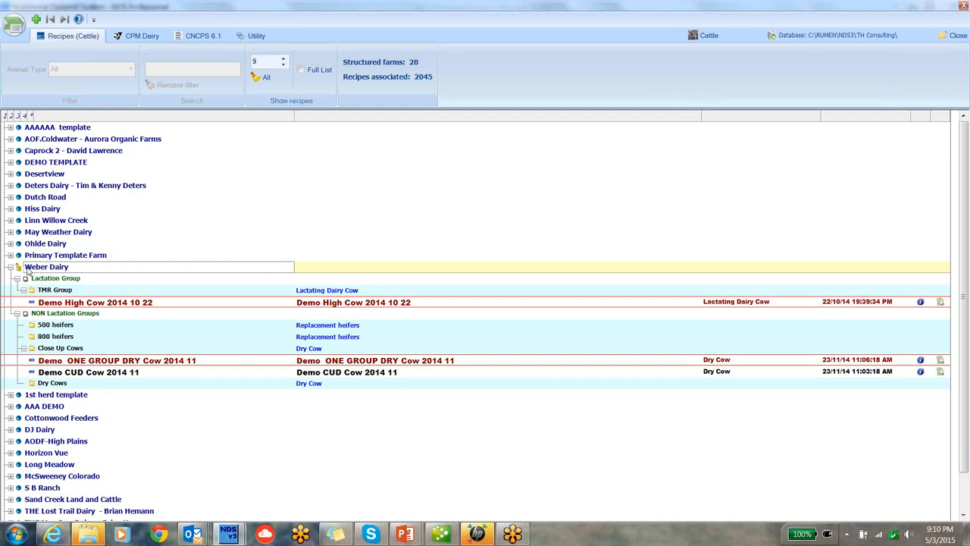
left_click(64, 313)
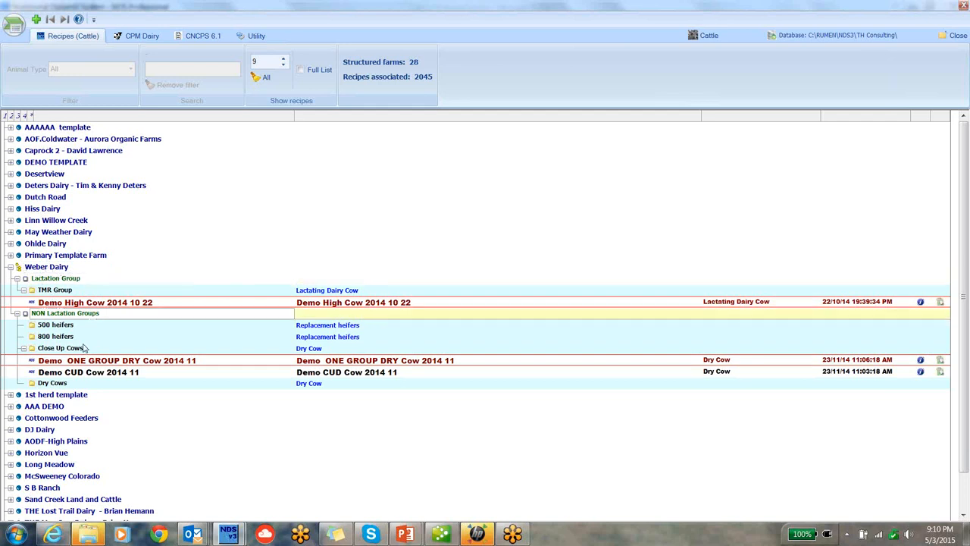
left_click(56, 220)
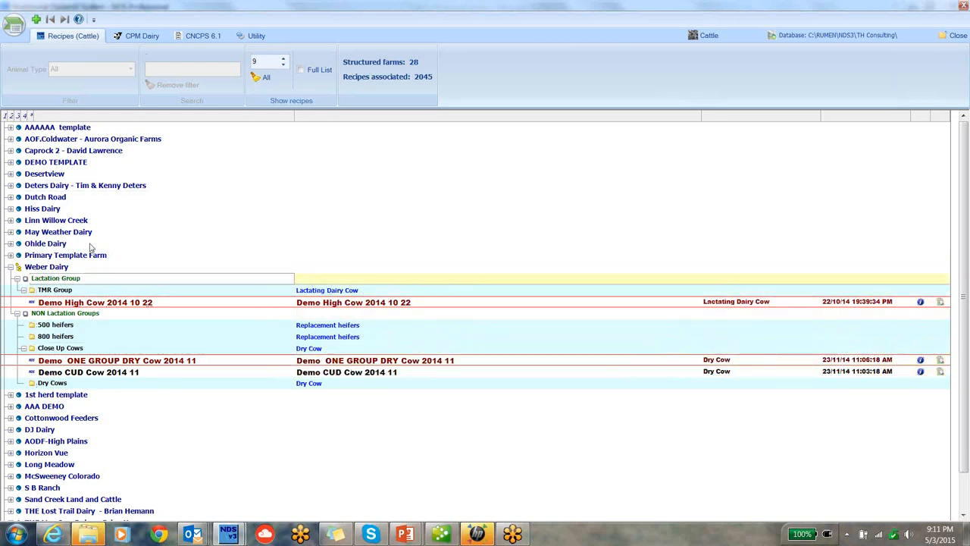
Expand Linn Willow Creek and select its older close-up, dry cow, fresh cow and Milk Cow Ration 2014 7 11 recipes.
left_click(56, 220)
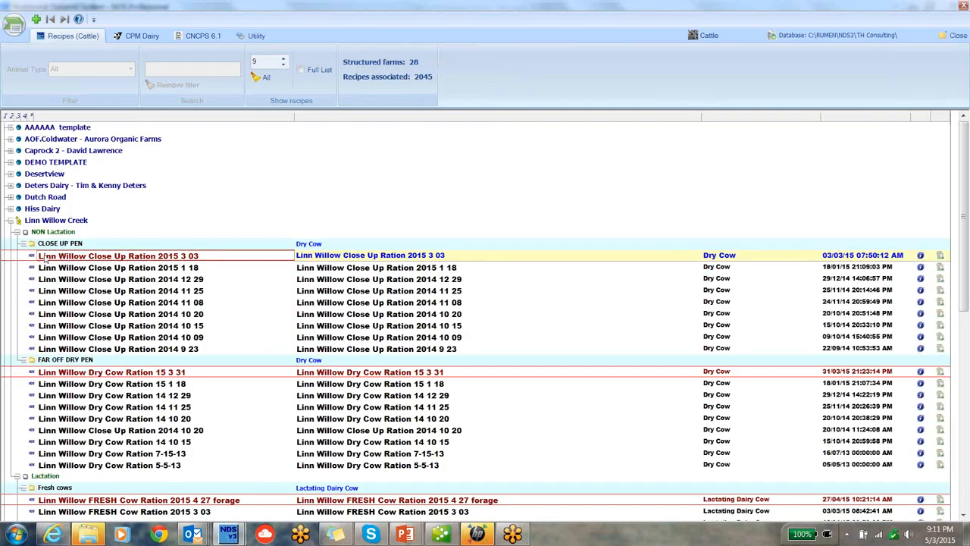
left_click(56, 220)
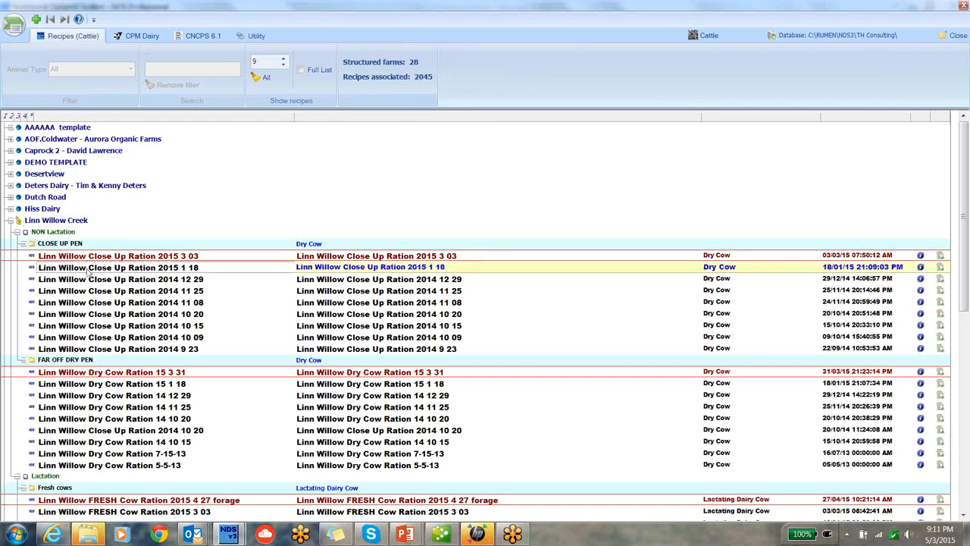
left_click(114, 382)
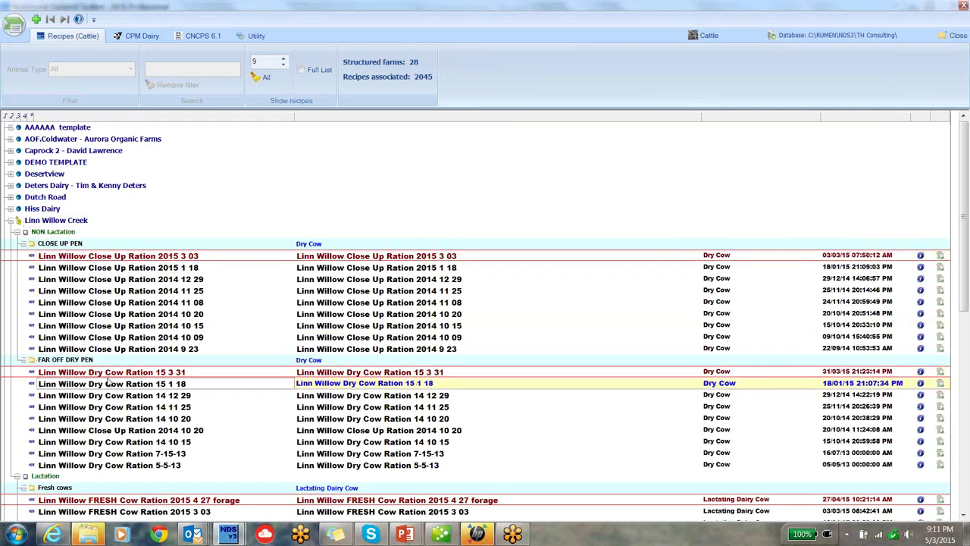
scroll("down", 3)
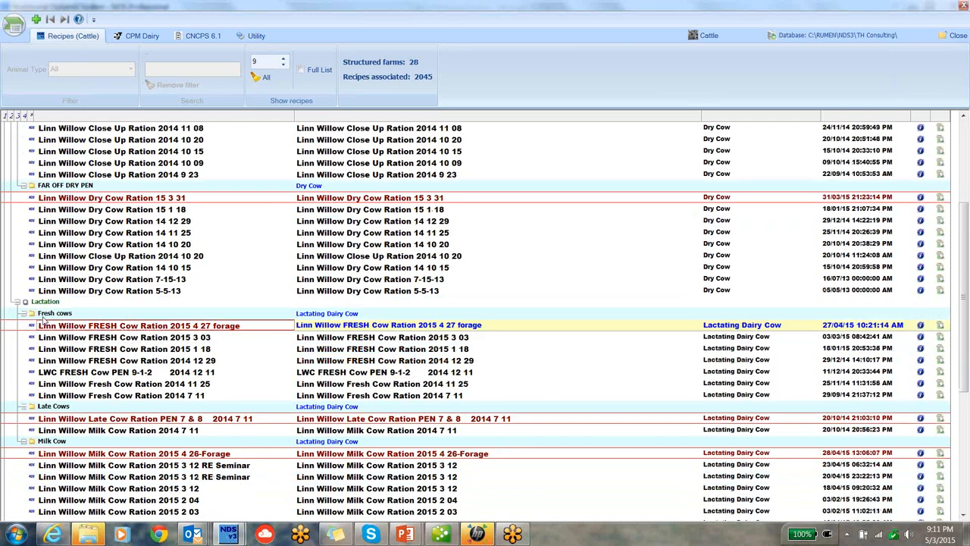
left_click(121, 382)
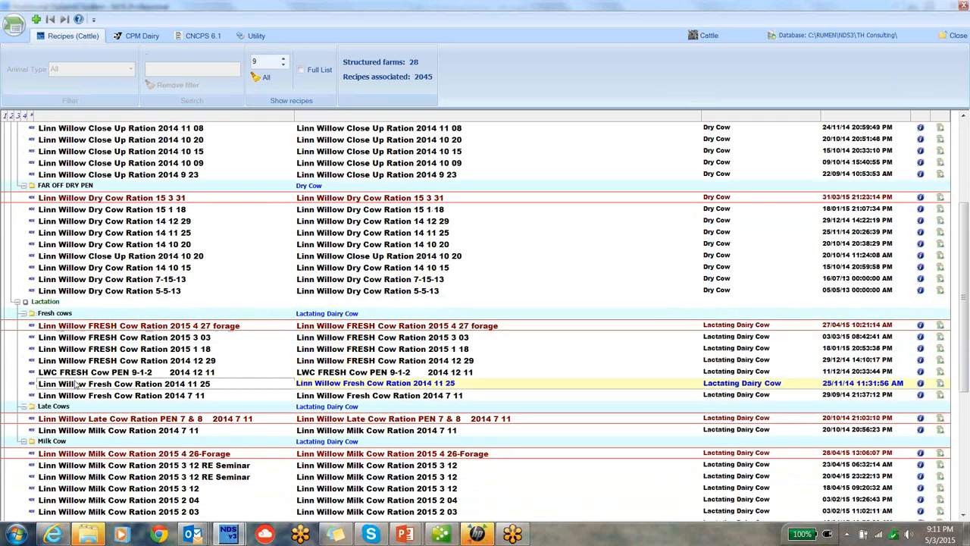
left_click(152, 418)
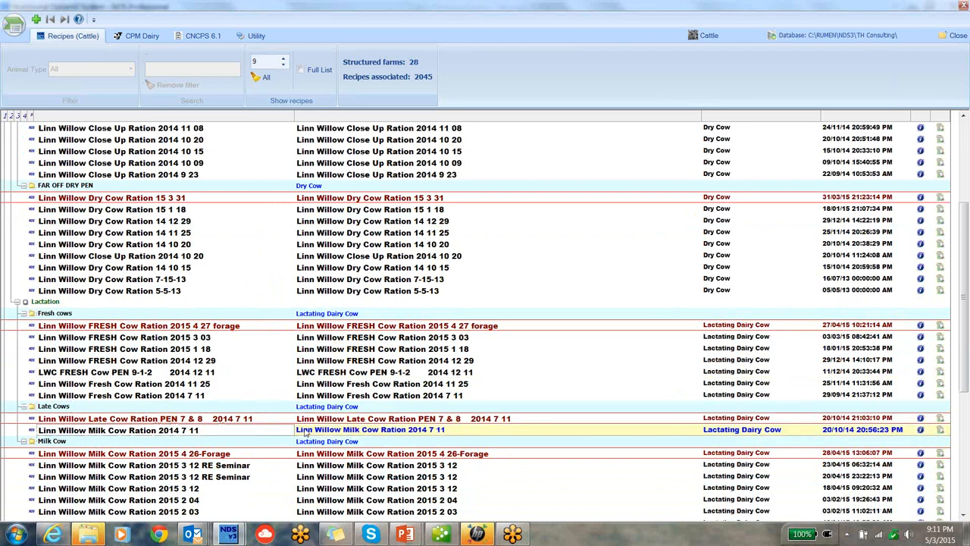
left_click(152, 419)
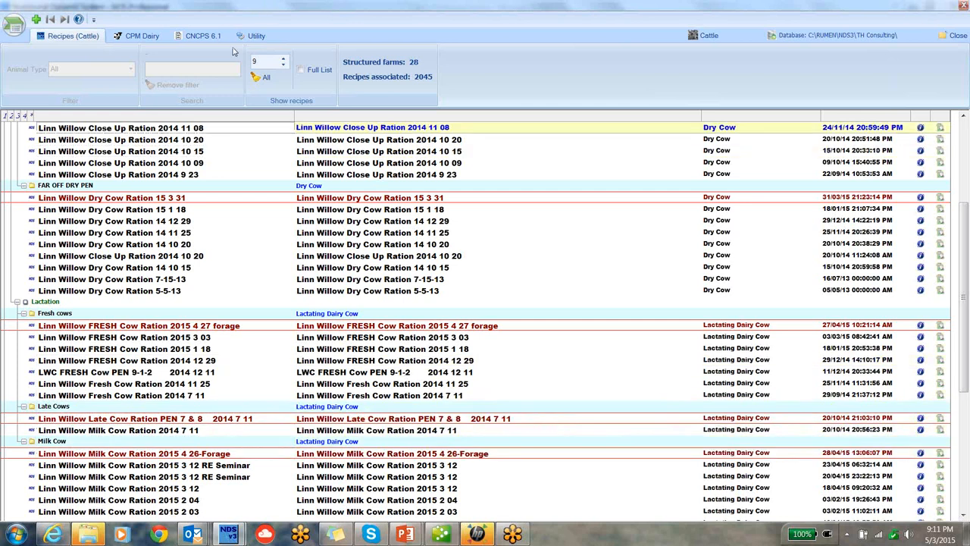
Reselect the fresh cow ration, then collapse Linn Willow Creek back to the plain farm list.
left_click(124, 383)
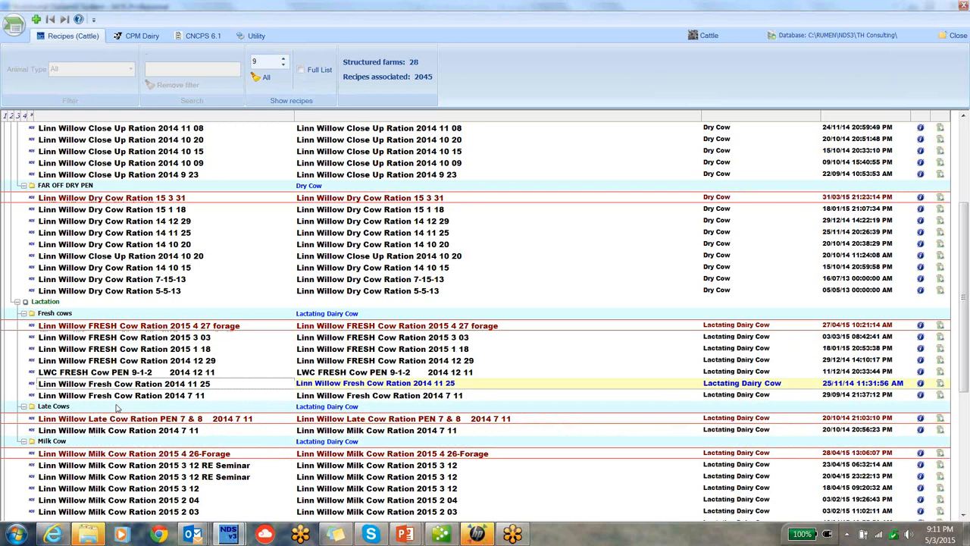
scroll("down", 3)
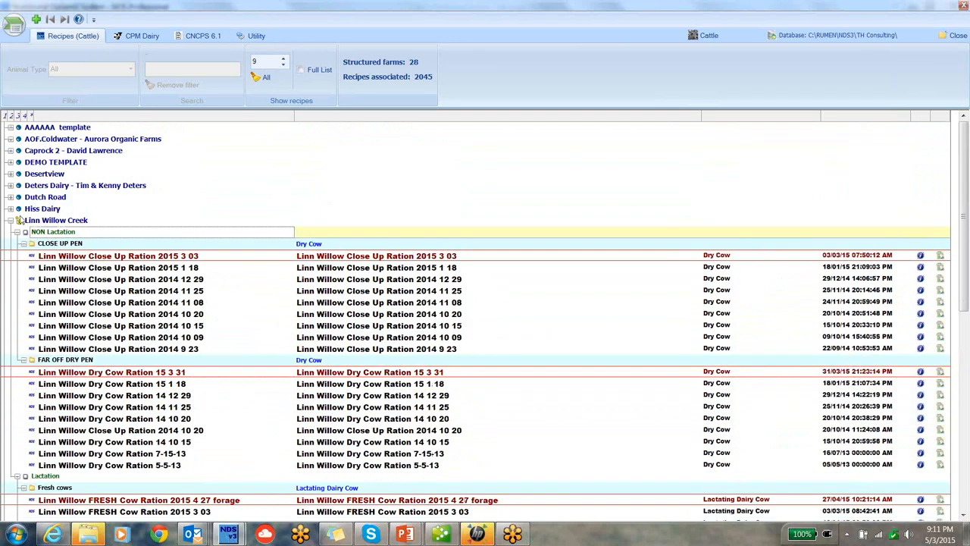
left_click(54, 220)
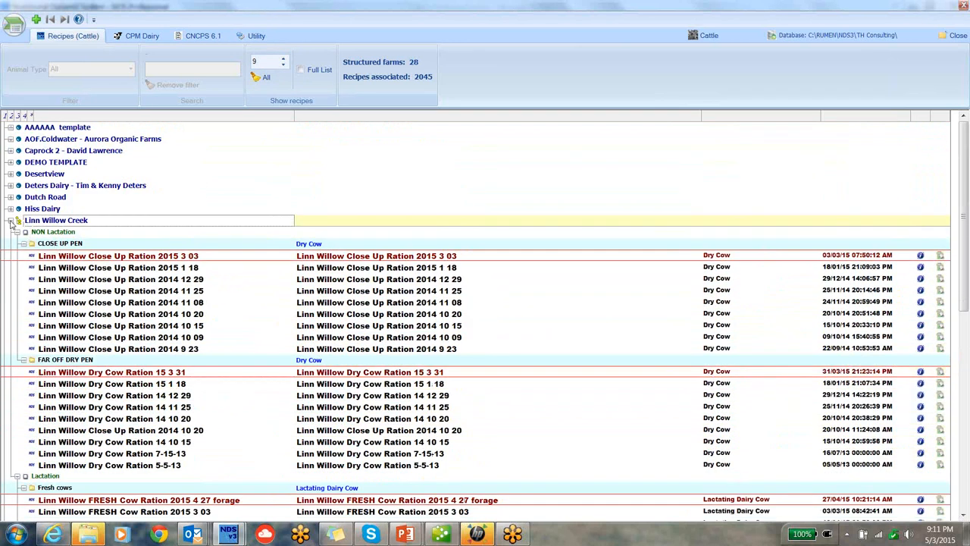
left_click(19, 220)
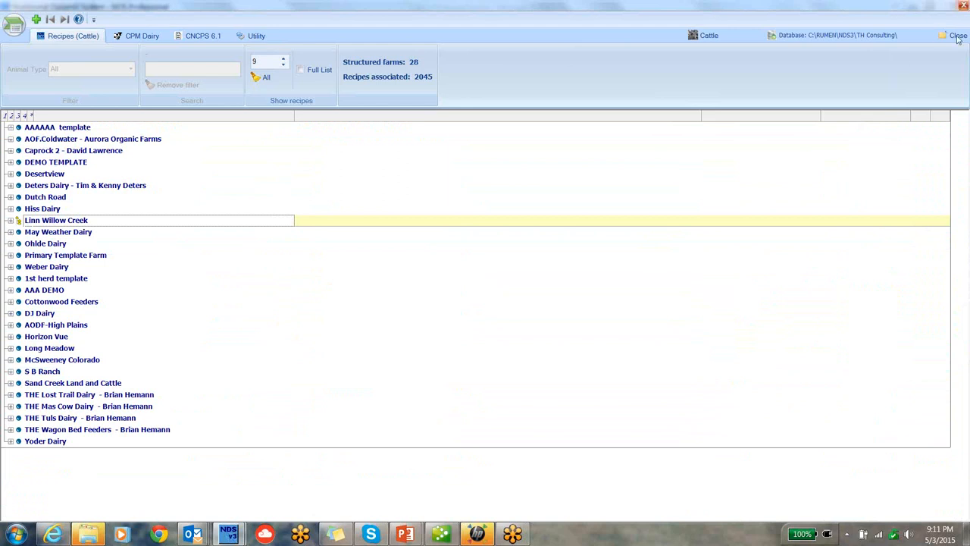
Close the Recipes (Cattle) module, returning to the main startup screen.
left_click(958, 36)
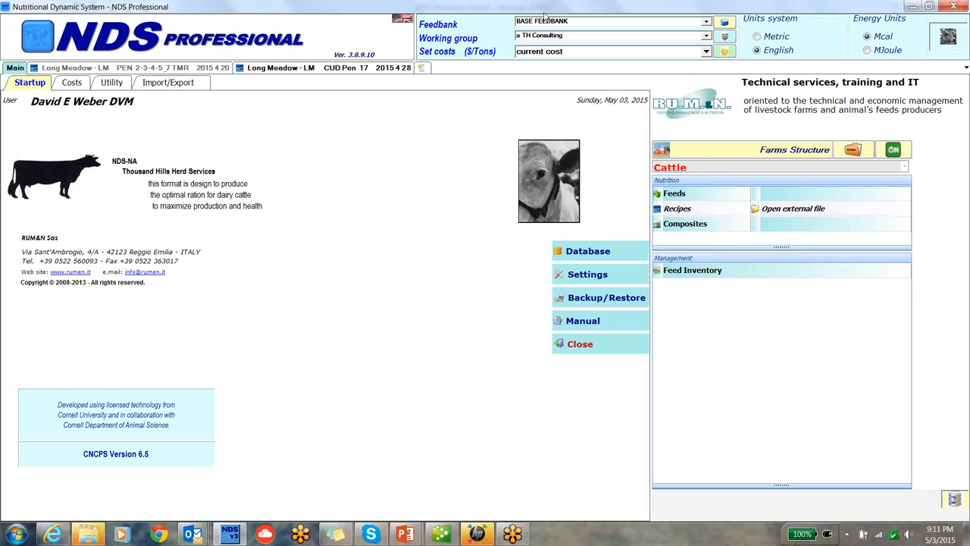
mouse_move(579, 147)
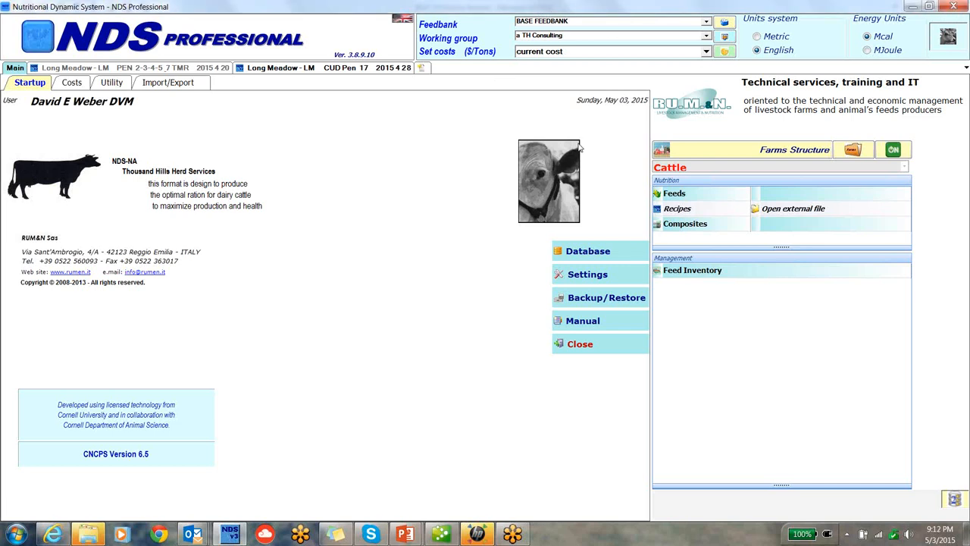